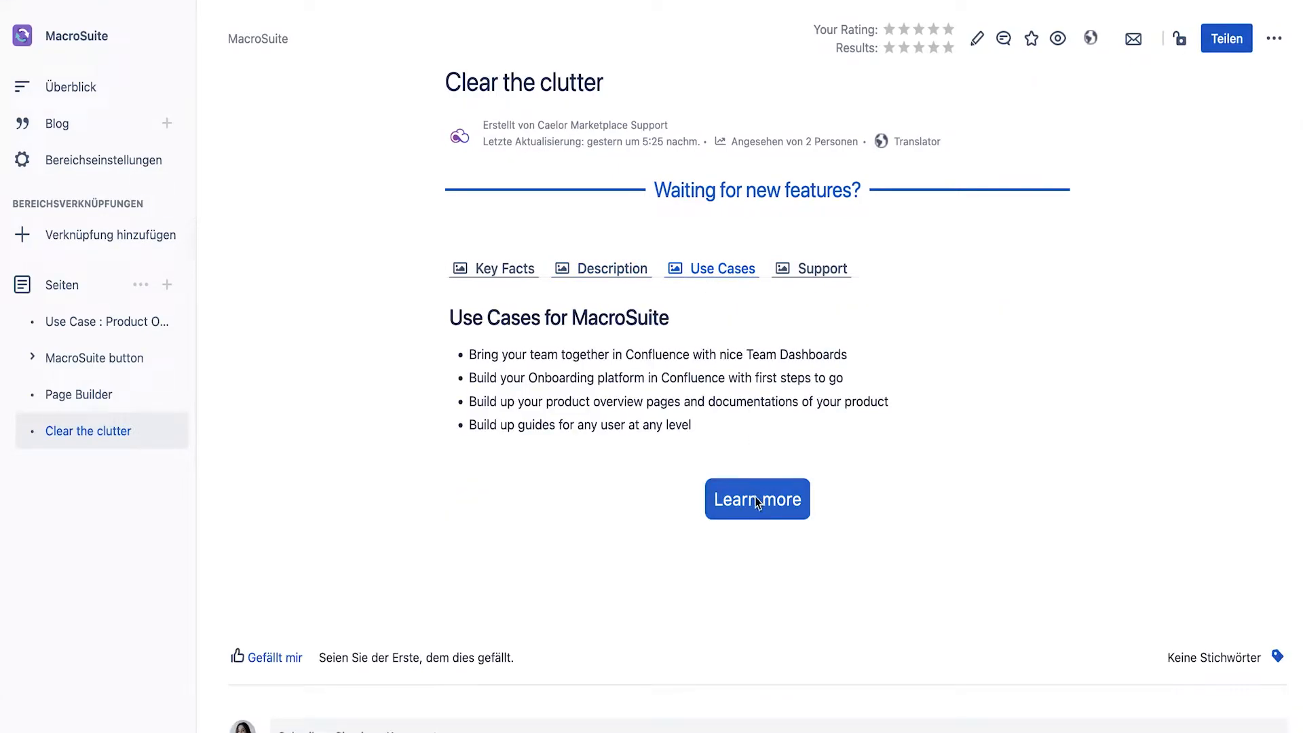
Navigate via the MacroSuite overview to the Trello promotional page.
left_click(67, 87)
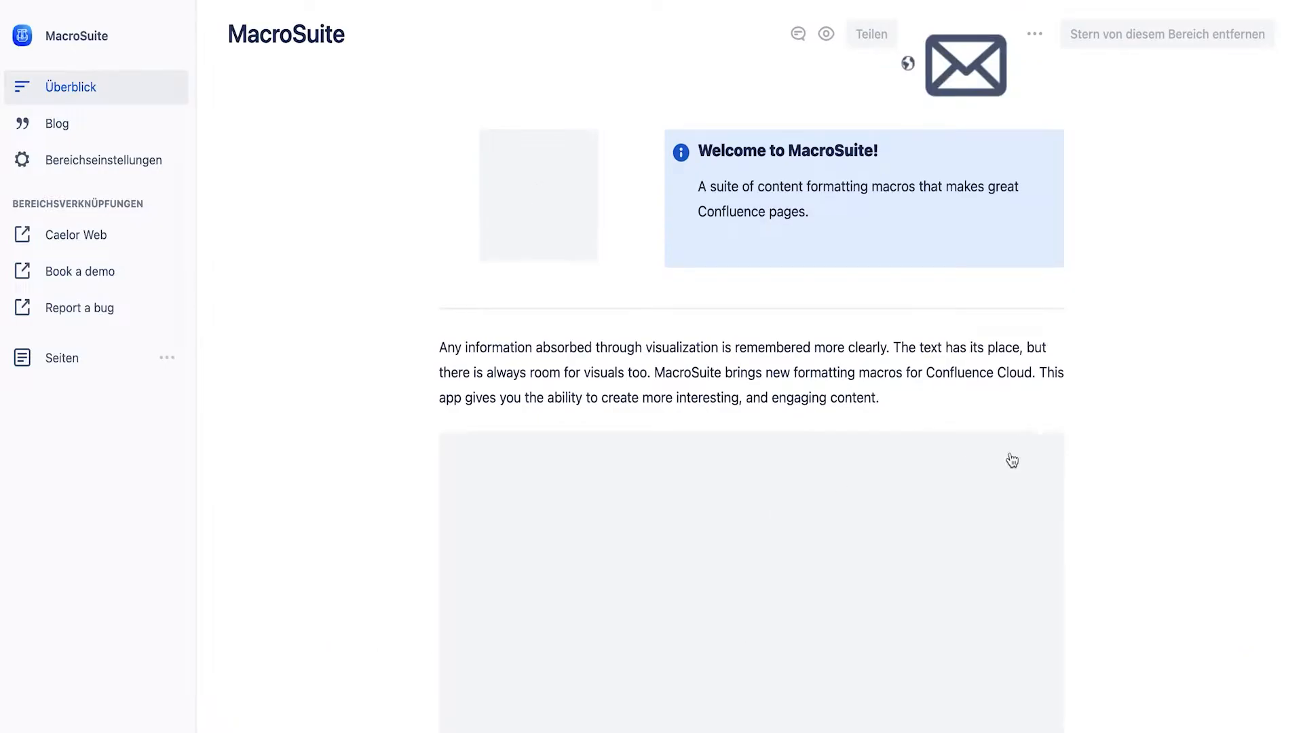
left_click(61, 357)
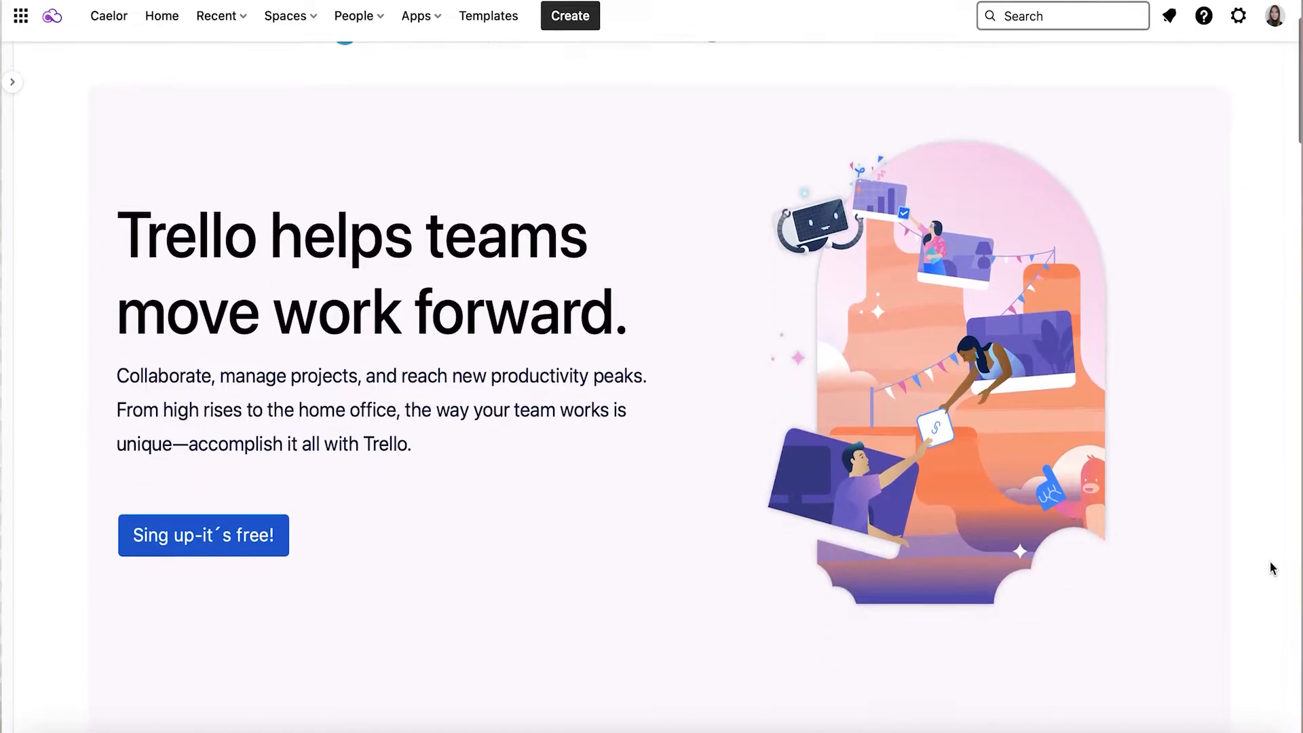
scroll("down", 3)
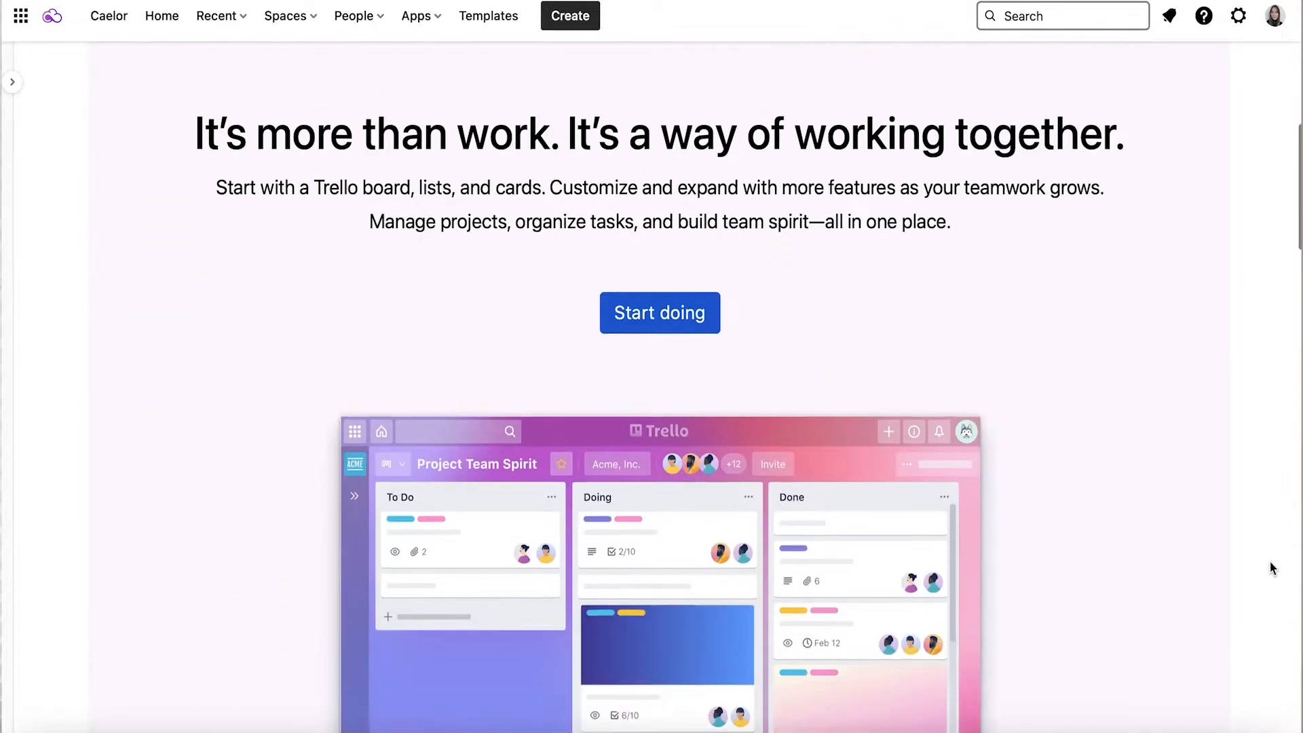
scroll("down", 3)
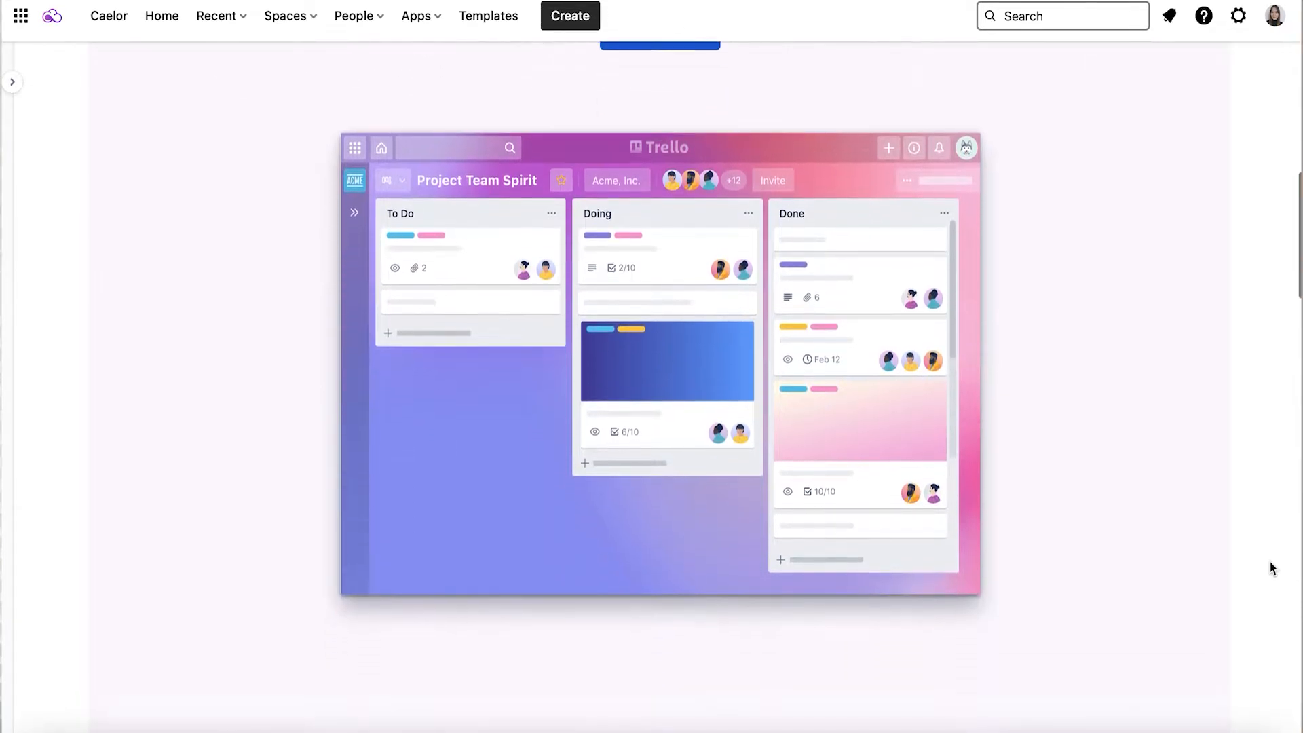
scroll("down", 3)
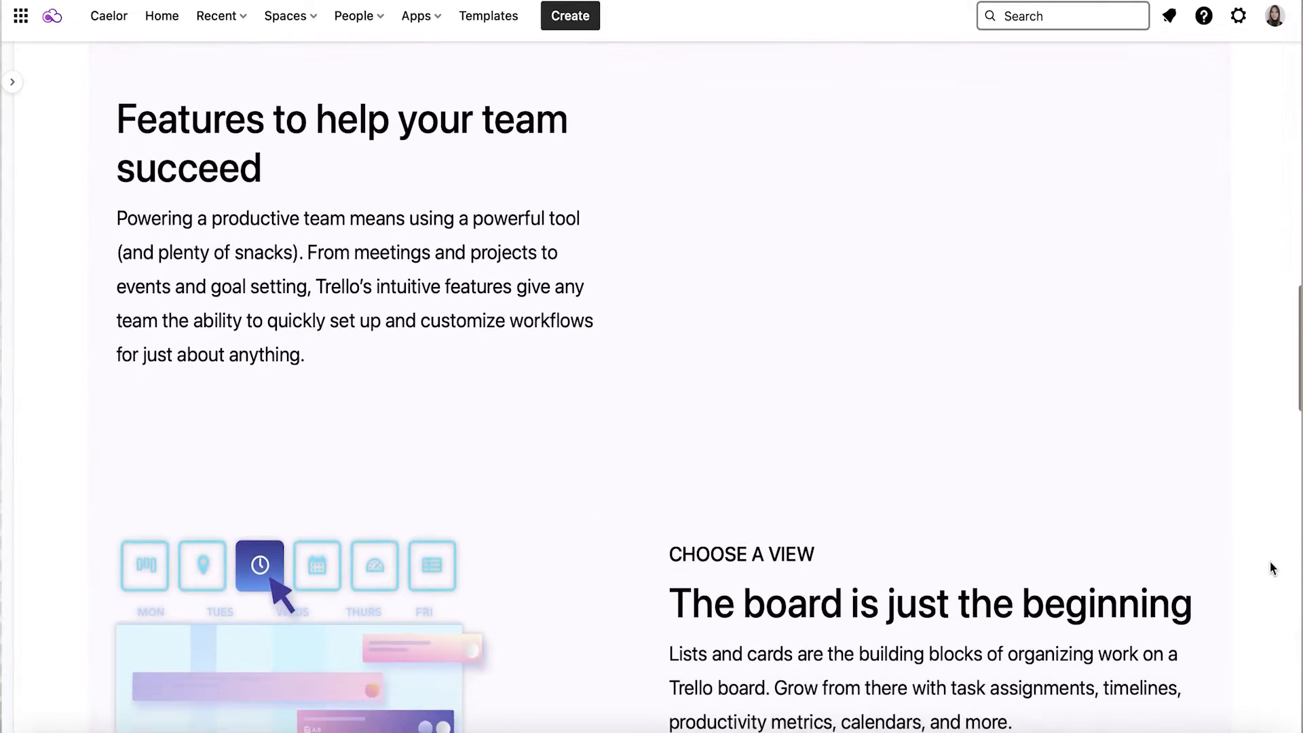
scroll("down", 3)
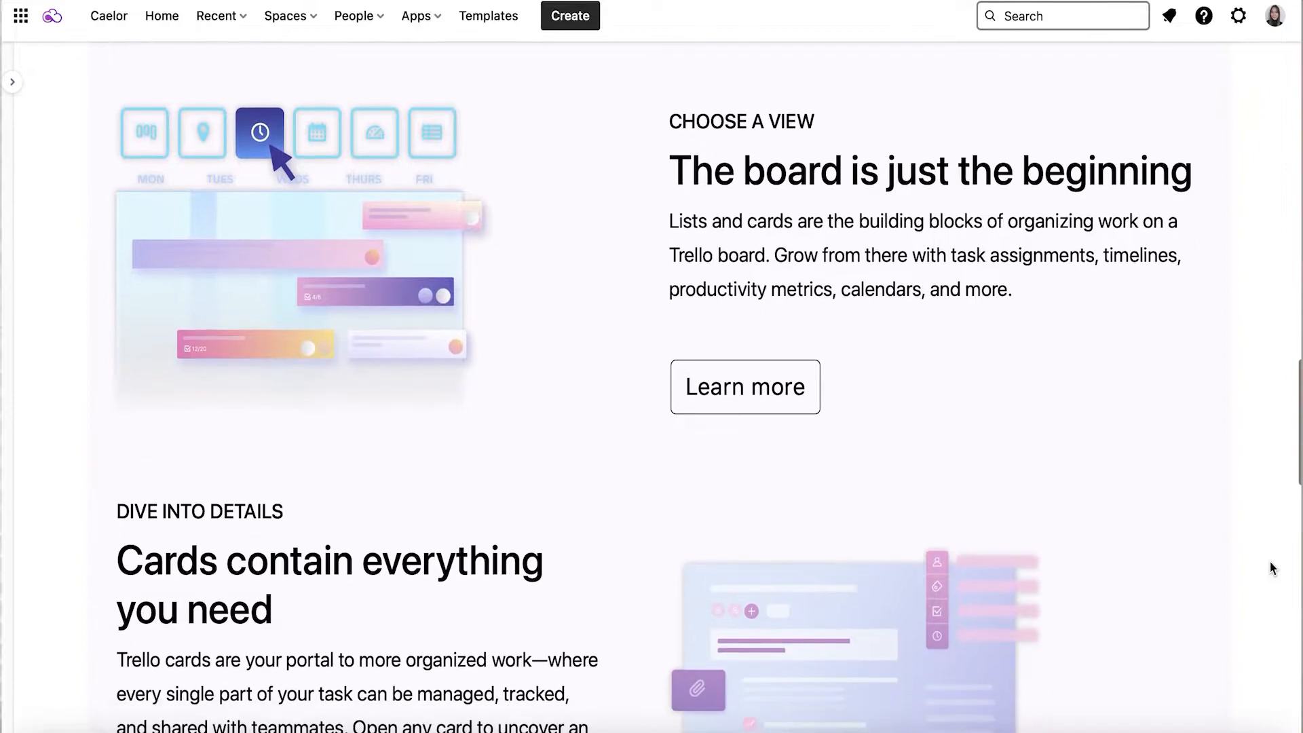
scroll("down", 3)
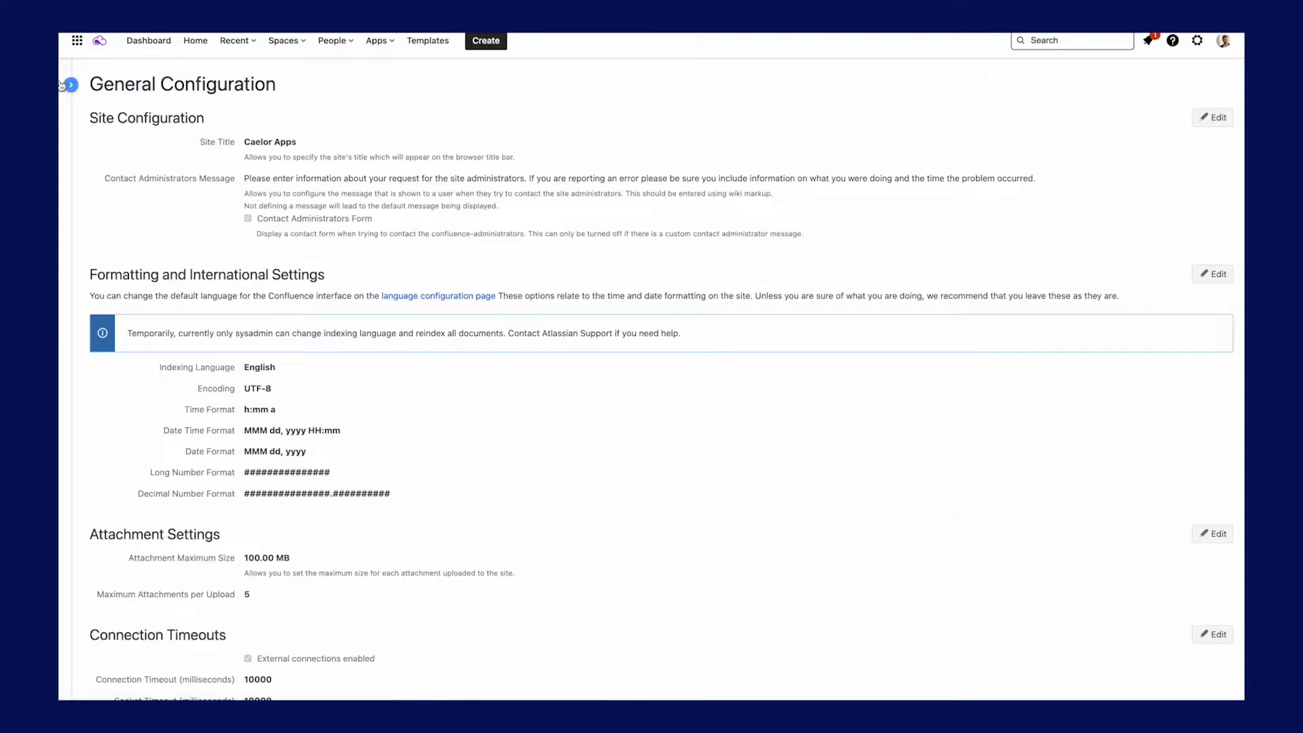
Navigate from site settings to the MacroSuite Confluence Dashboard sample page.
left_click(70, 86)
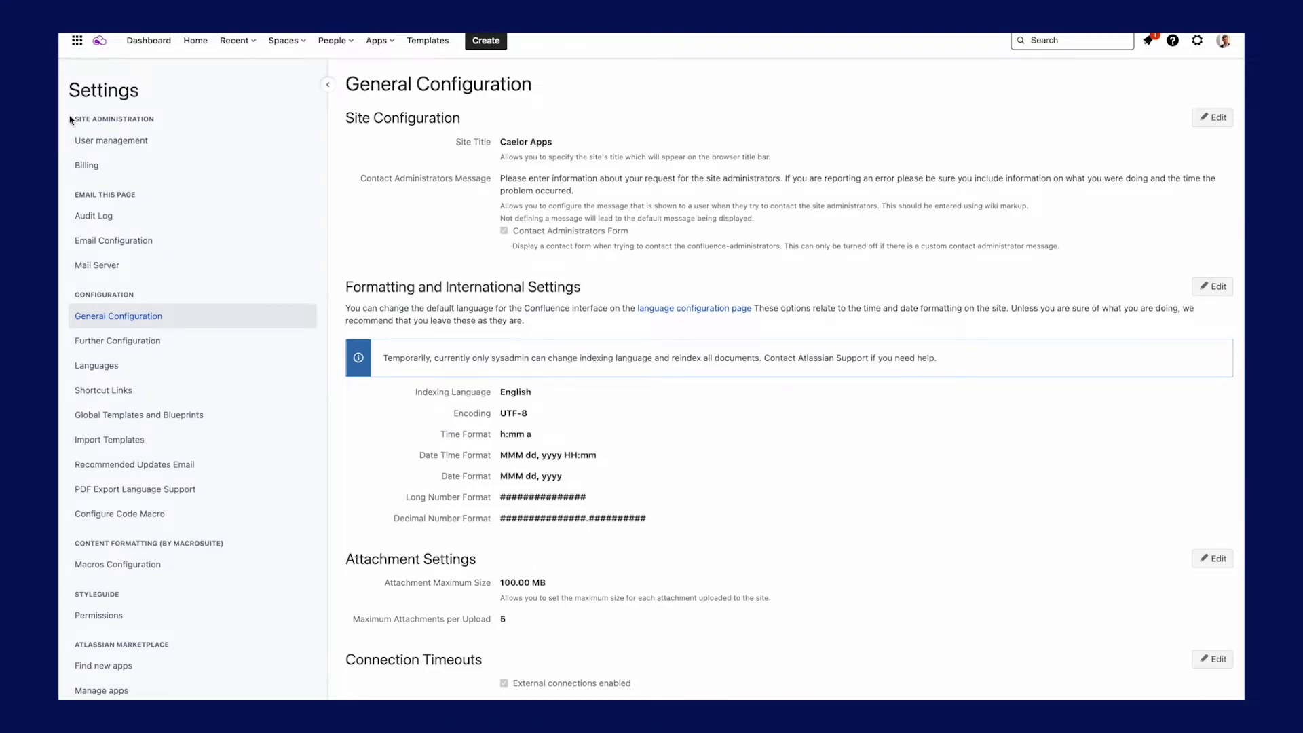
mouse_move(117, 341)
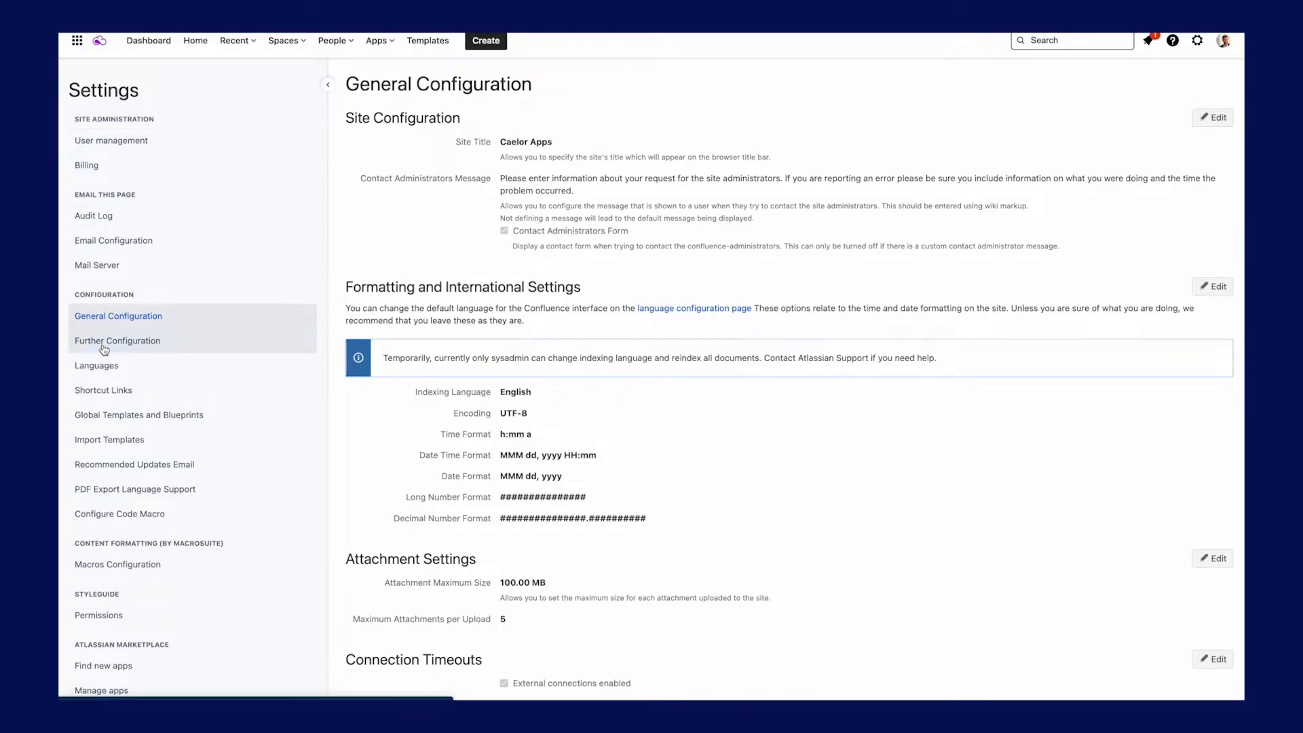
left_click(116, 340)
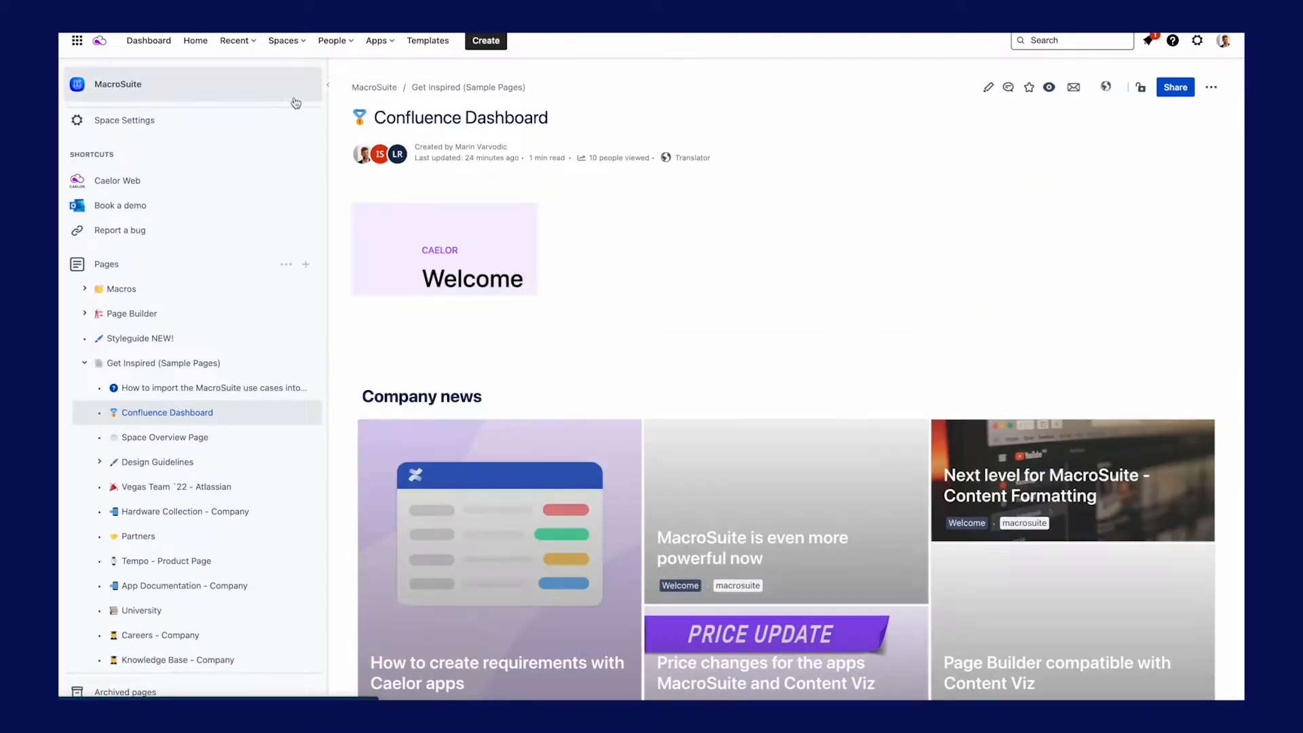
Collapse the space sidebar and scroll through the dashboard's news, blogs, locations, video and spaces sections.
left_click(327, 84)
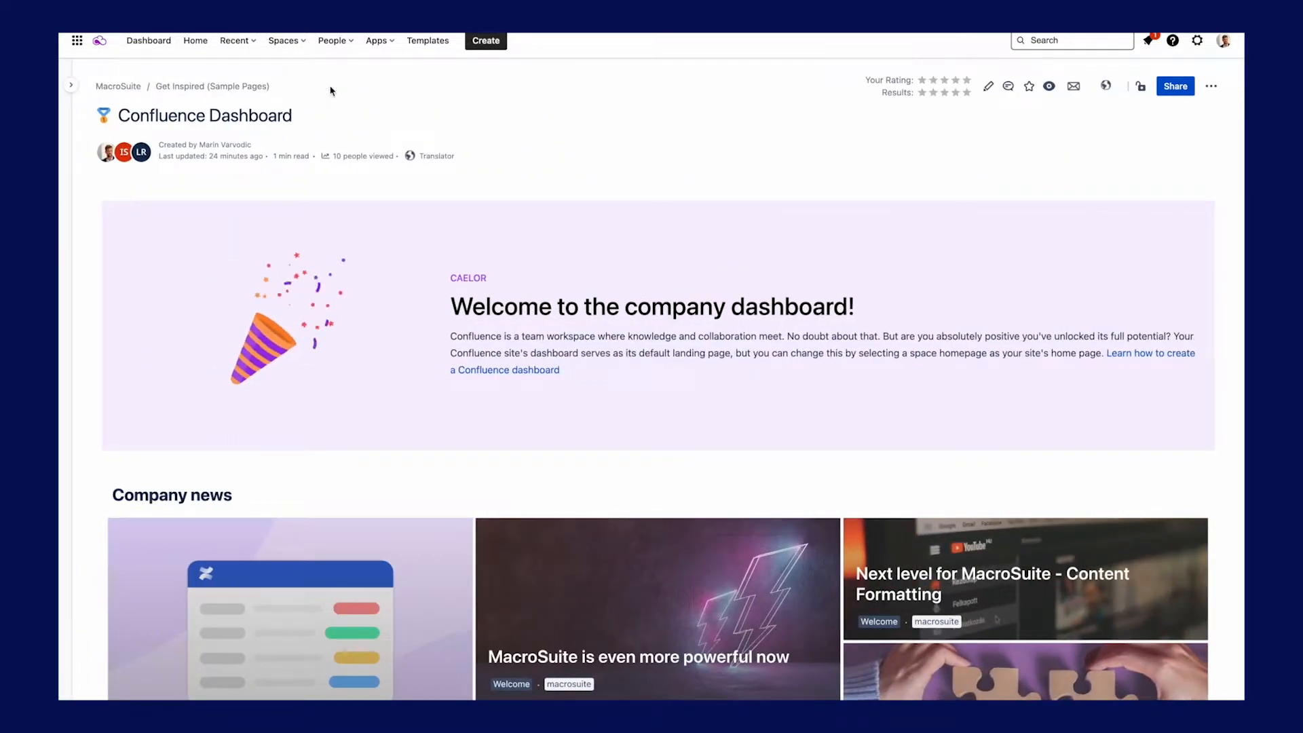
mouse_move(923, 281)
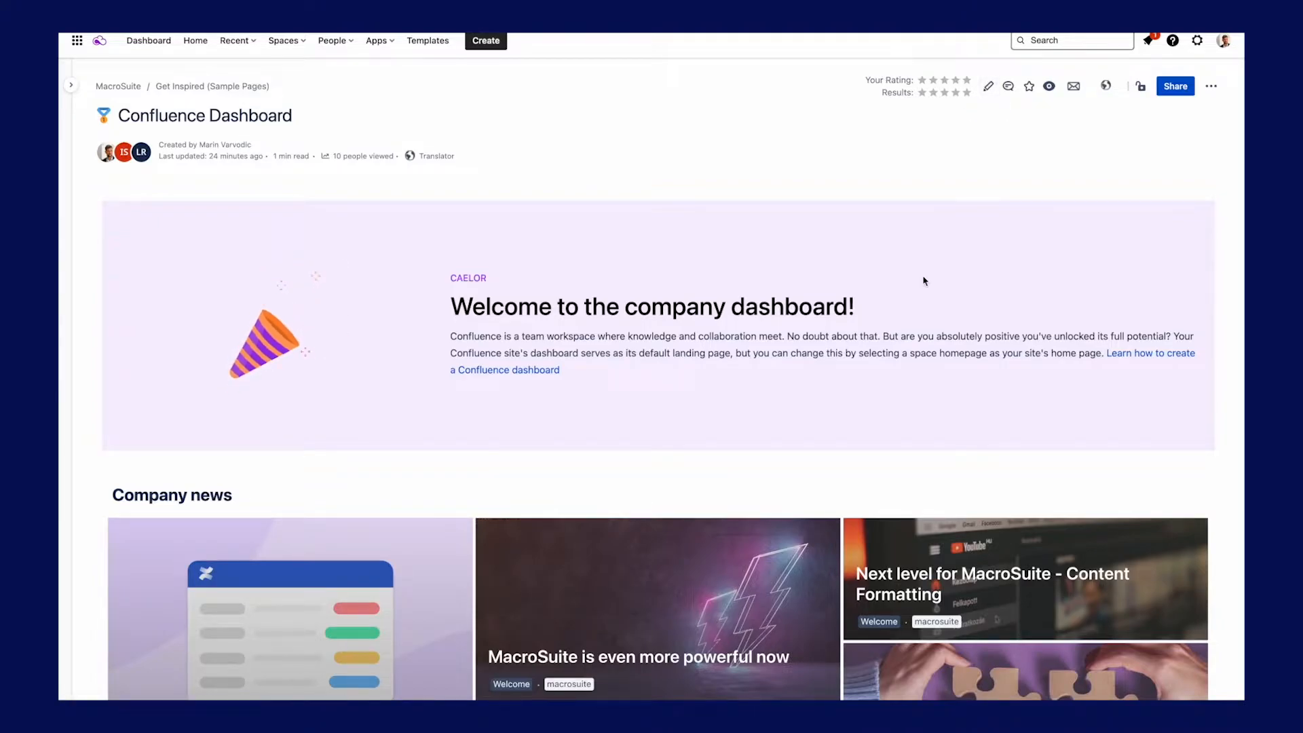
scroll("down", 3)
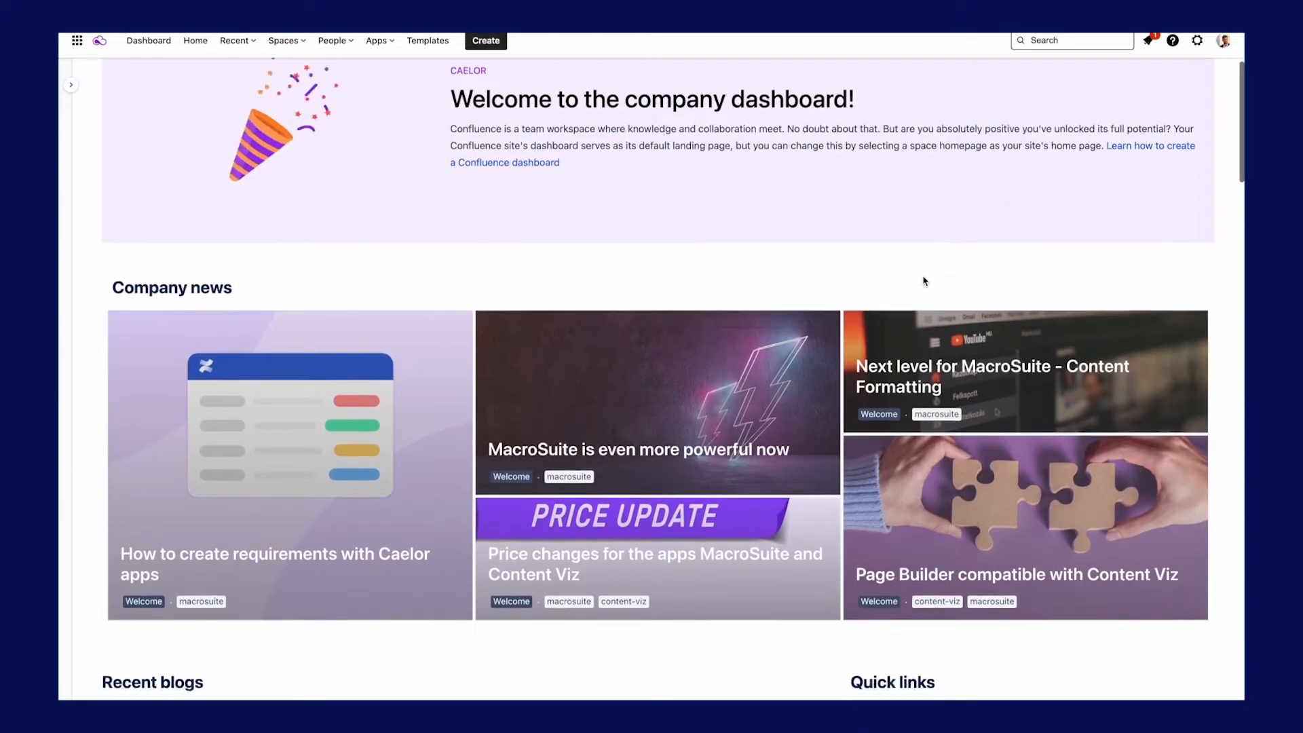
scroll("down", 3)
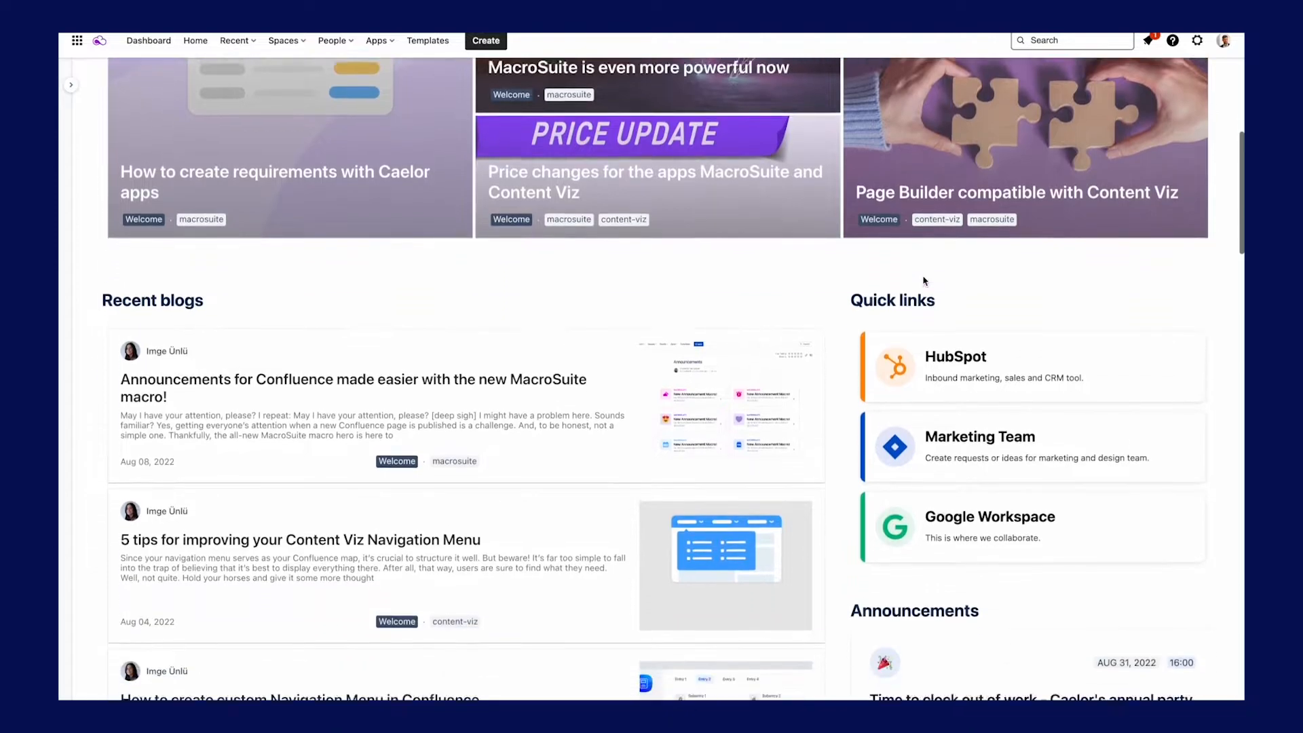
scroll("down", 3)
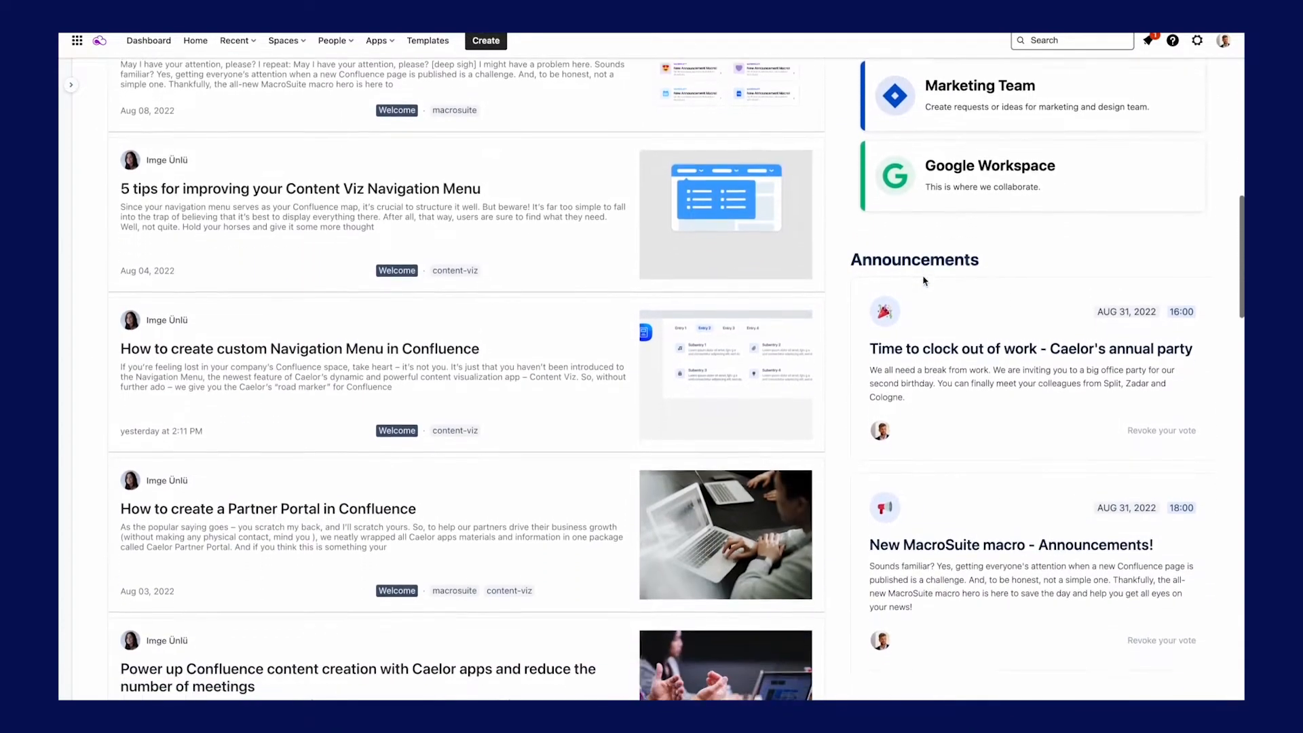
scroll("down", 3)
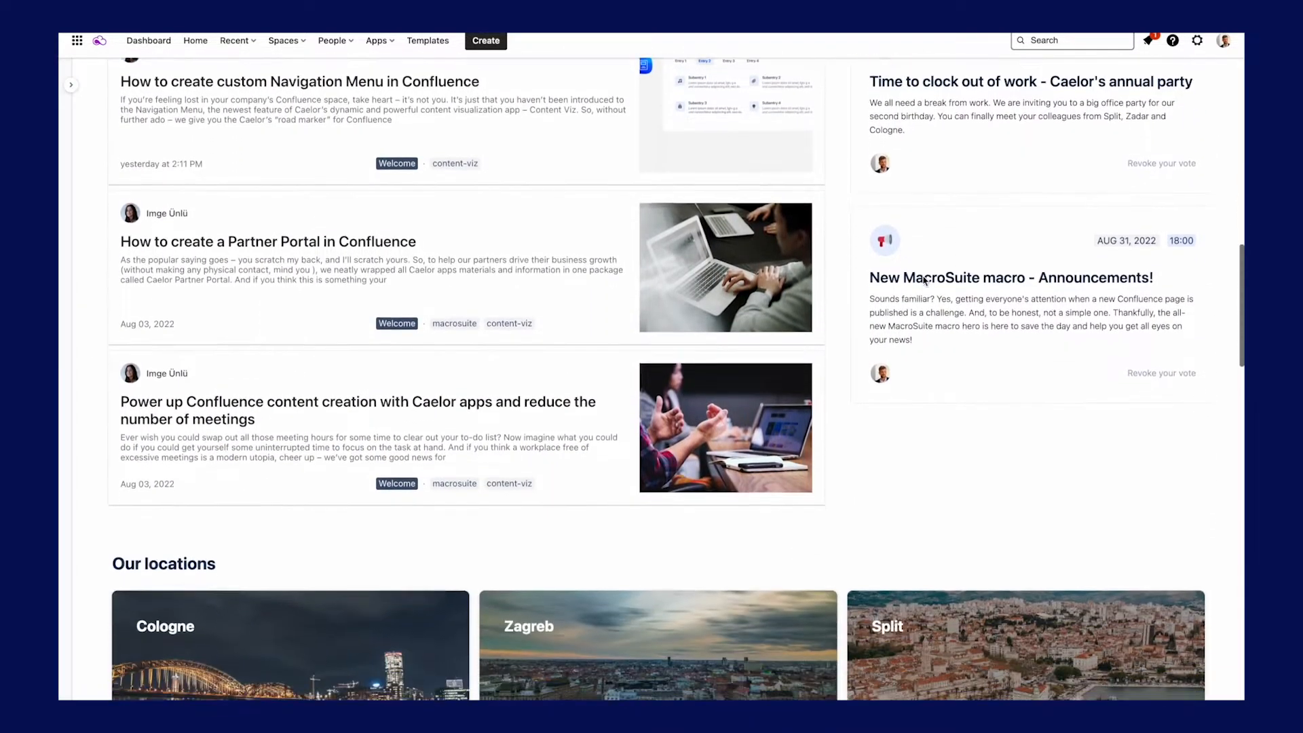
scroll("down", 3)
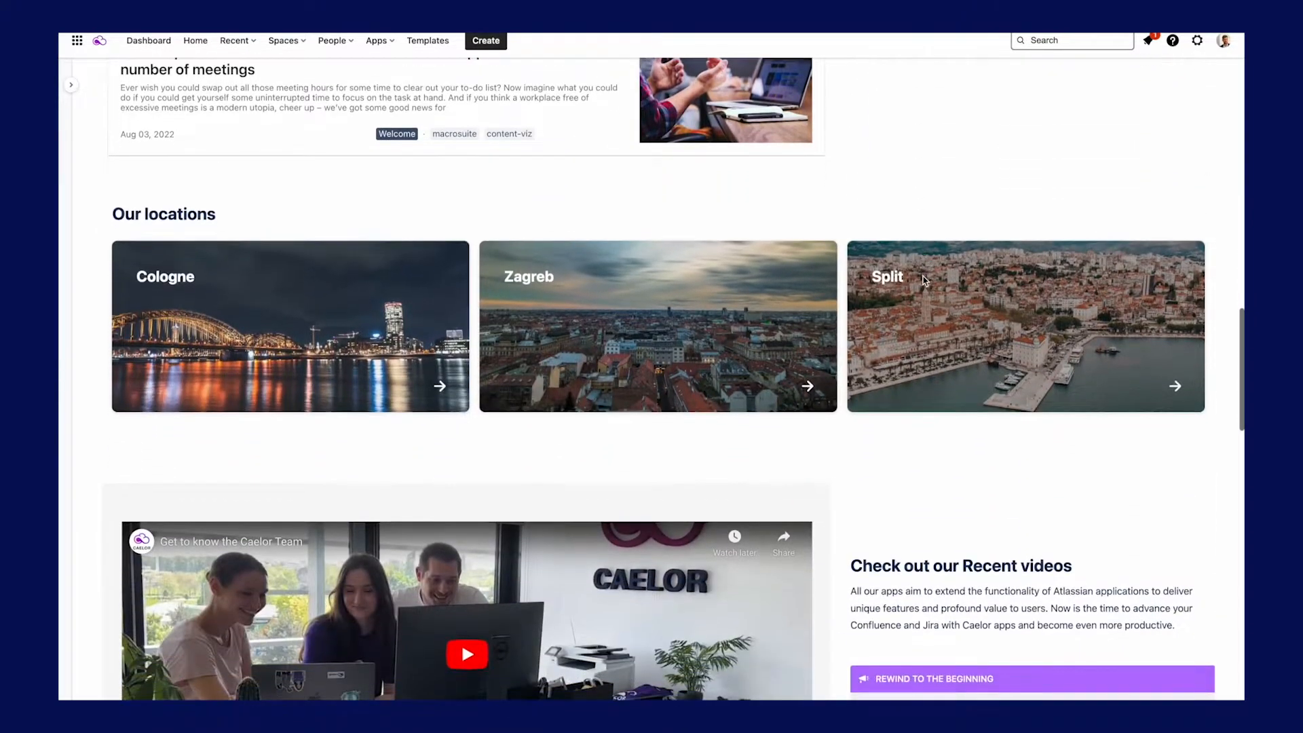
scroll("down", 3)
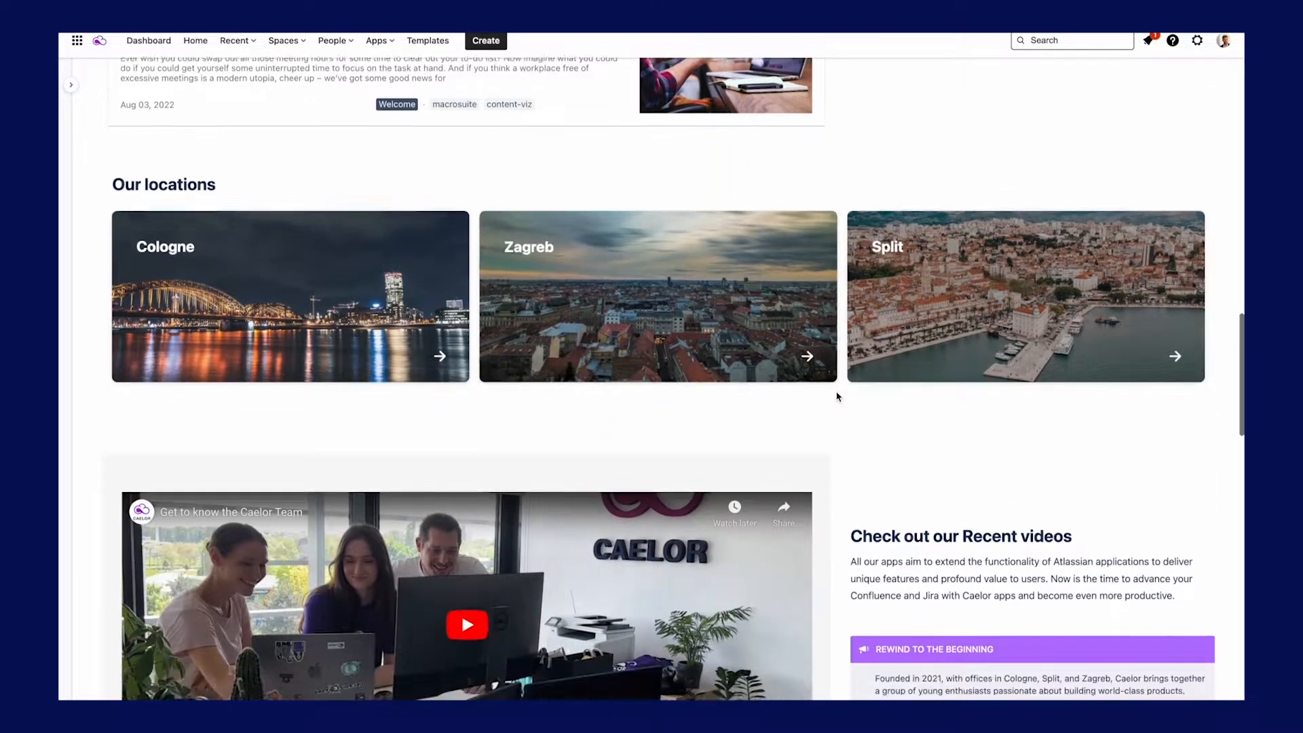
scroll("down", 3)
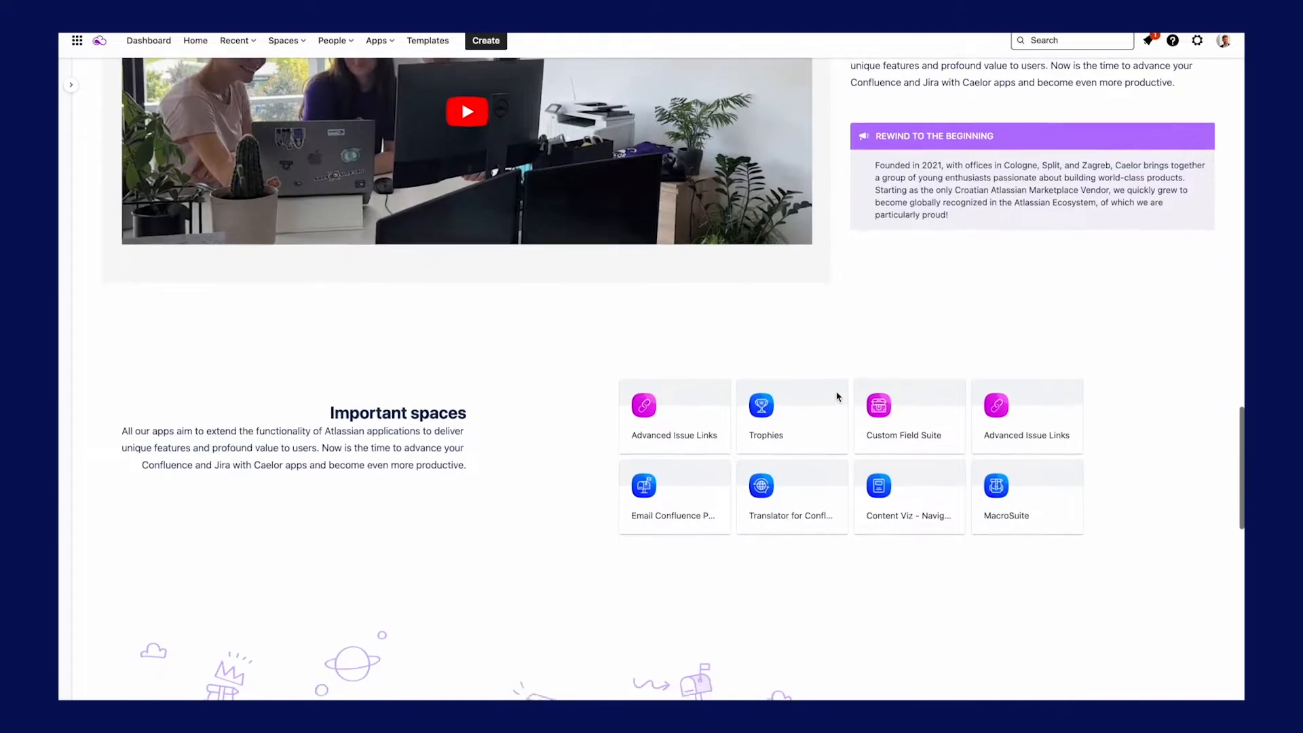
scroll("down", 3)
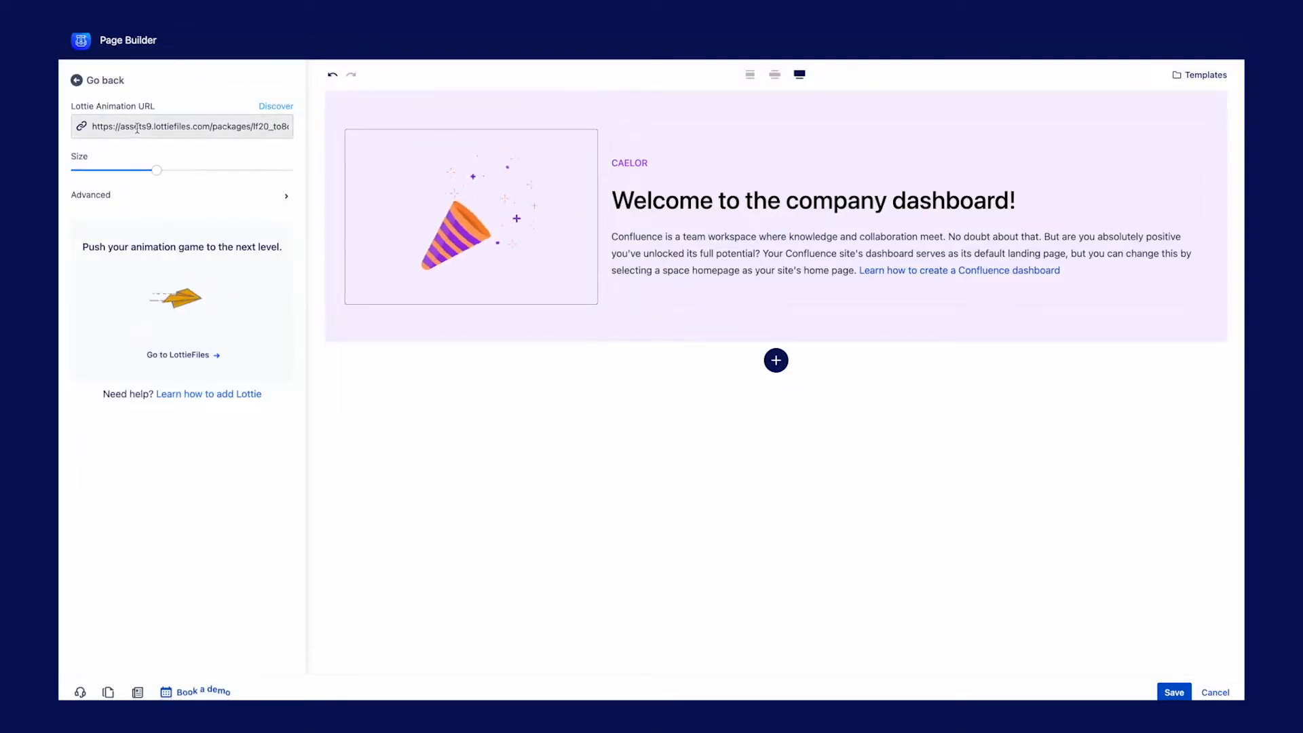
Resize the Welcome banner's party popper Lottie animation, review the text block and save the banner.
left_click_drag(157, 170, 157, 177)
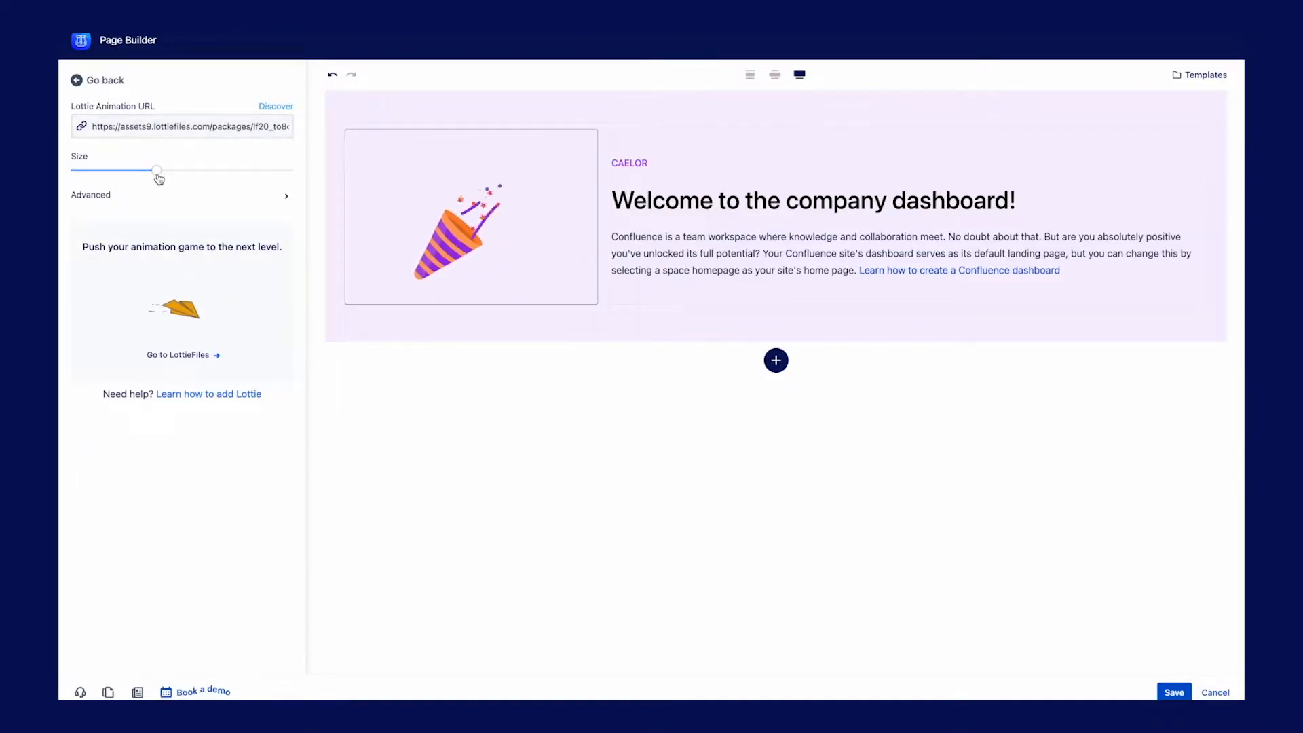
left_click_drag(158, 171, 161, 171)
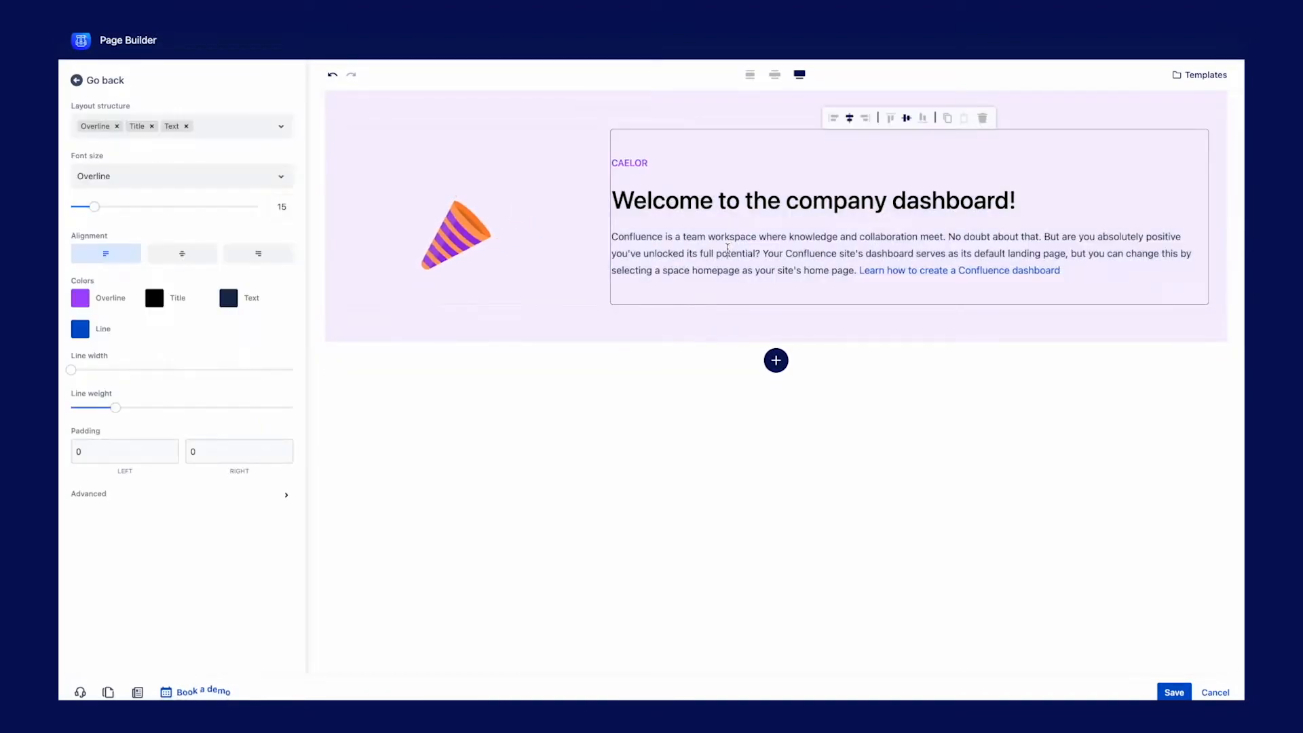
left_click(281, 125)
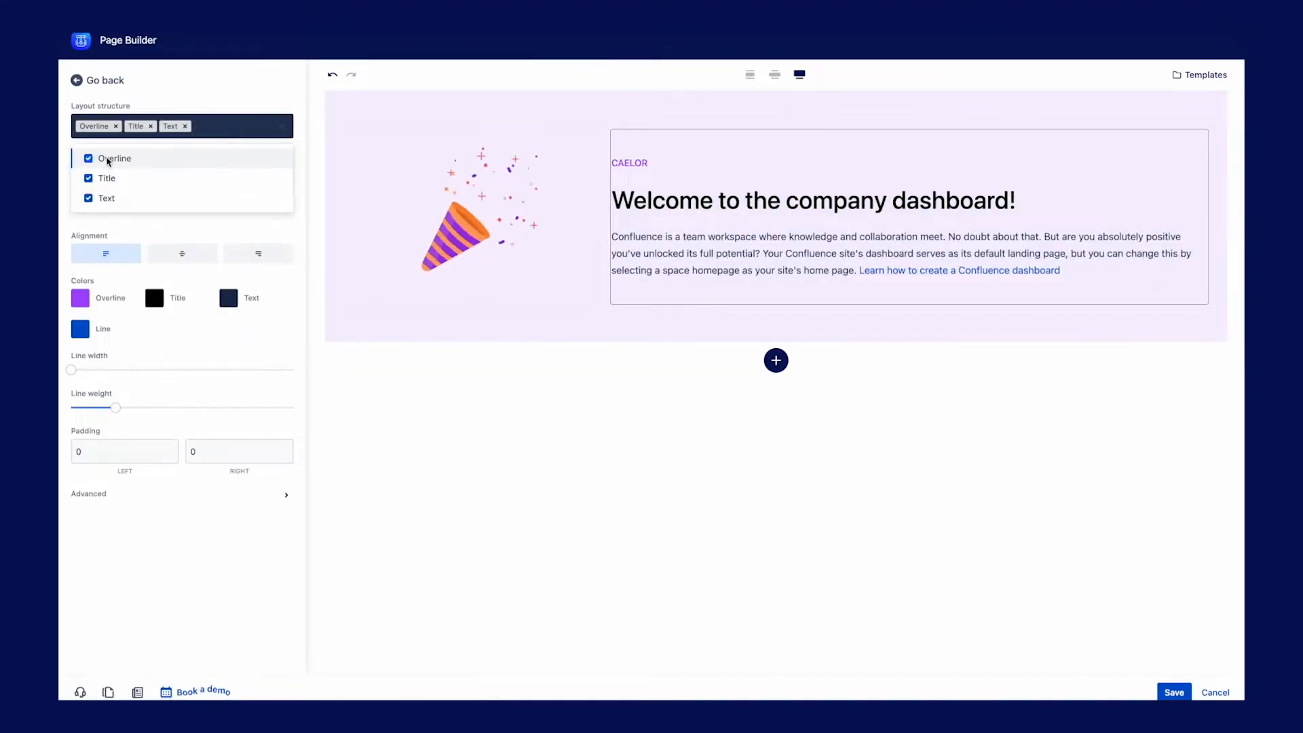
left_click(280, 125)
type("10")
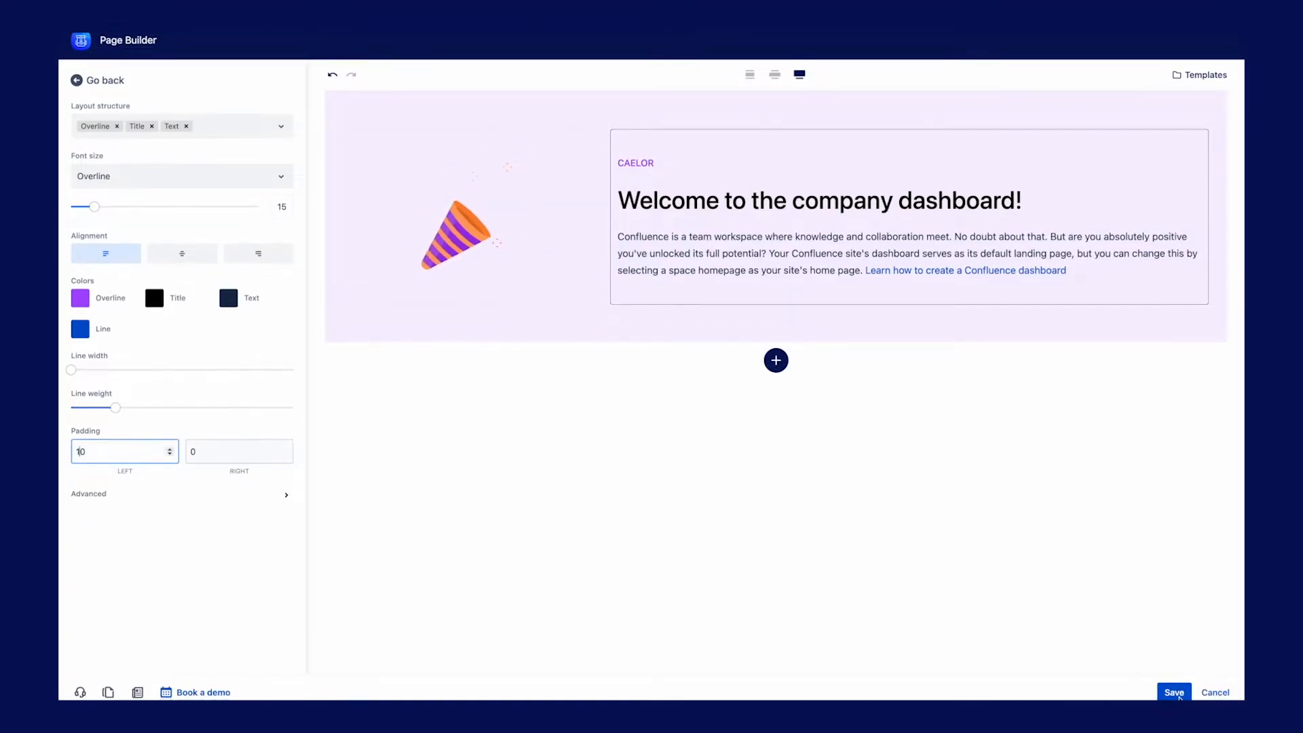
left_click(1174, 693)
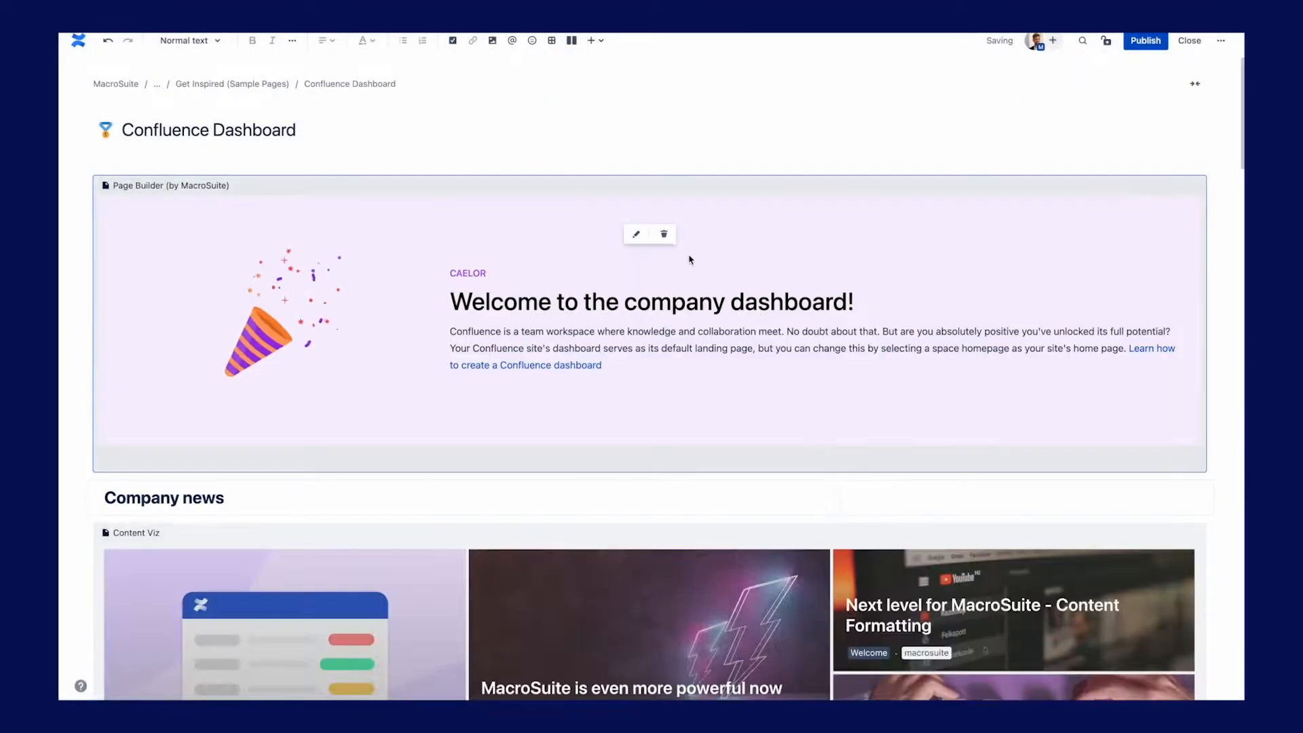
scroll("down", 3)
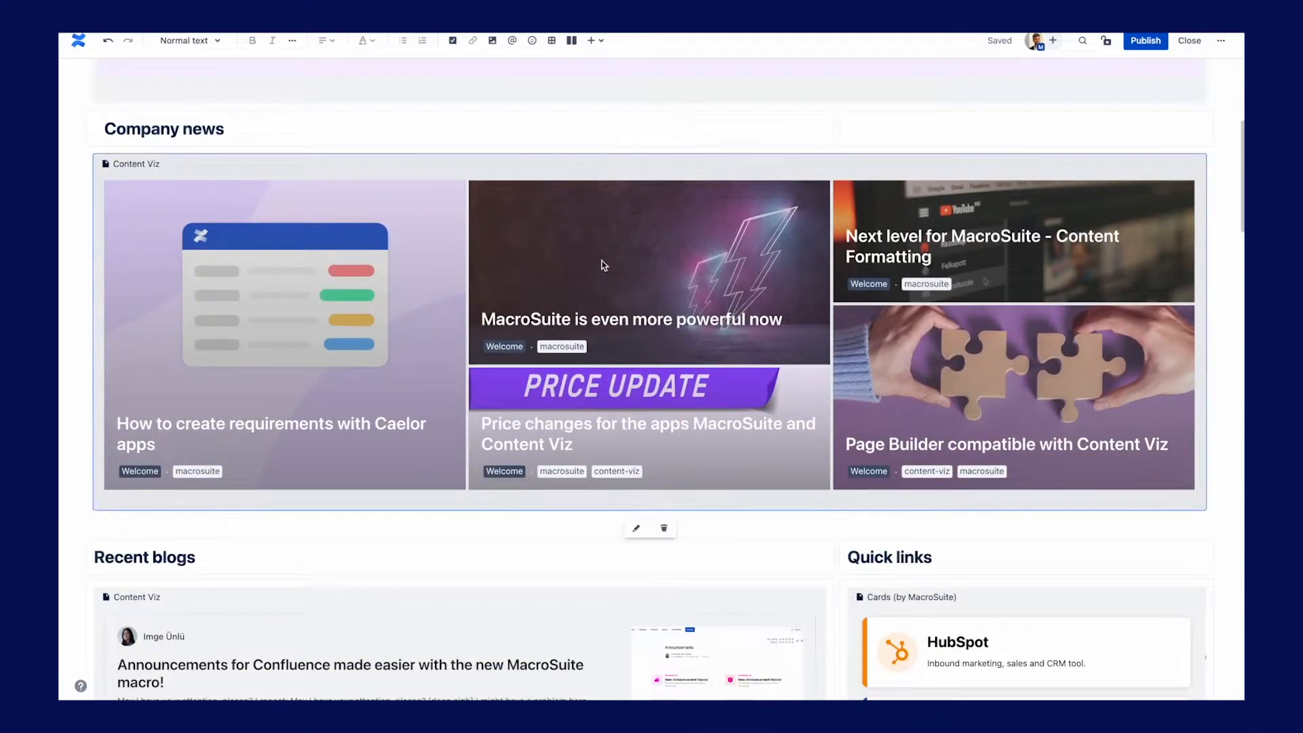
Preview grid, carousel, cards and magazine layouts for Recent blogs posts, settling on List view.
left_click(637, 528)
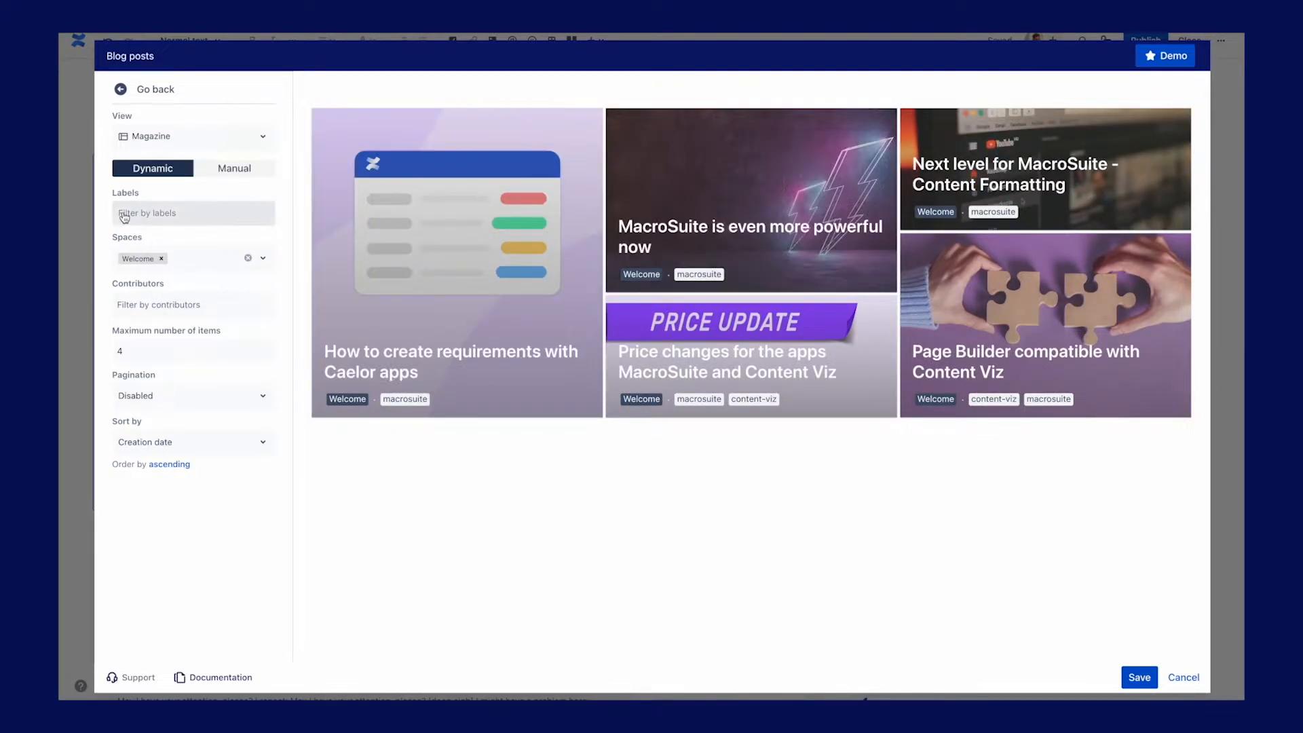
mouse_move(189, 276)
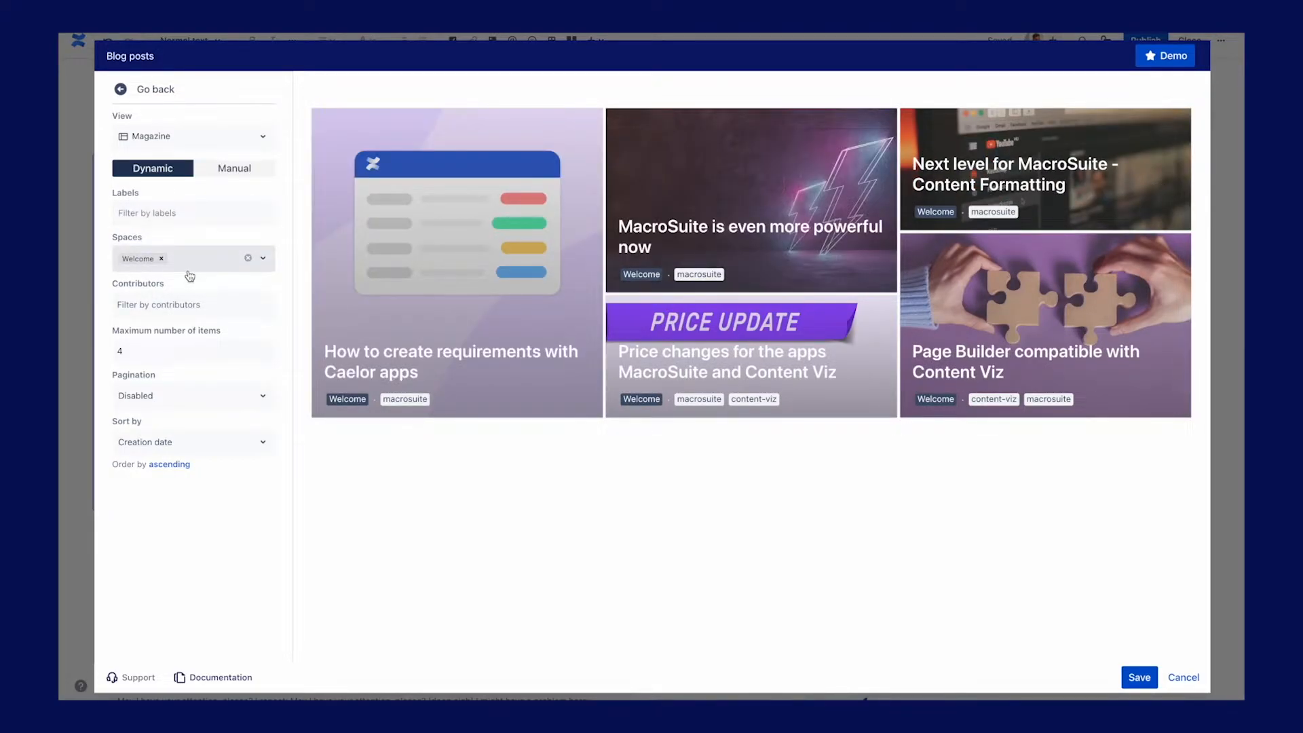
left_click(192, 136)
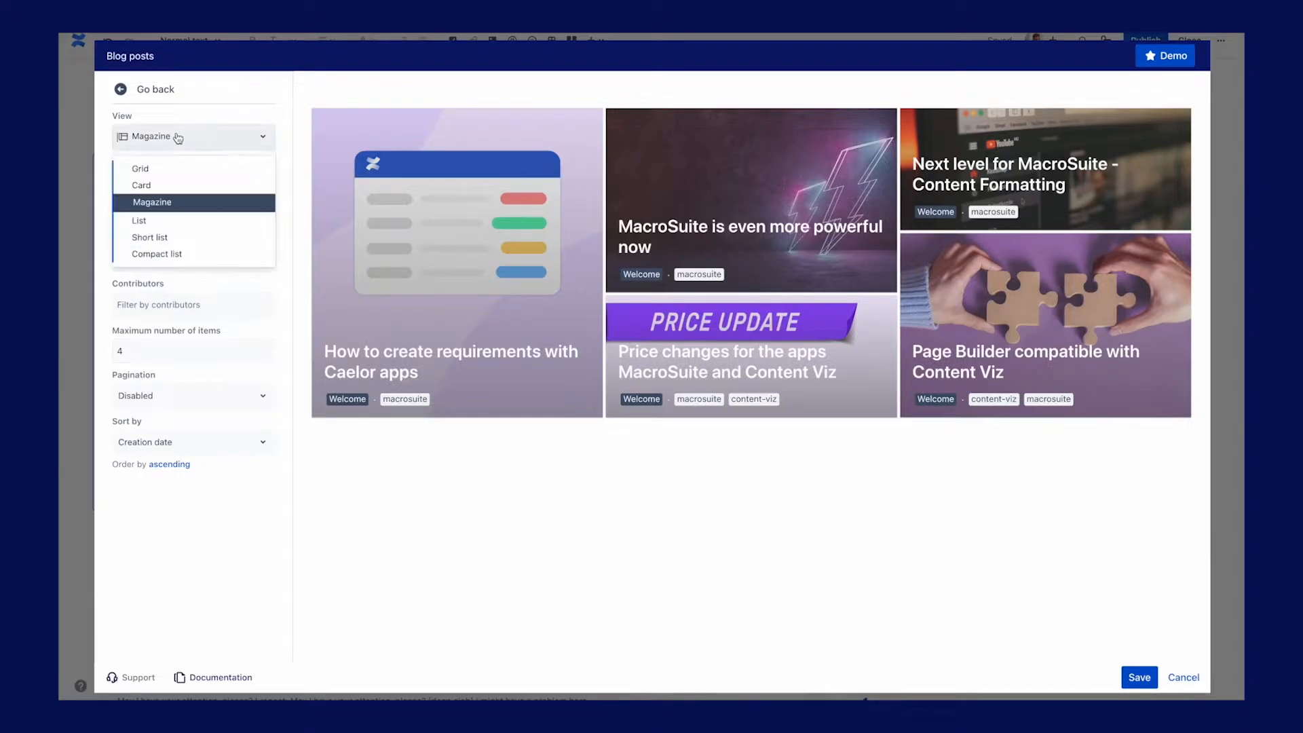
left_click(140, 168)
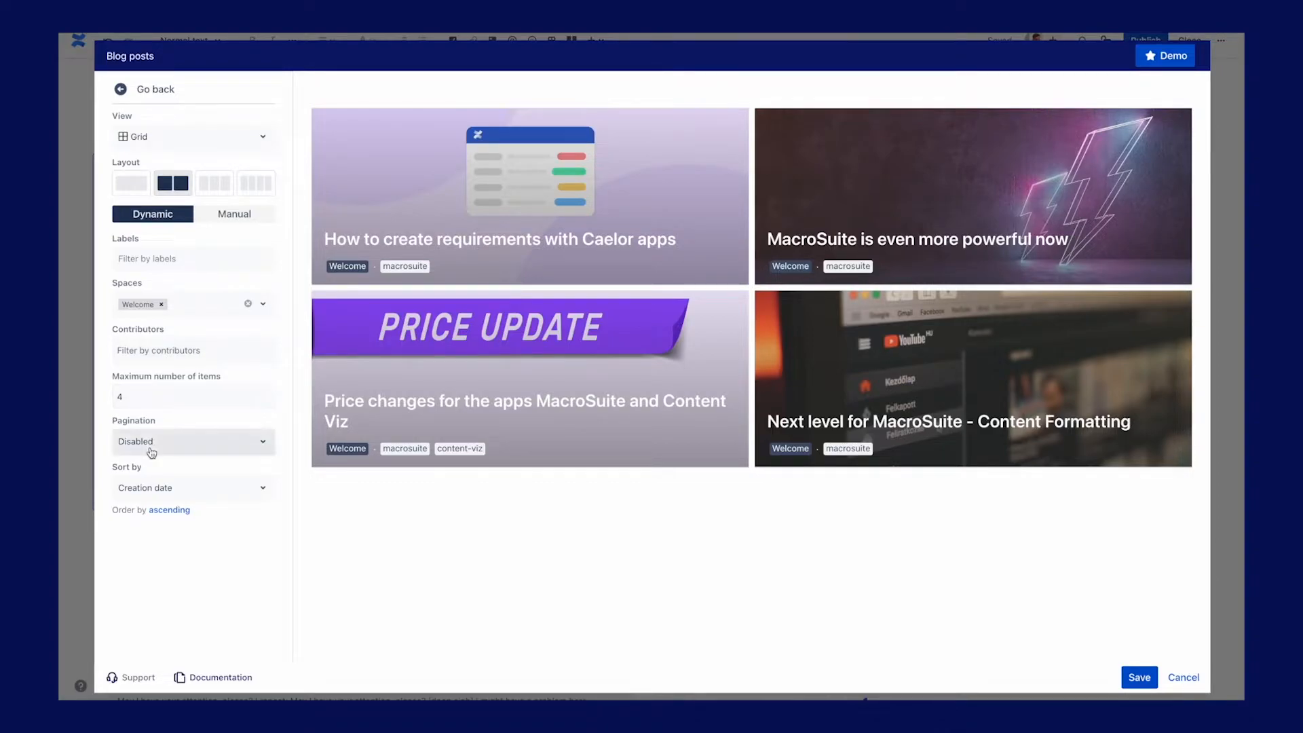
left_click(193, 441)
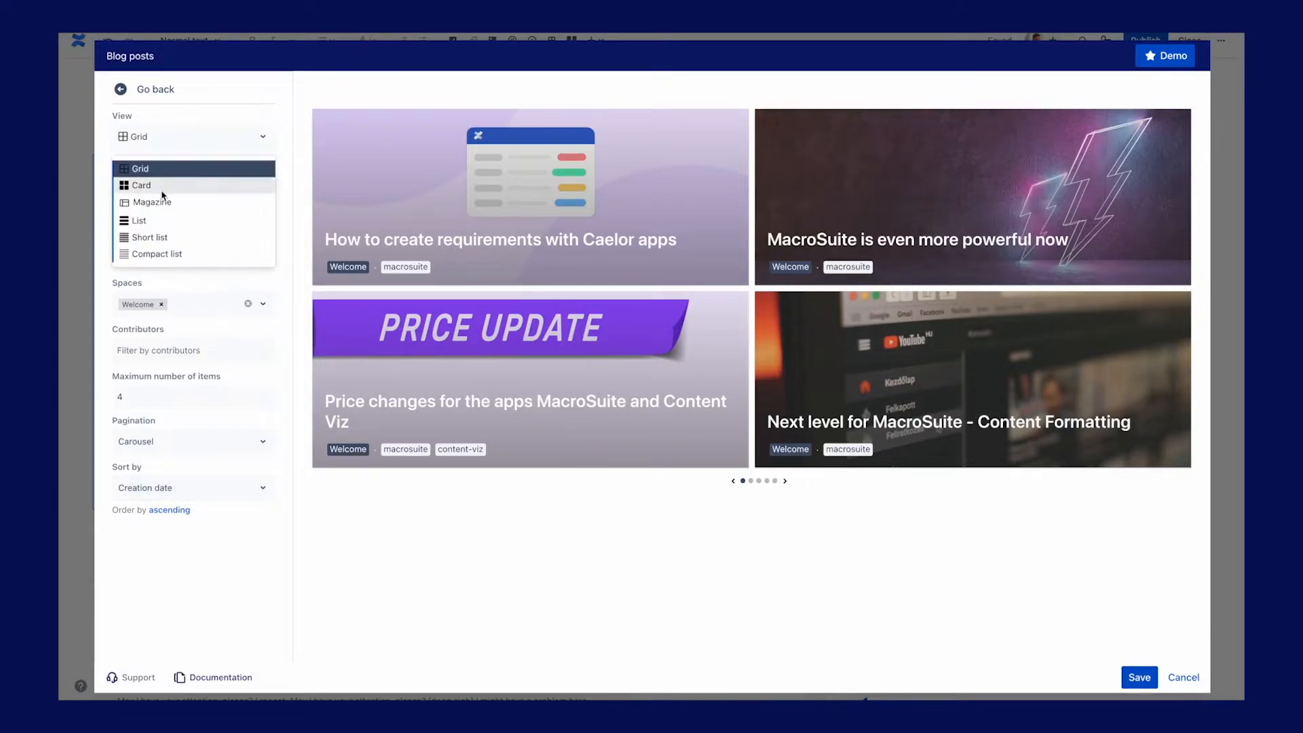
left_click(141, 184)
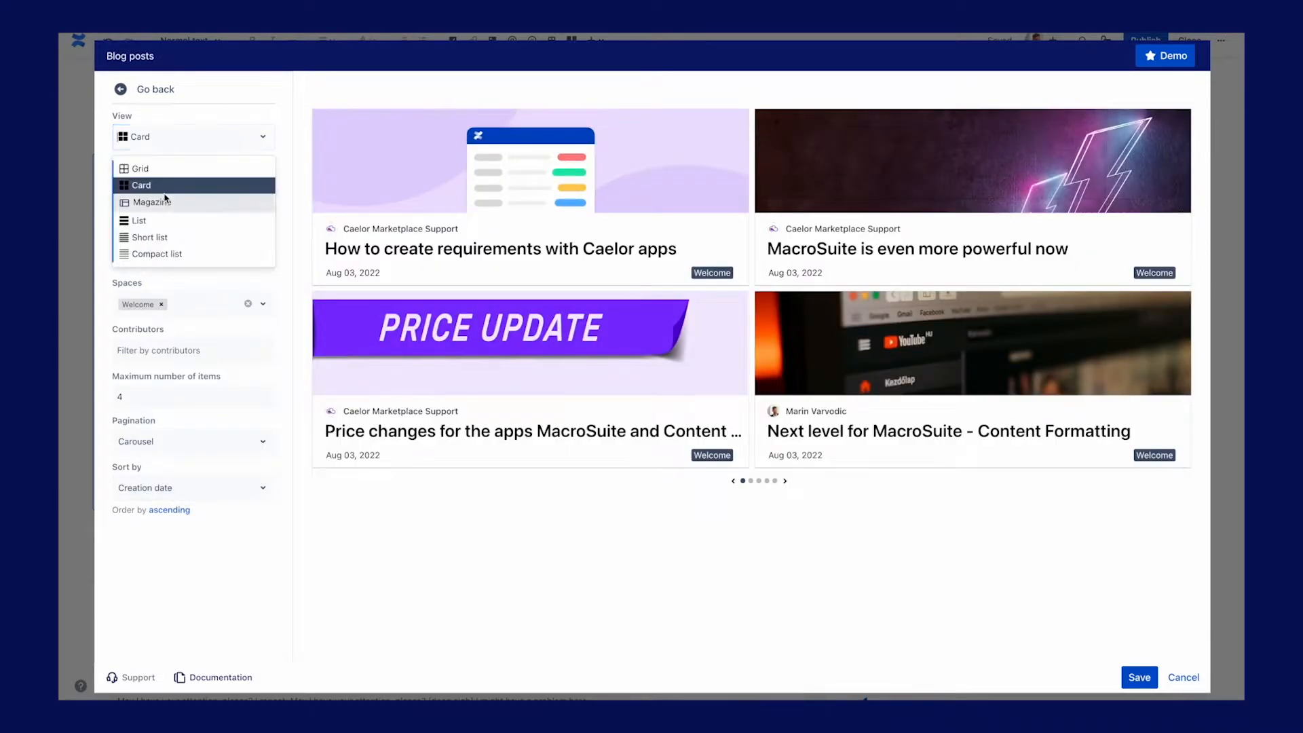
left_click(151, 203)
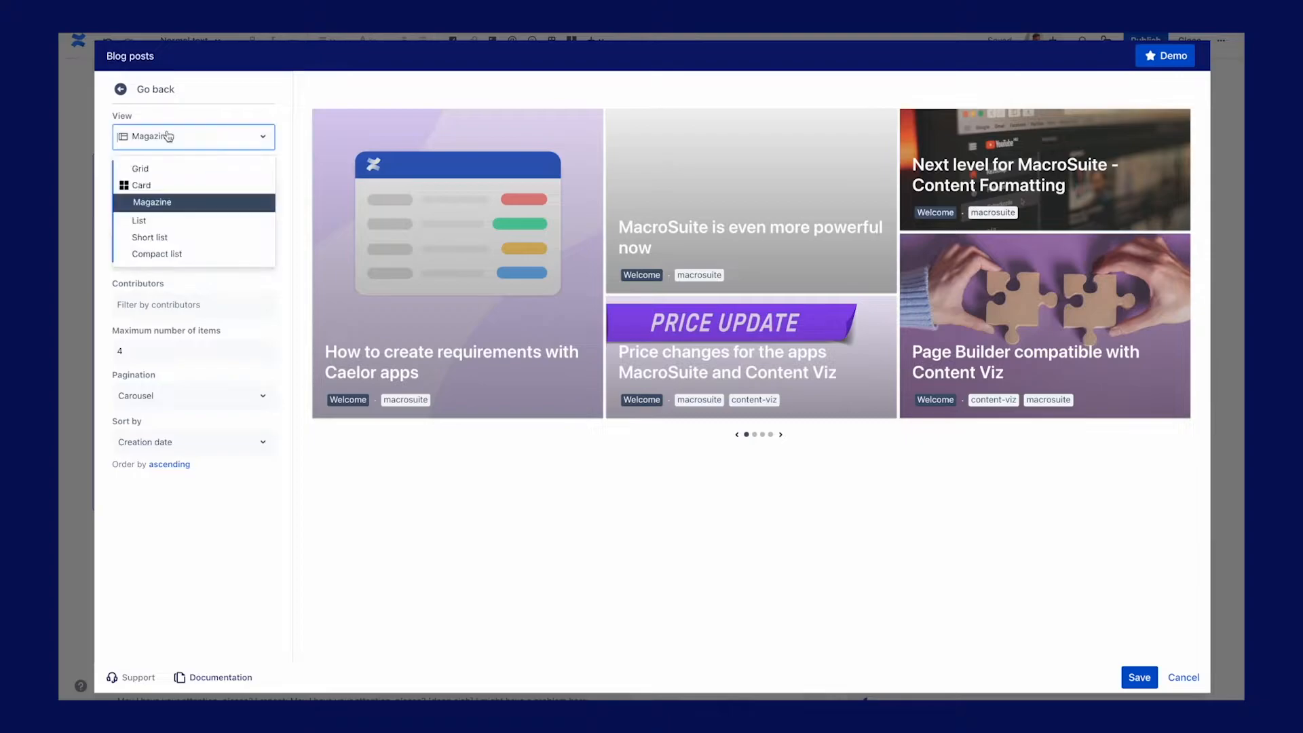
left_click(139, 220)
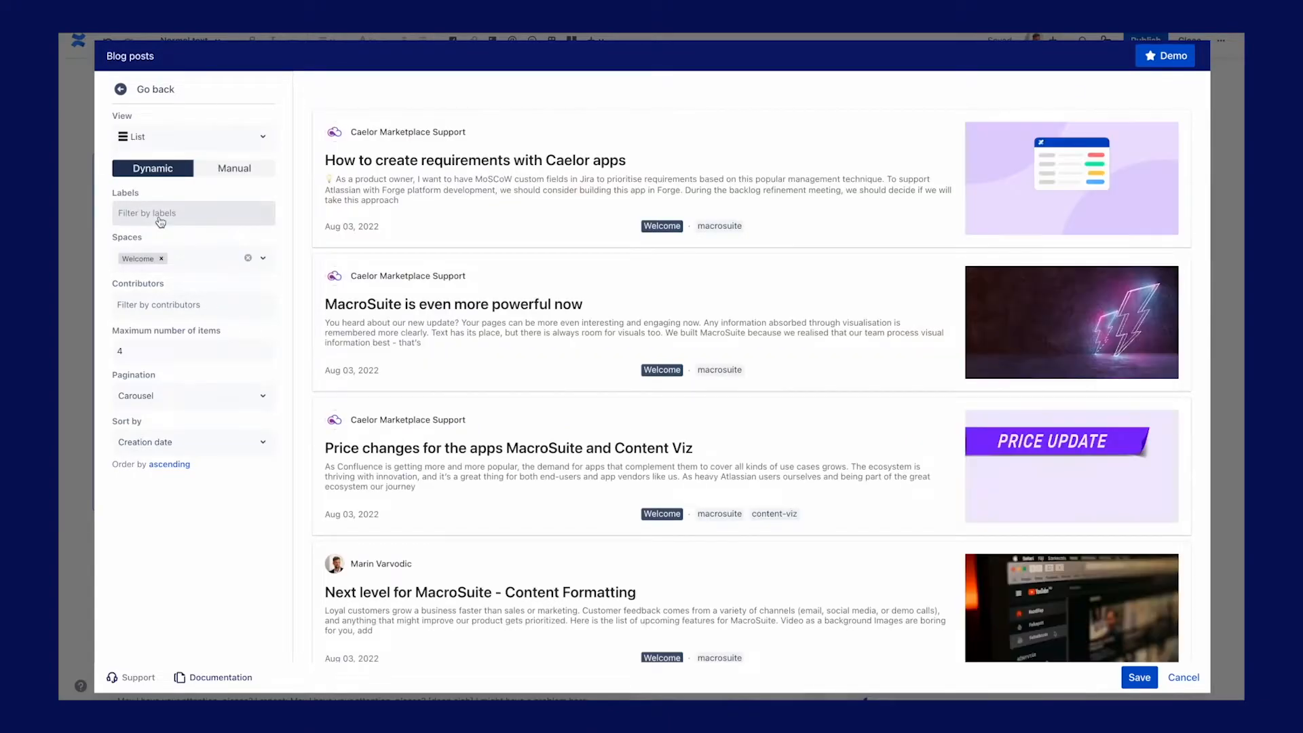
left_click(193, 135)
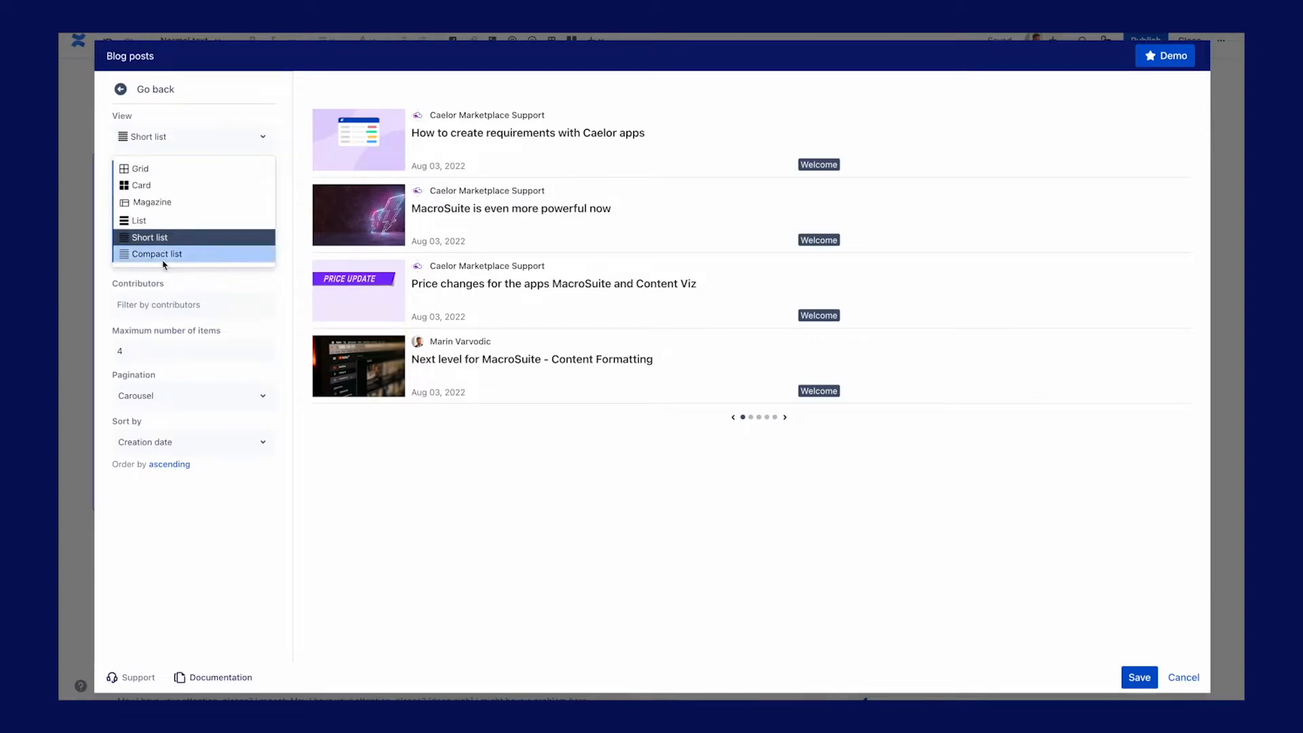
left_click(156, 254)
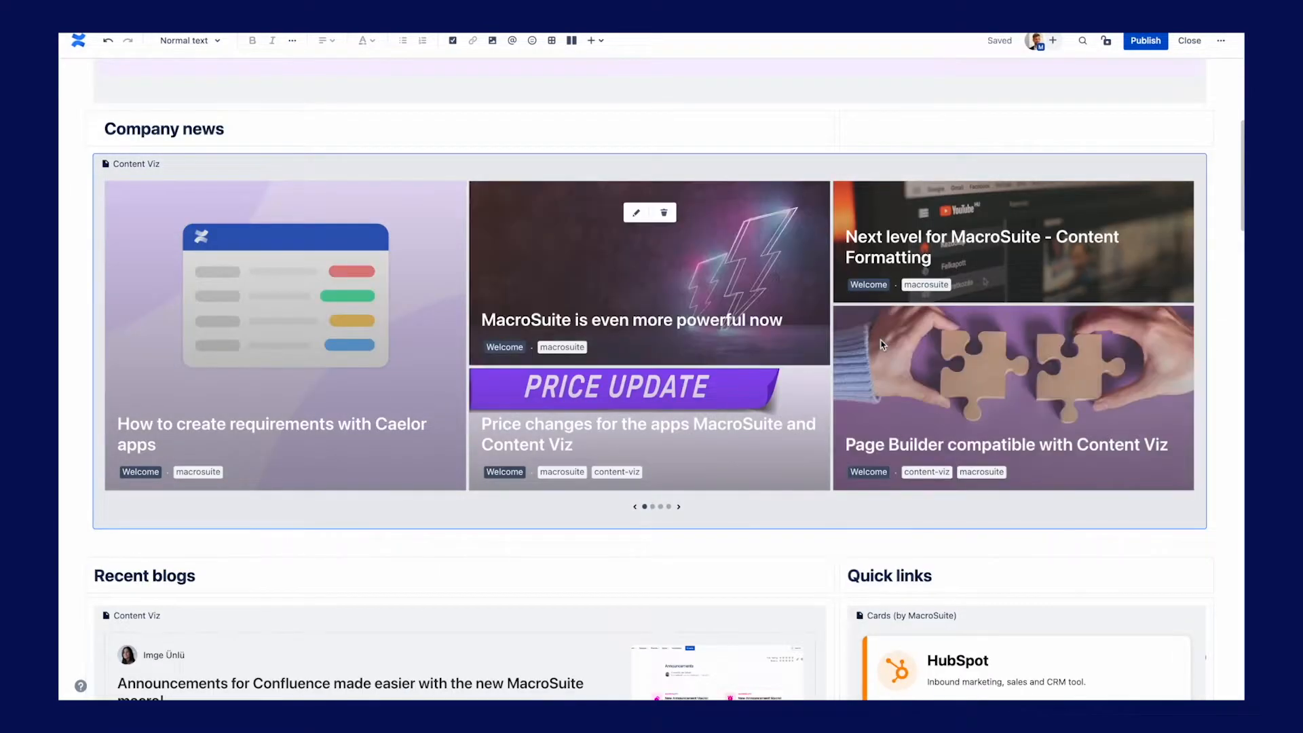
Set the blog posts to a maximum of 6 items with Show more-button pagination.
scroll("down", 3)
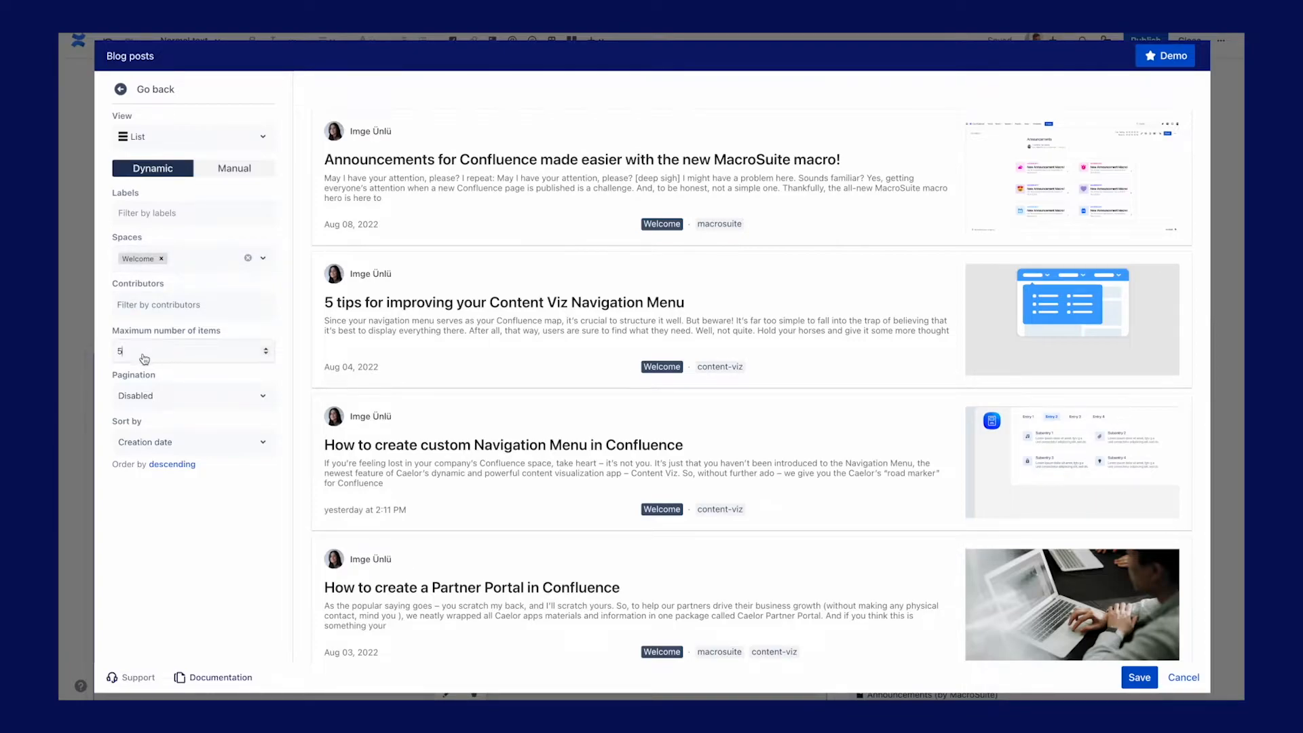
left_click(193, 350)
type("6")
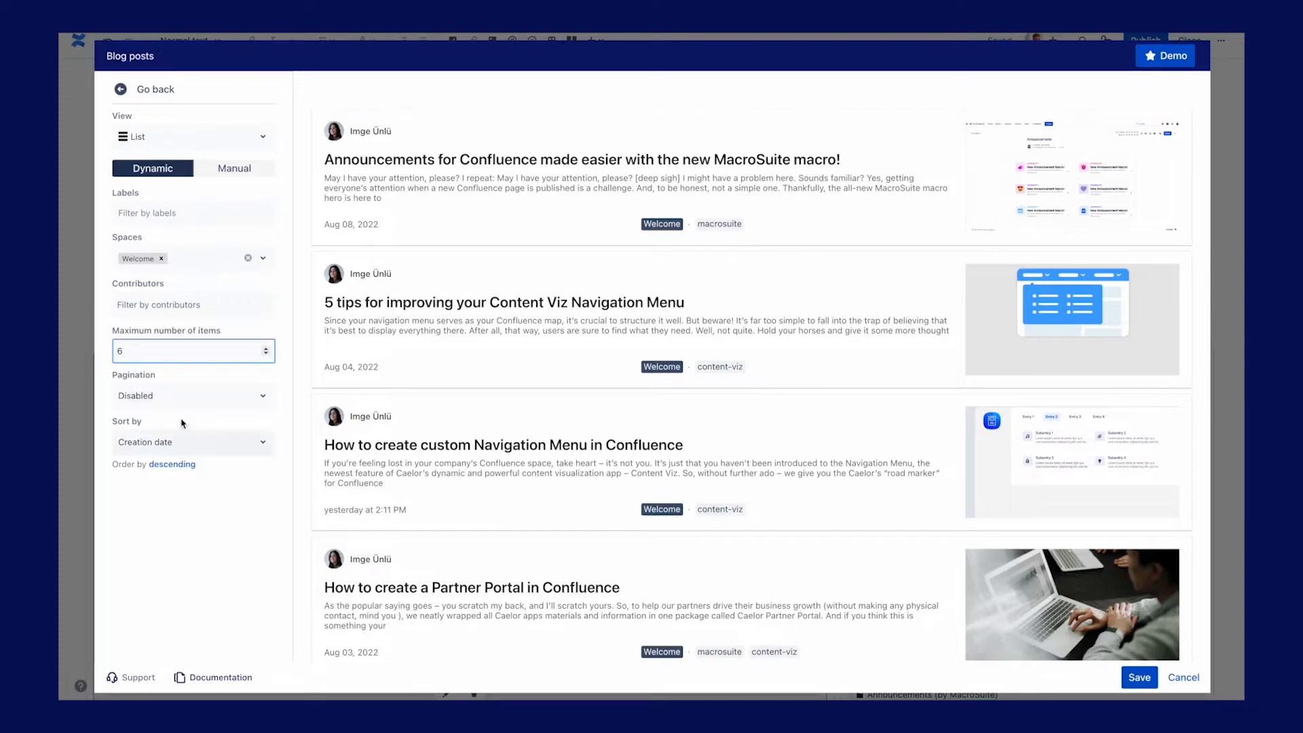
left_click(193, 395)
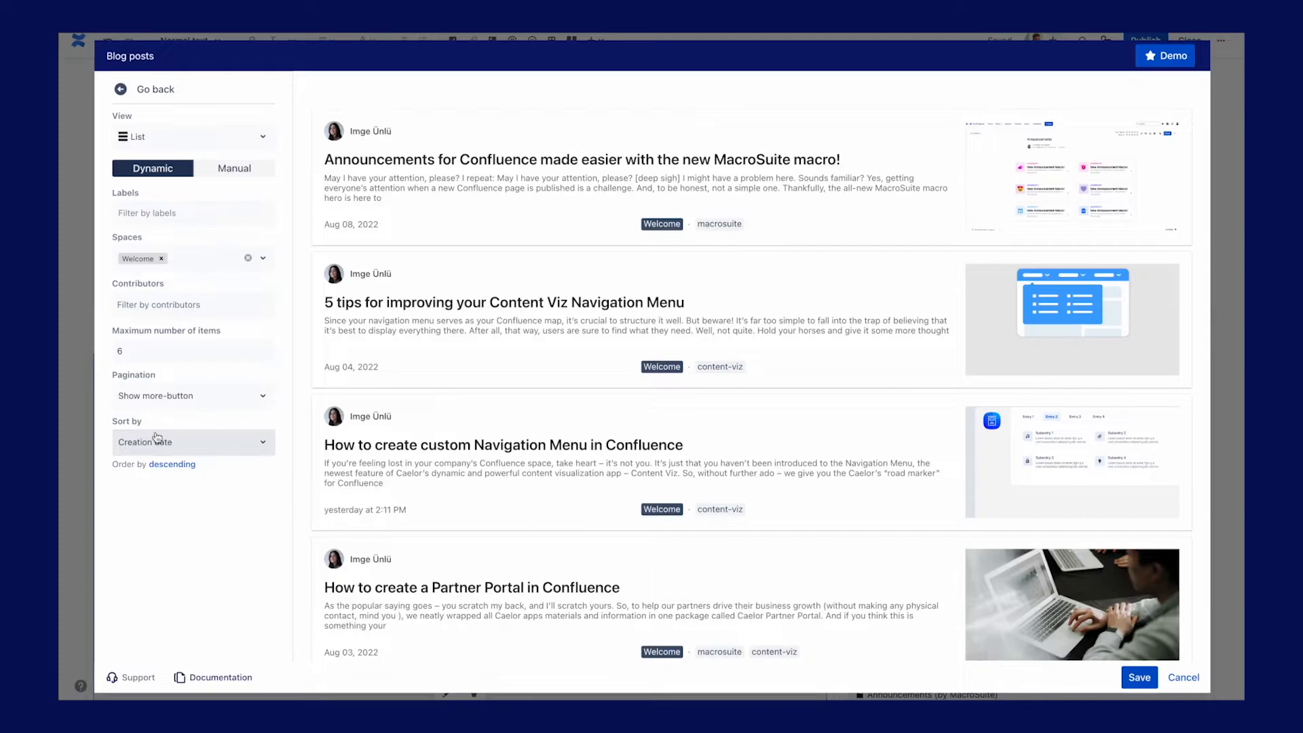
mouse_move(159, 497)
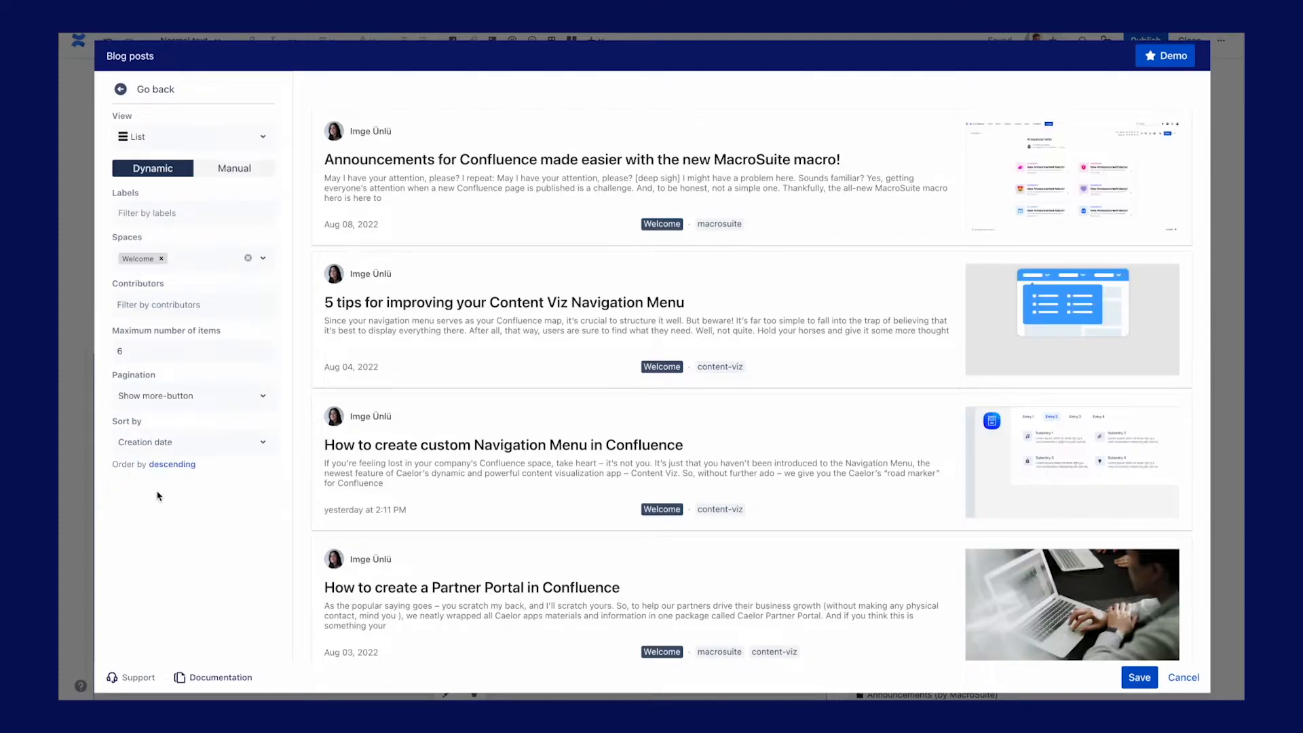
mouse_move(172, 464)
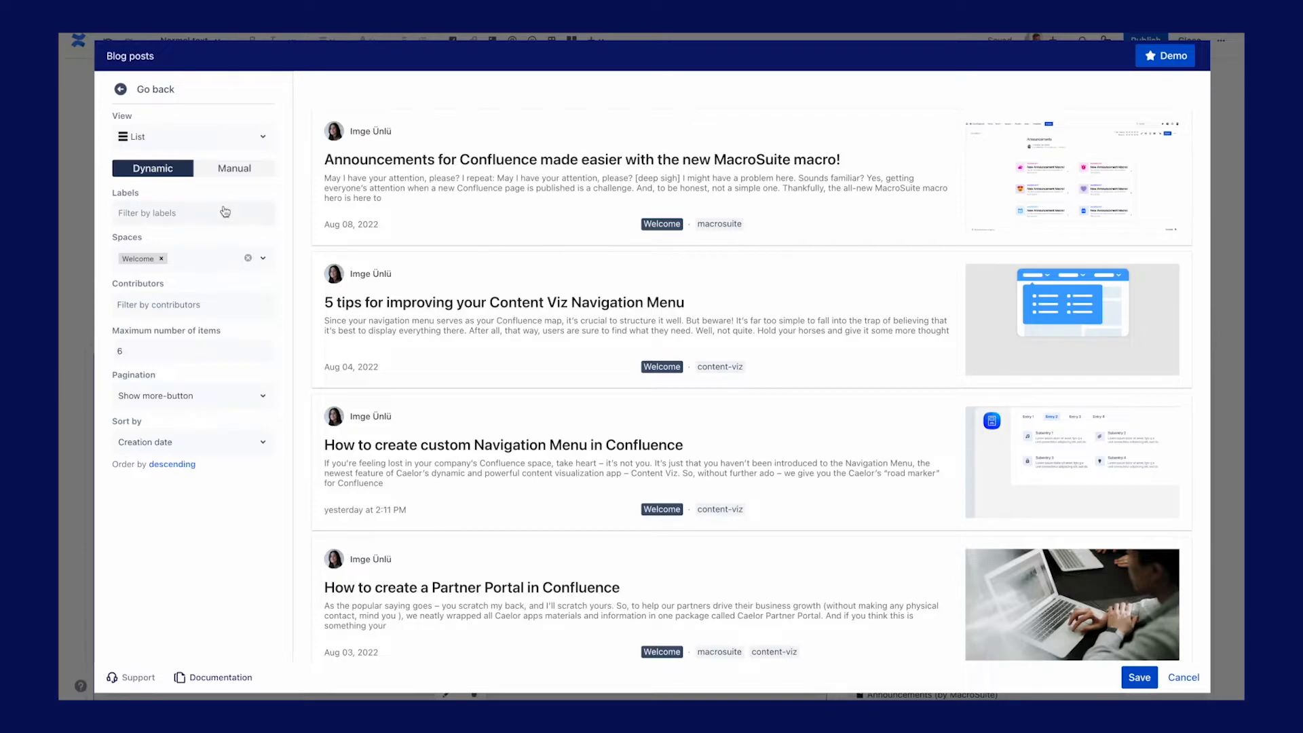
mouse_move(201, 519)
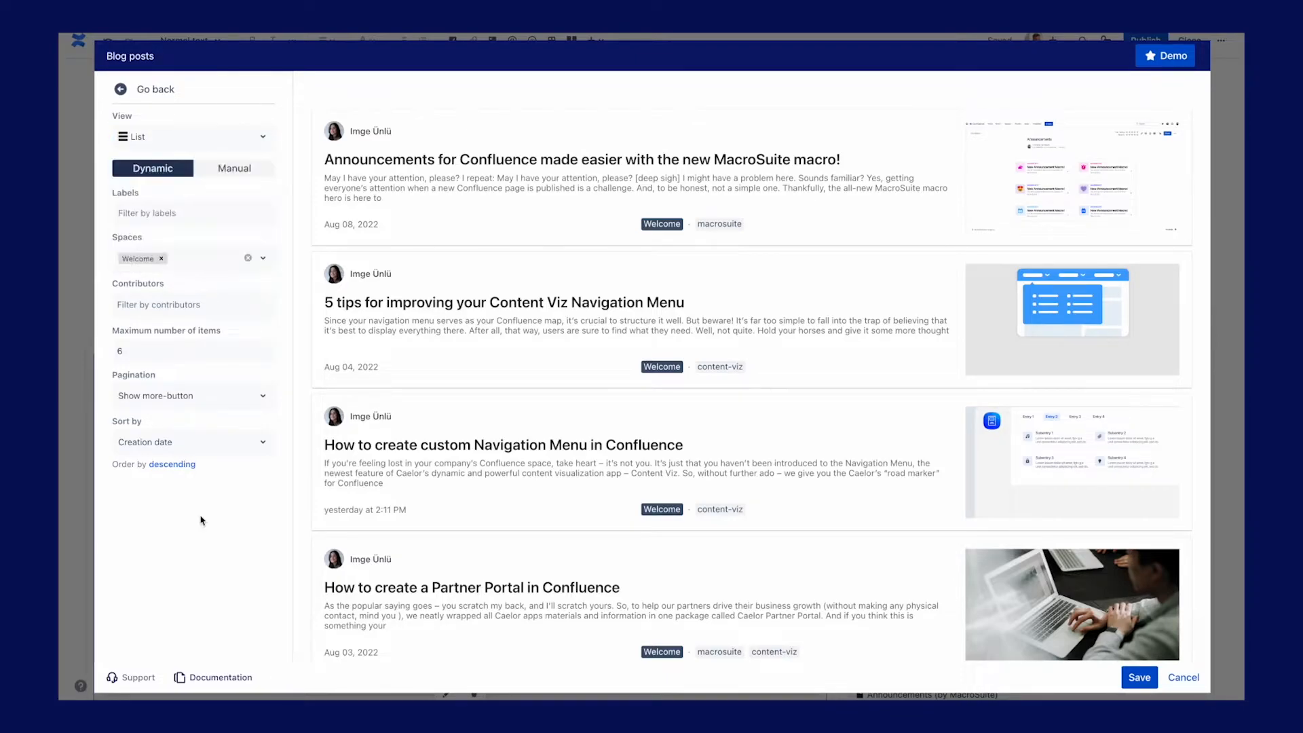
mouse_move(233, 168)
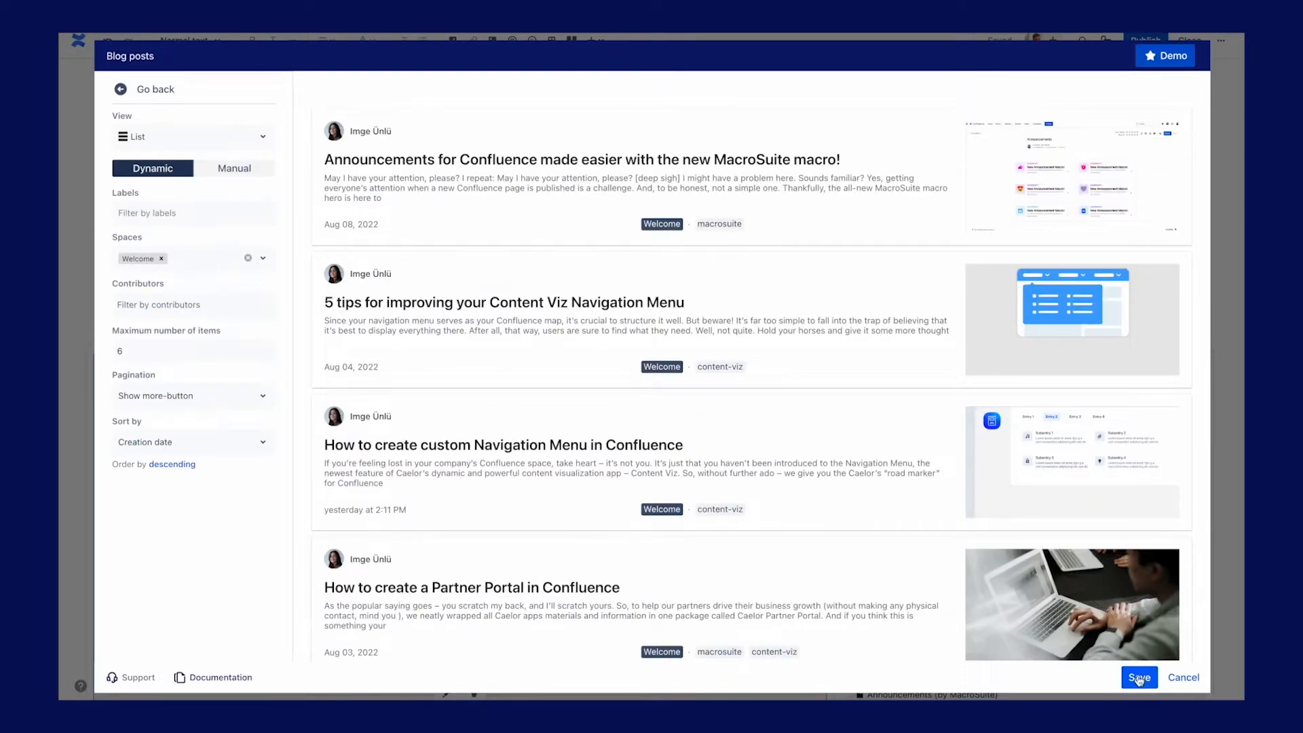
Save the blog posts settings and preview the Berlin design style on the quick links cards.
left_click(1137, 676)
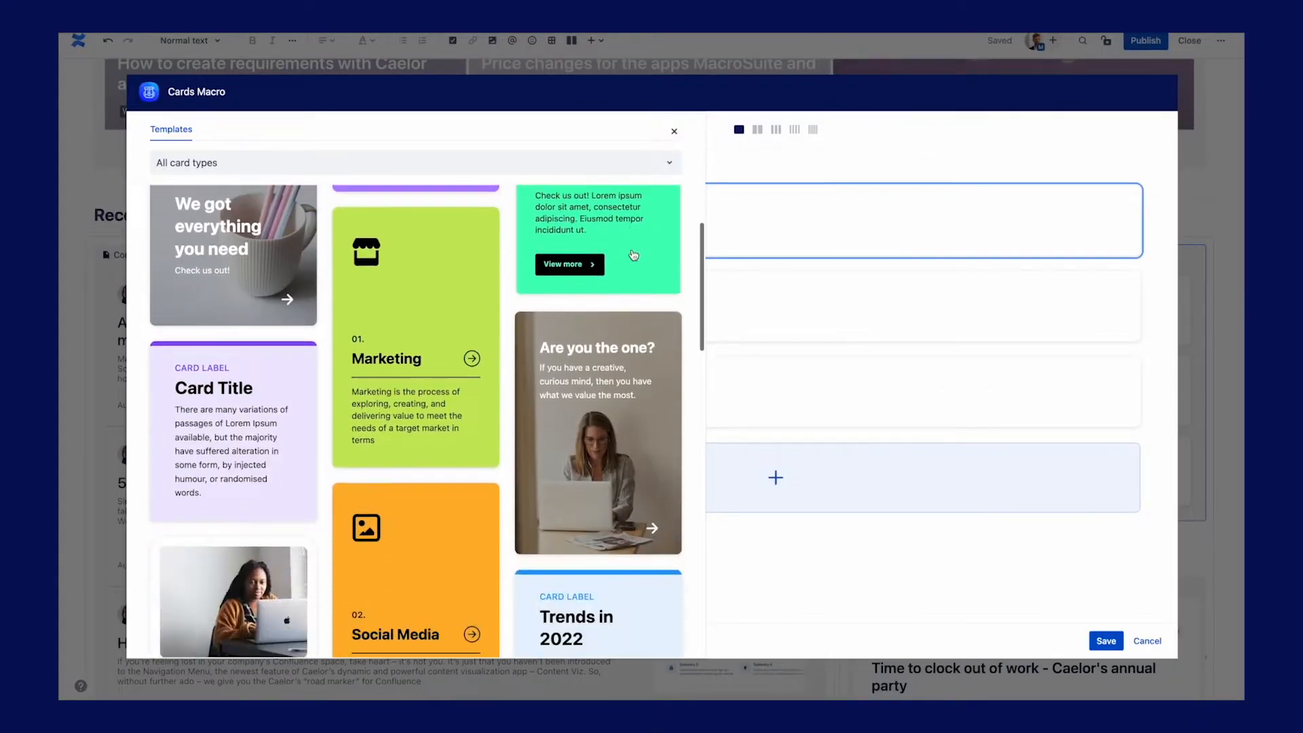
scroll("down", 3)
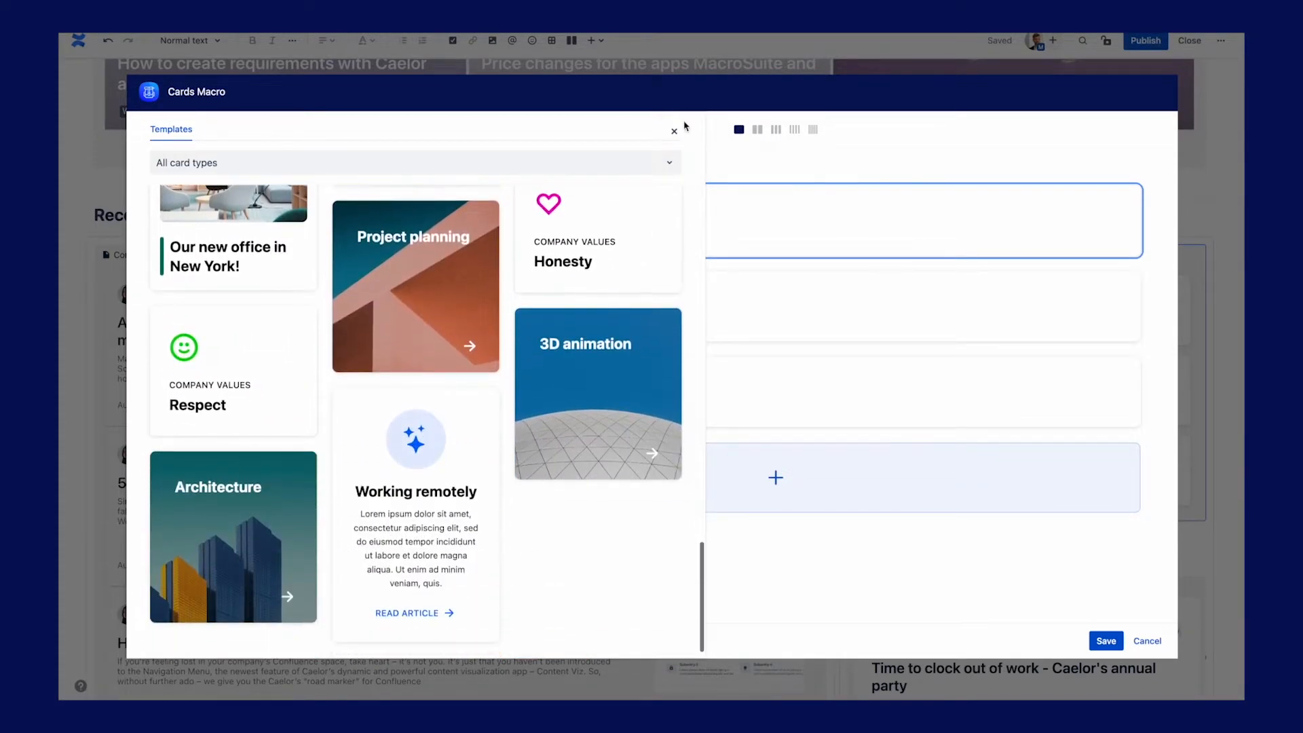
left_click(416, 285)
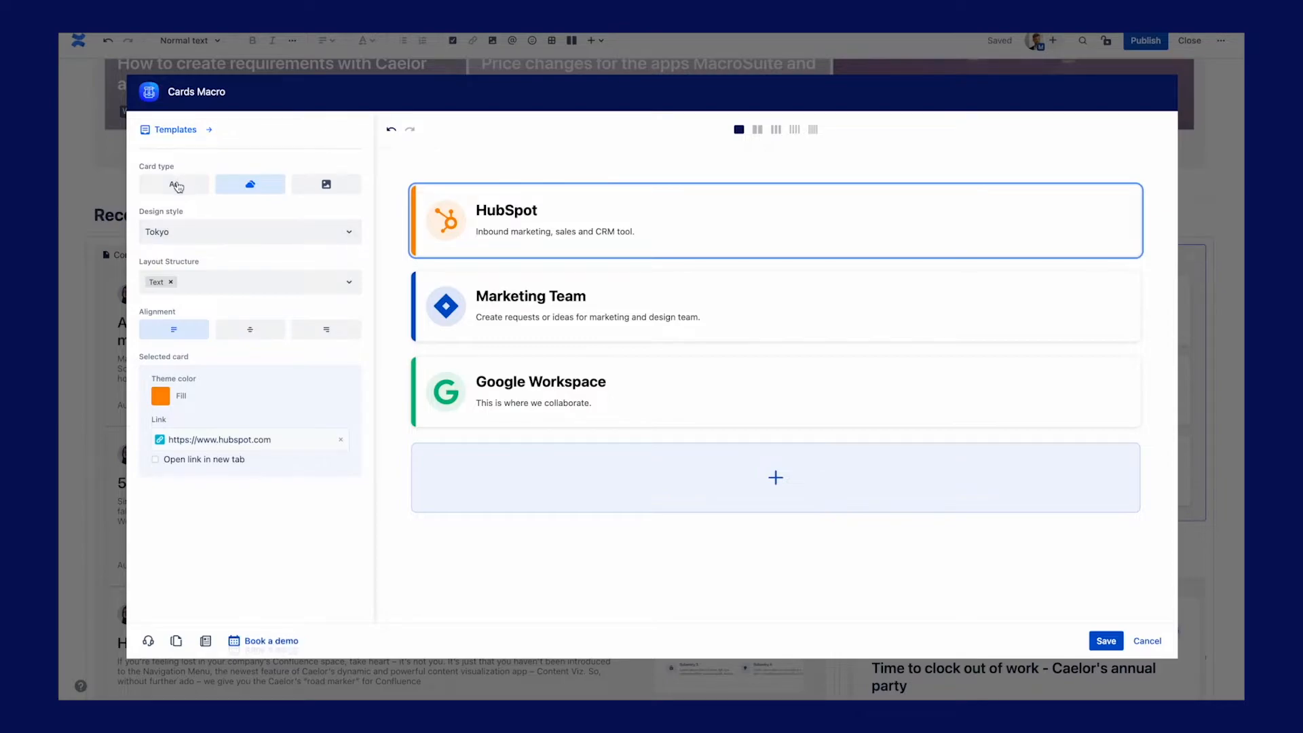
mouse_move(232, 187)
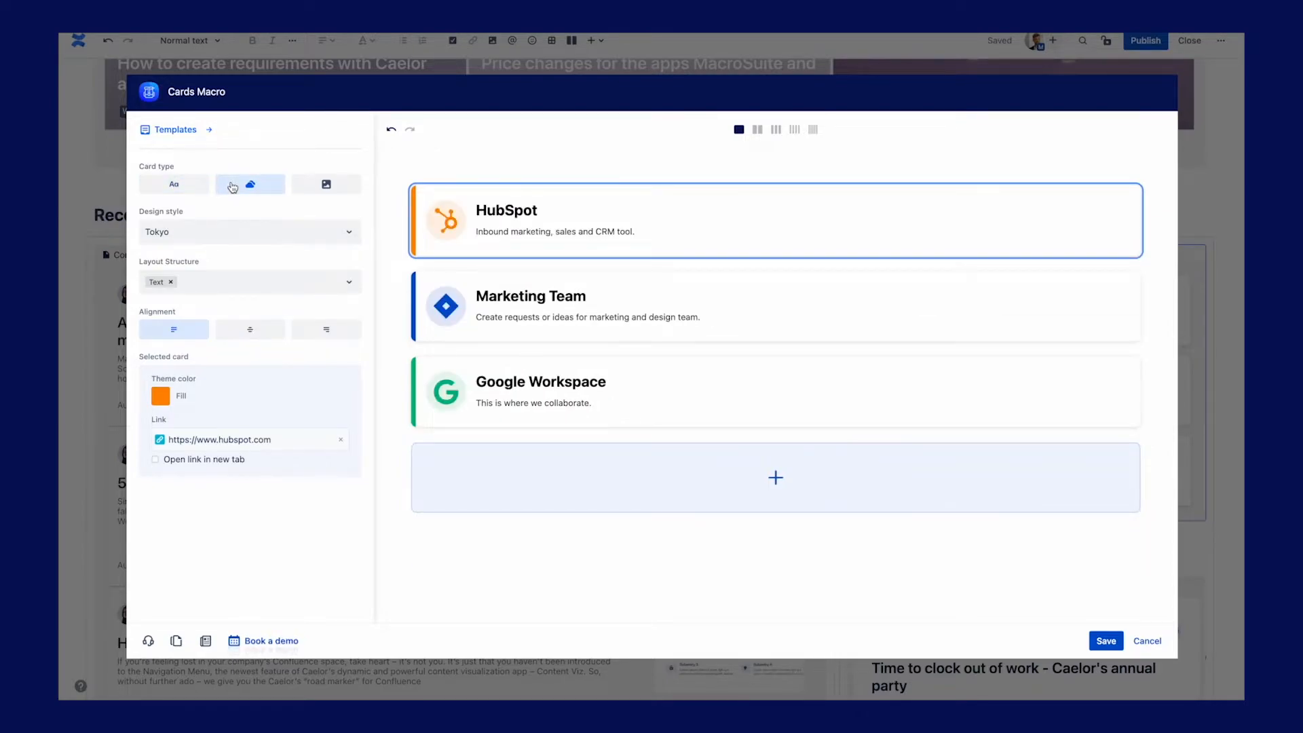
left_click(250, 232)
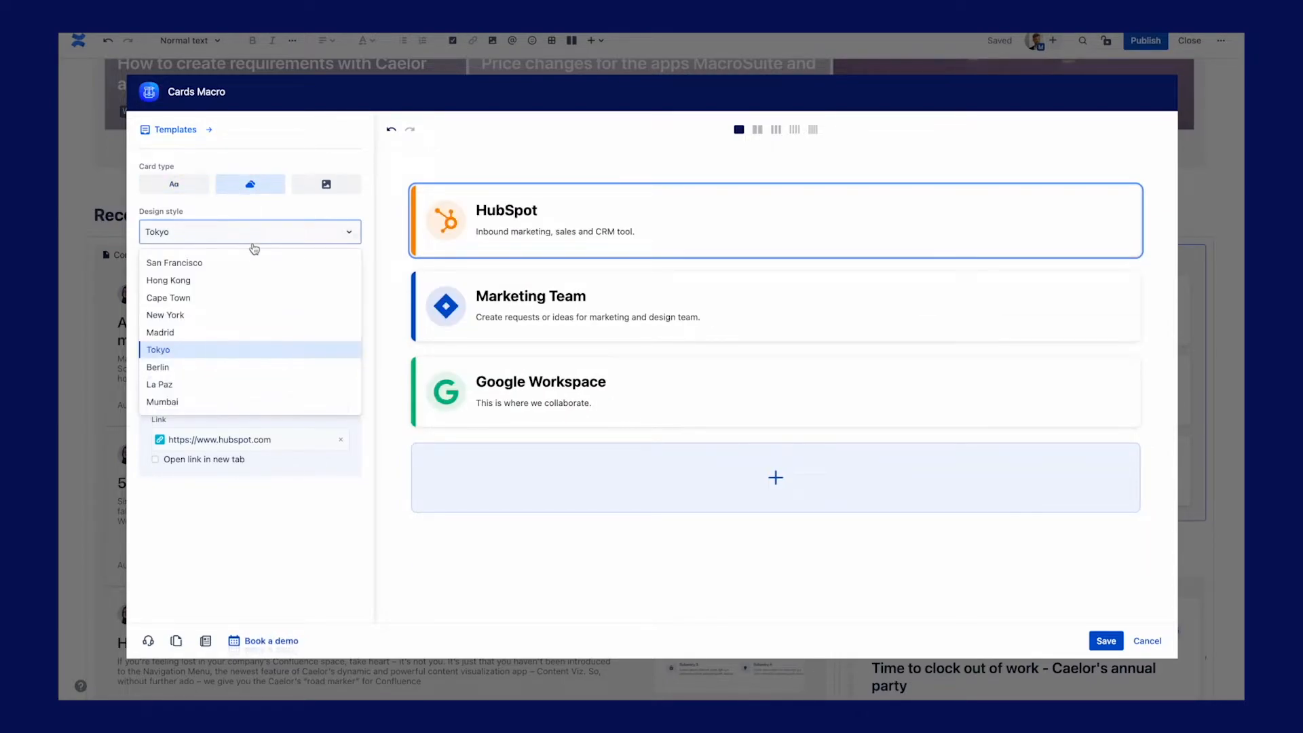
mouse_move(228, 369)
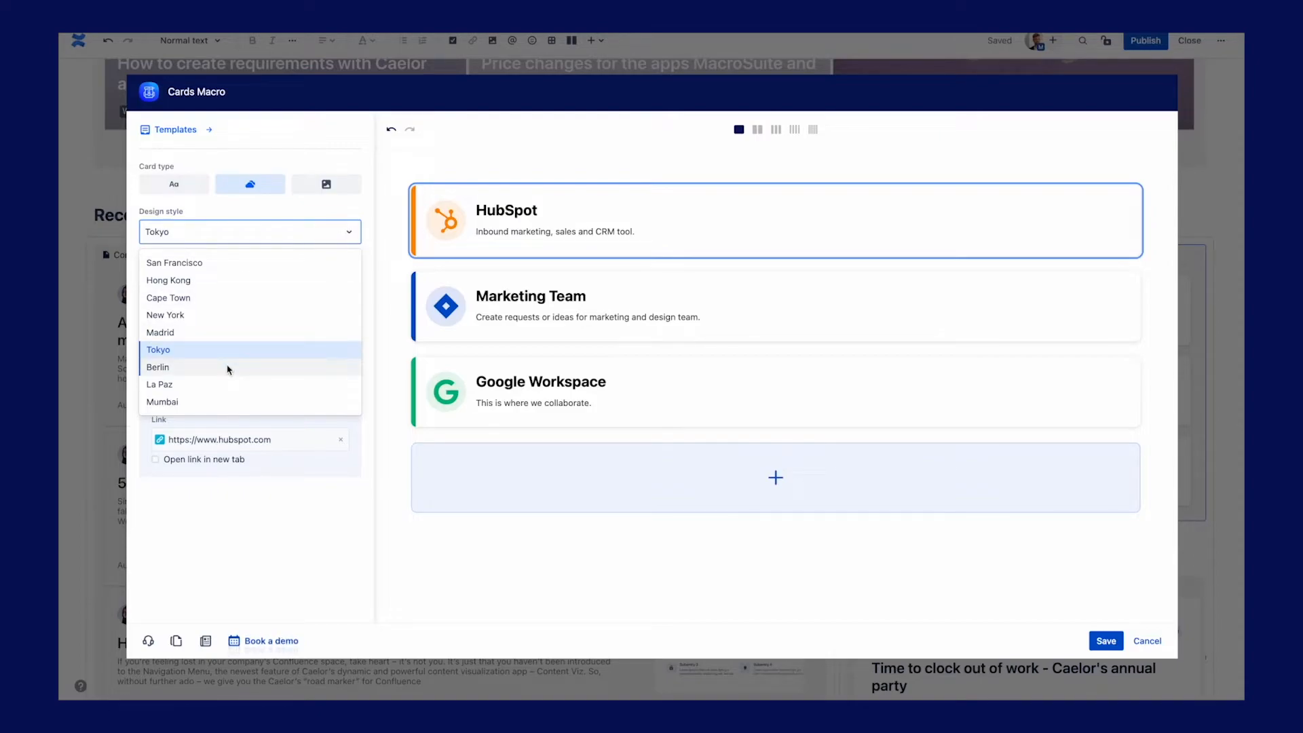
left_click(158, 366)
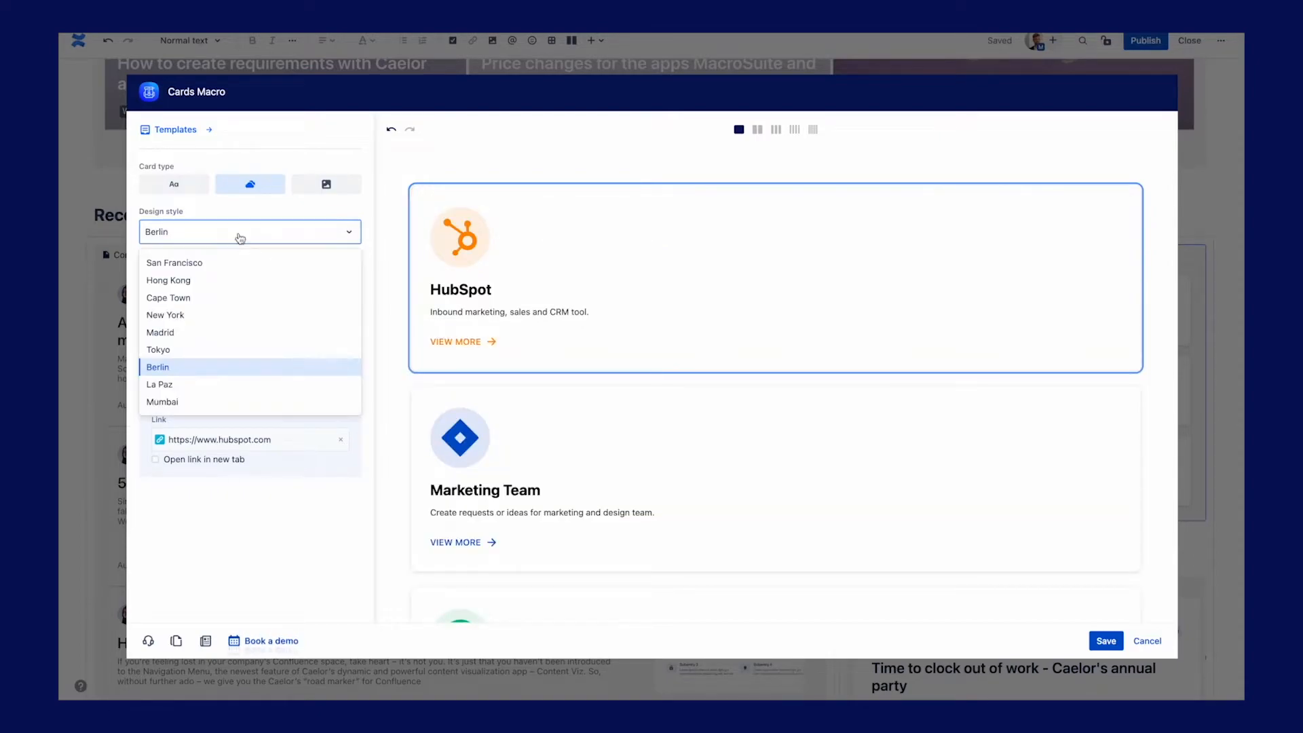
left_click(157, 349)
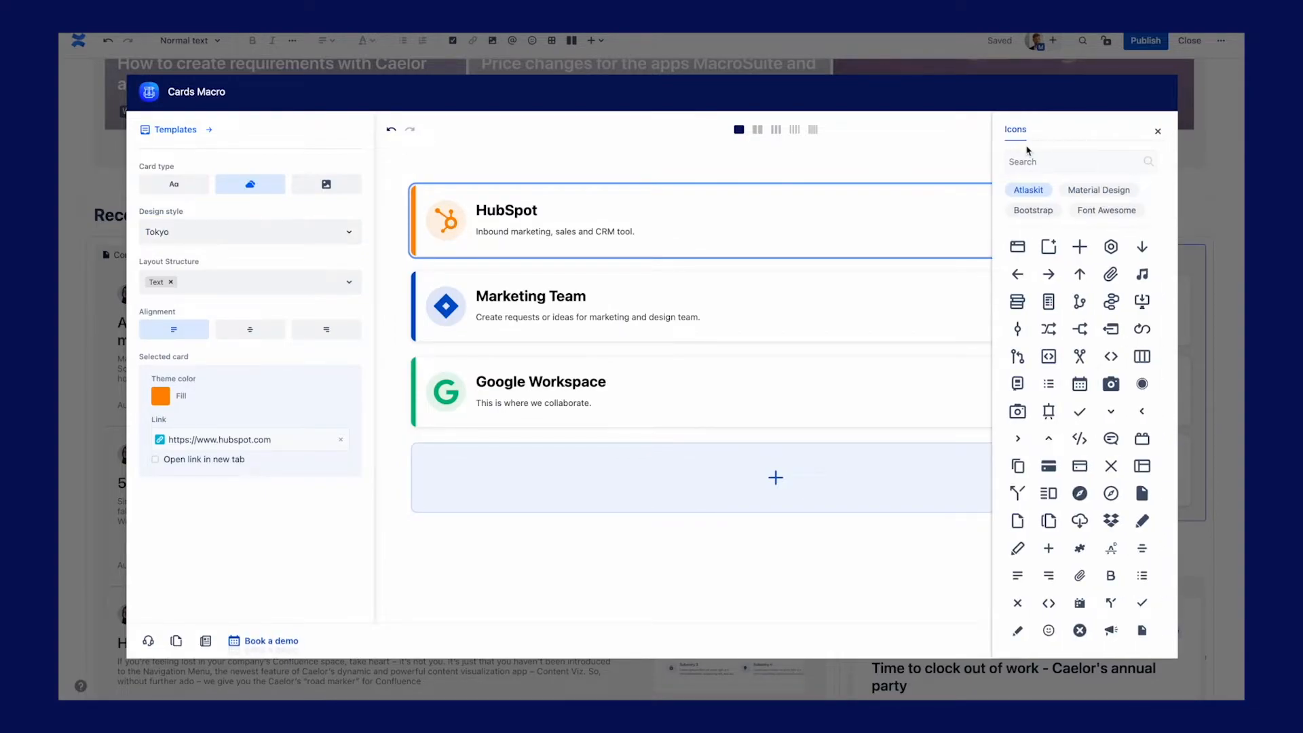
Search the icon libraries for 'Hubspo', pick the Font Awesome HubSpot icon and save the quick link cards.
left_click(1072, 162)
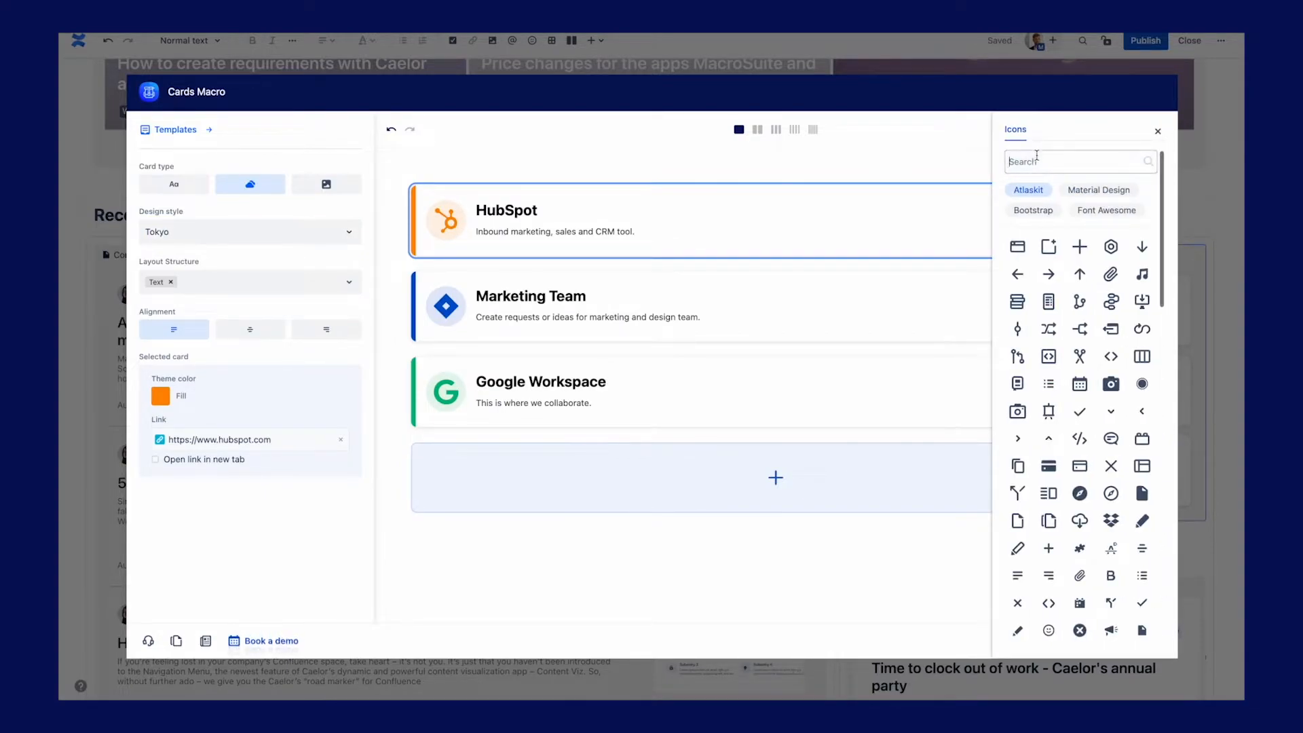
type("Hubspo")
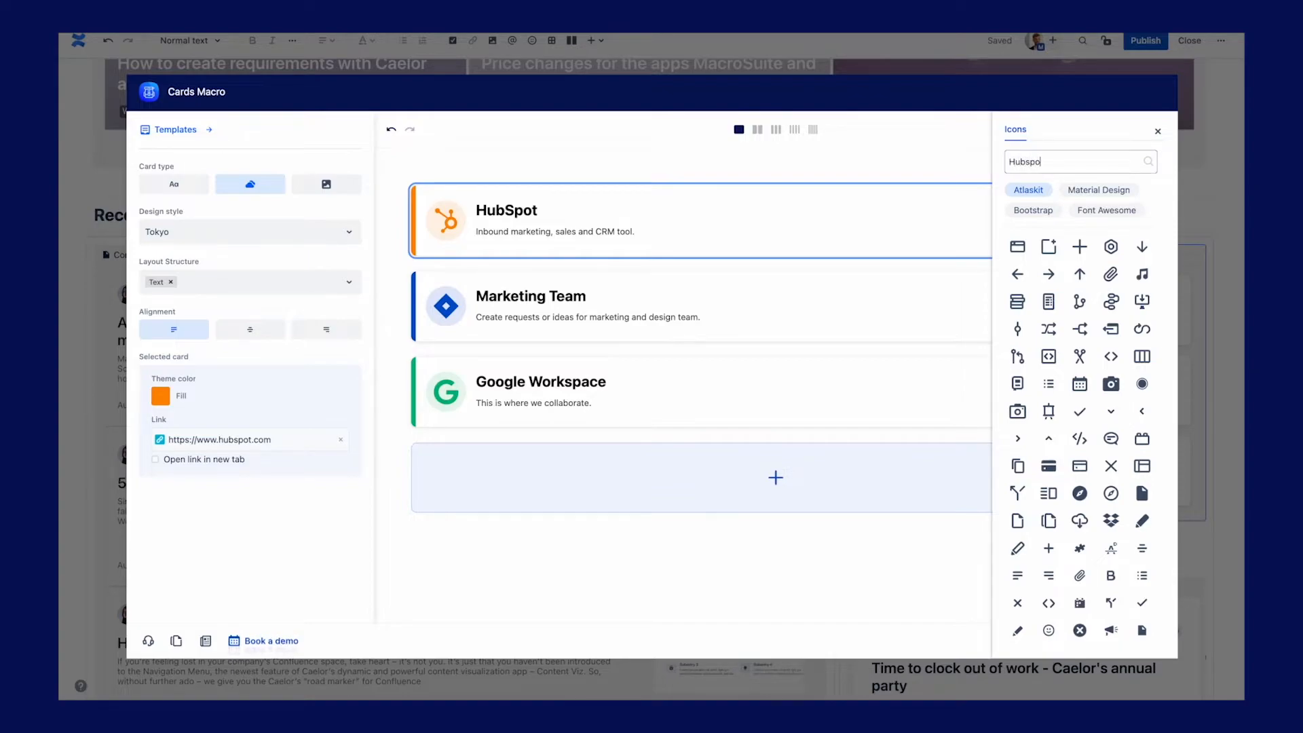
left_click(1098, 190)
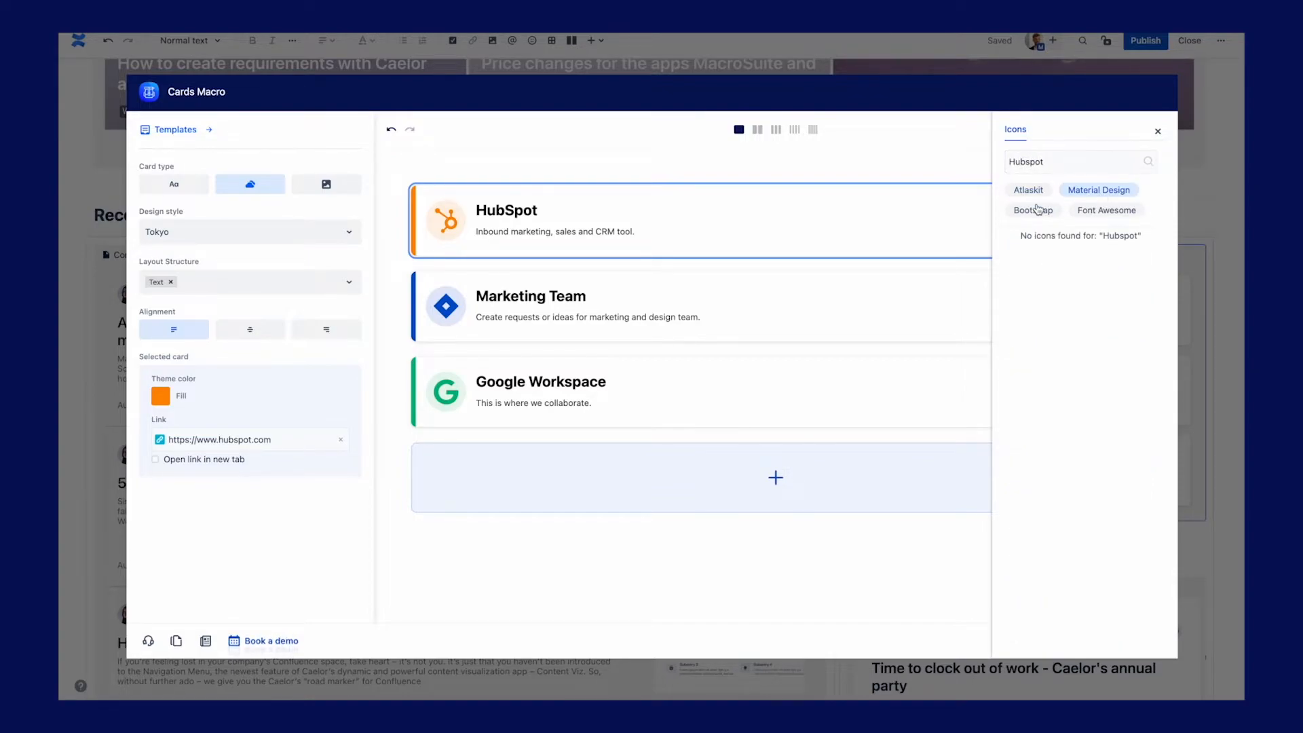
left_click(1106, 211)
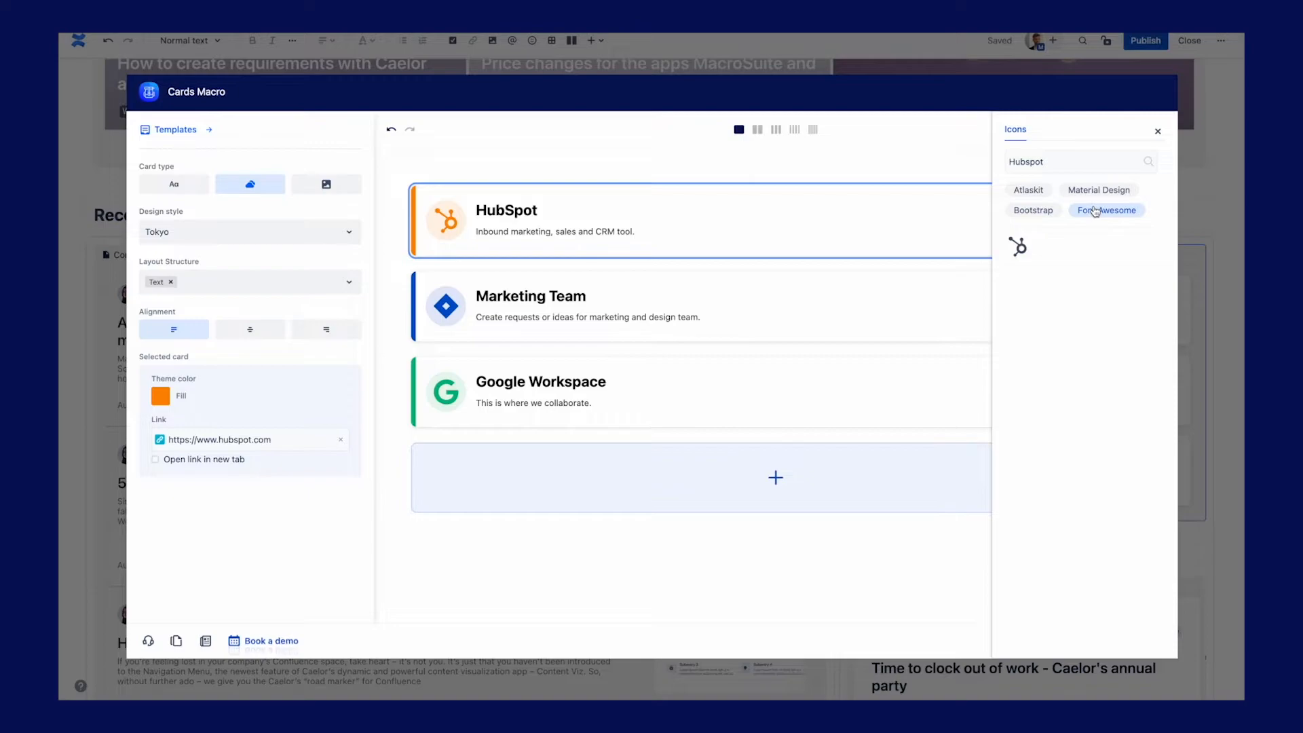
mouse_move(1018, 250)
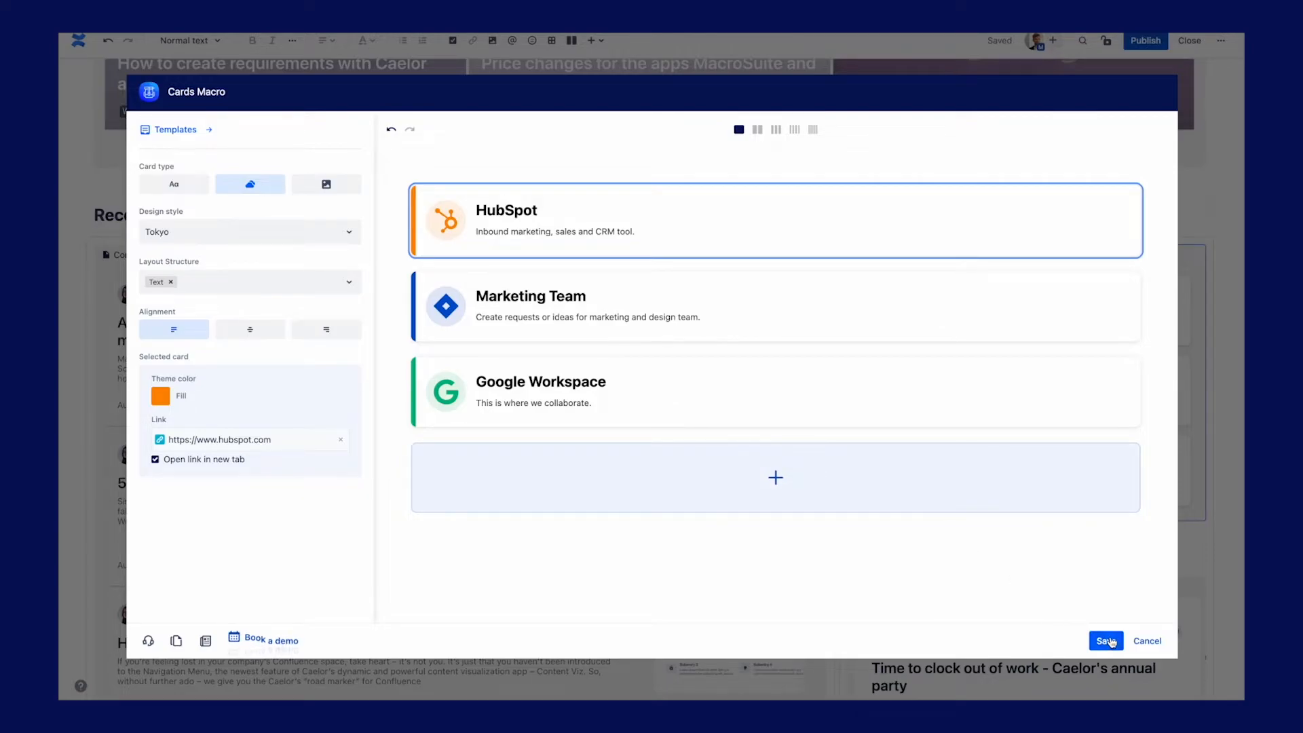
left_click(1105, 641)
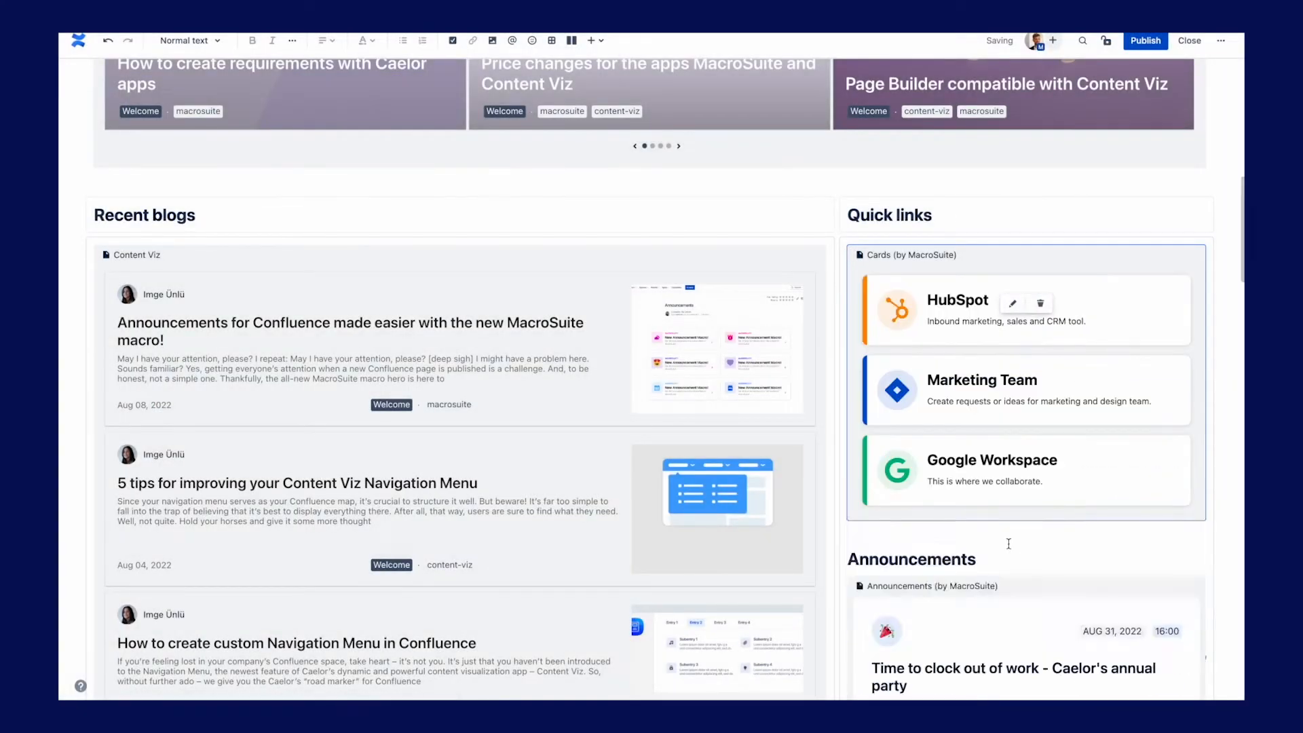
Scroll down and begin editing the Announcements macro.
scroll("down", 3)
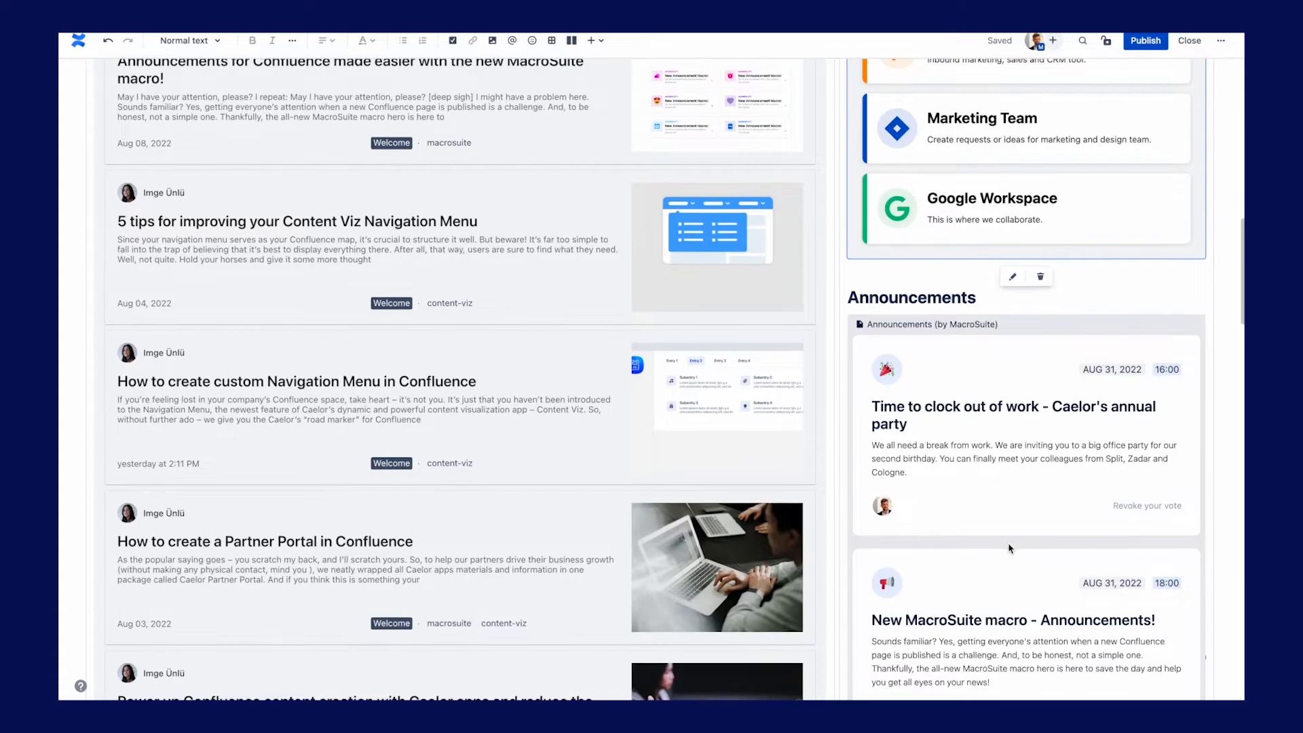
left_click(1012, 277)
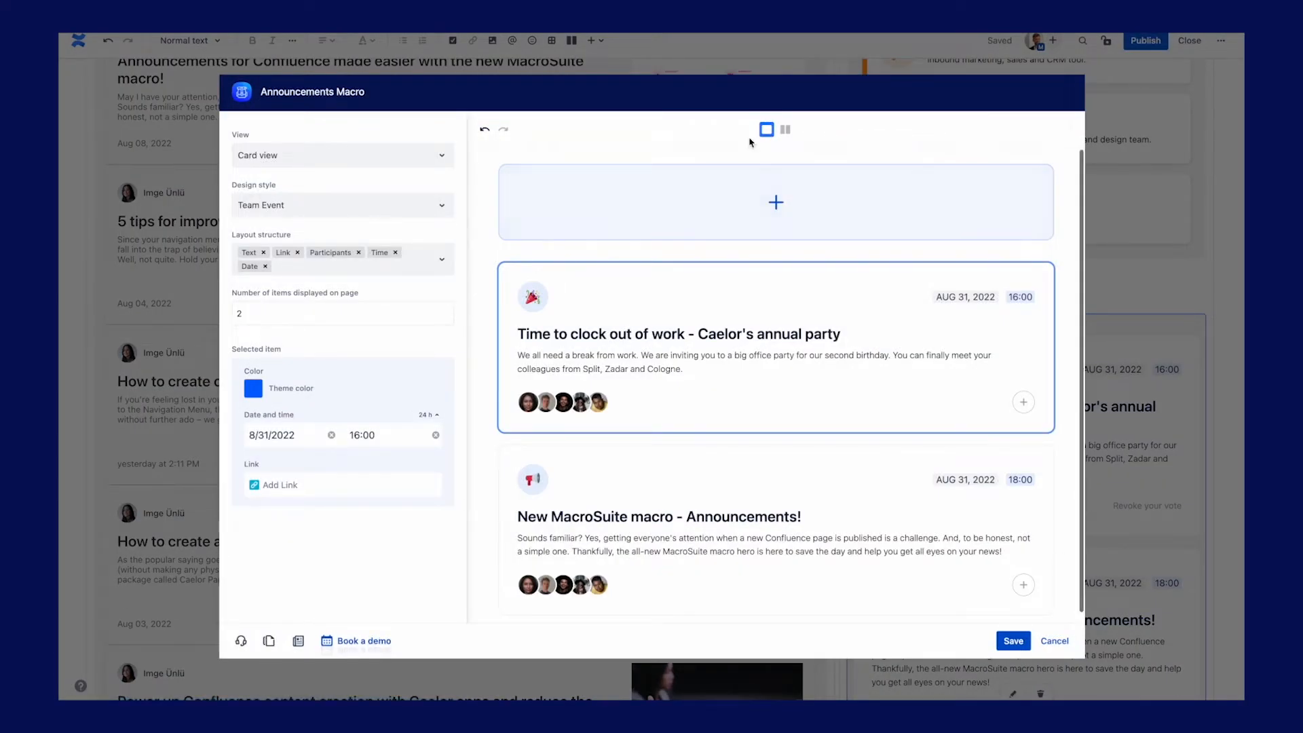
Preview two-column, list and the Announcement, News and Team Event designs, then apply the Event design style.
left_click(785, 131)
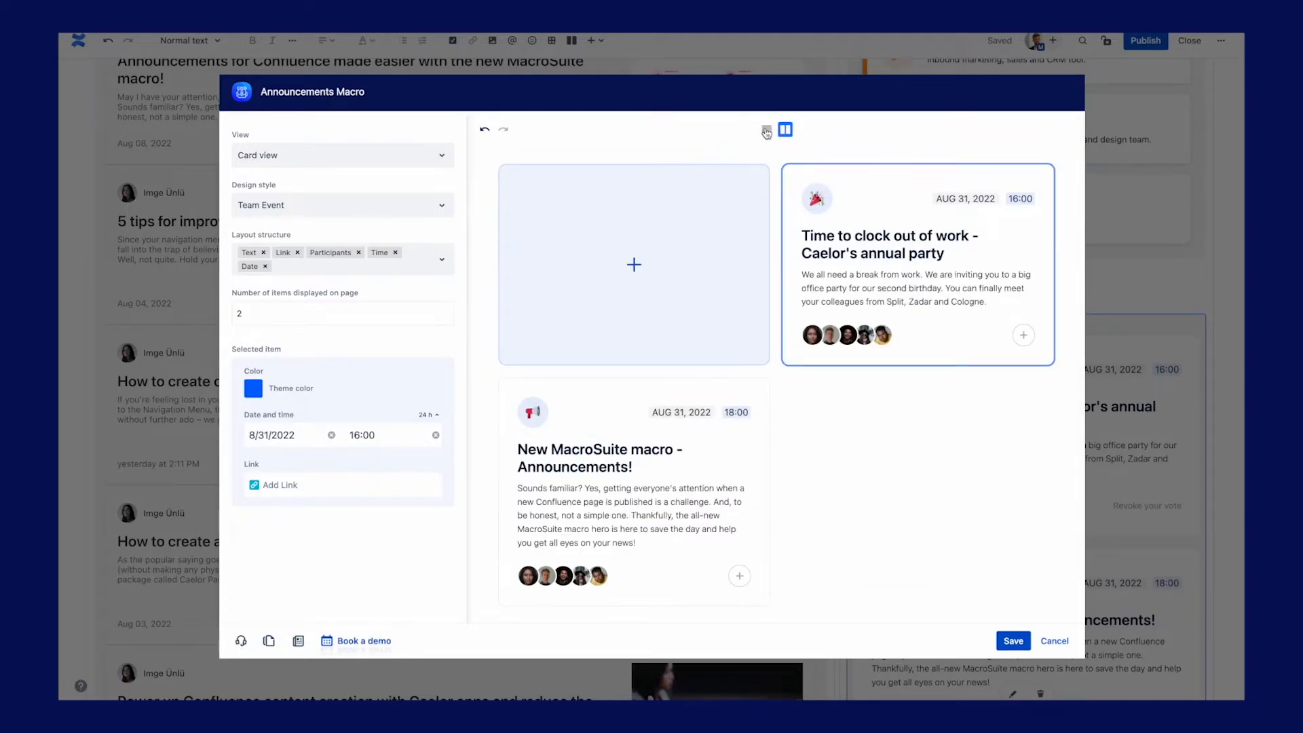
left_click(341, 154)
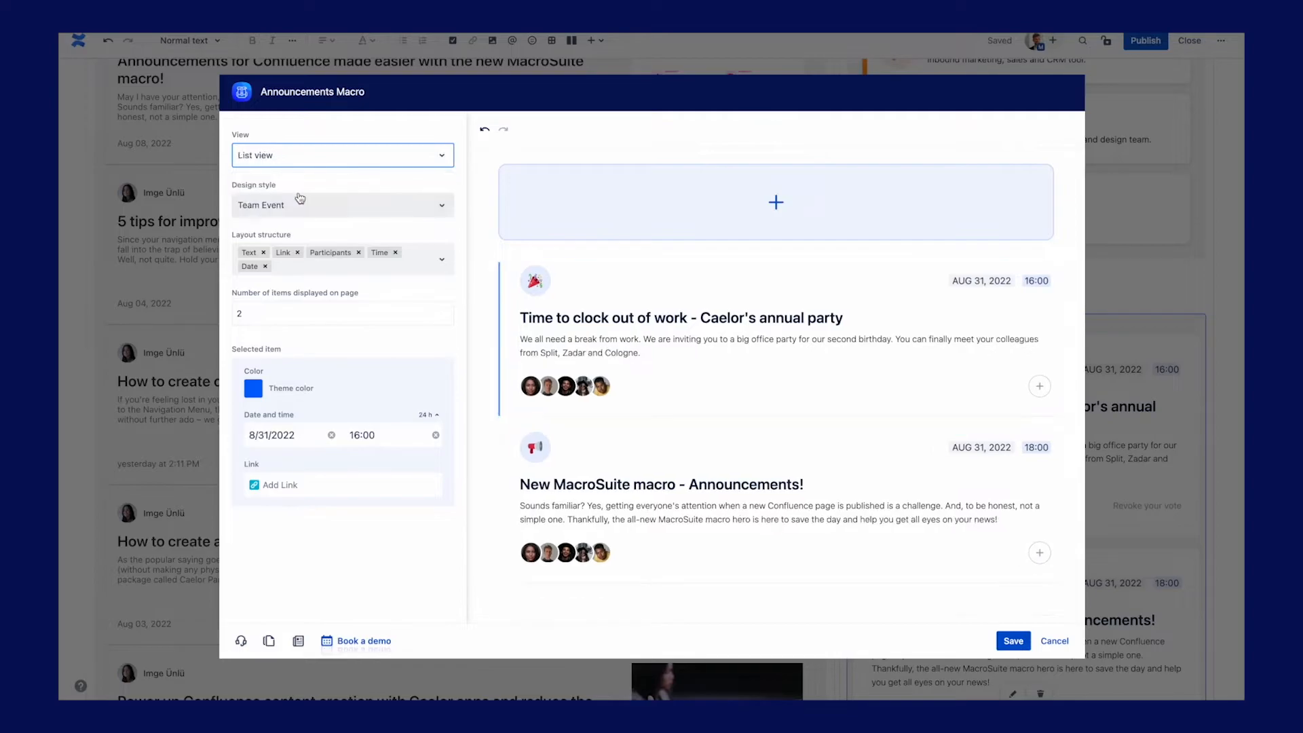
left_click(343, 154)
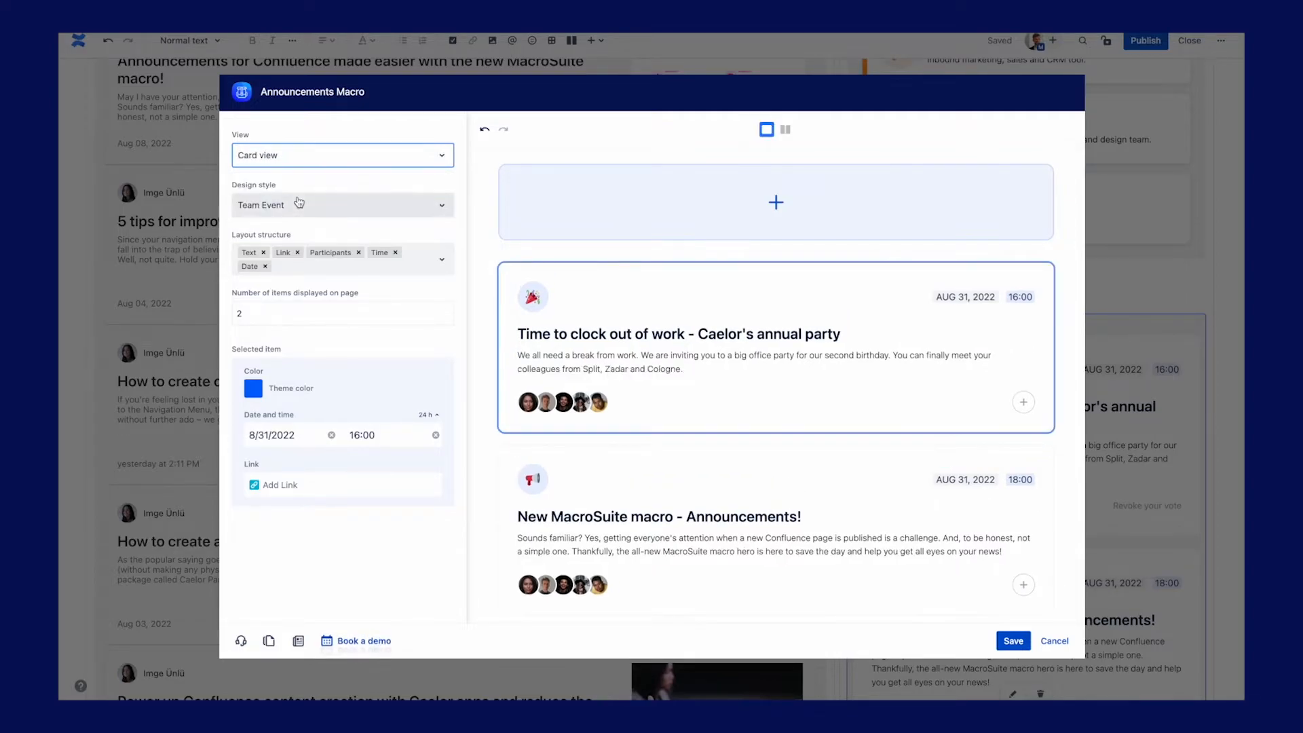
left_click(342, 205)
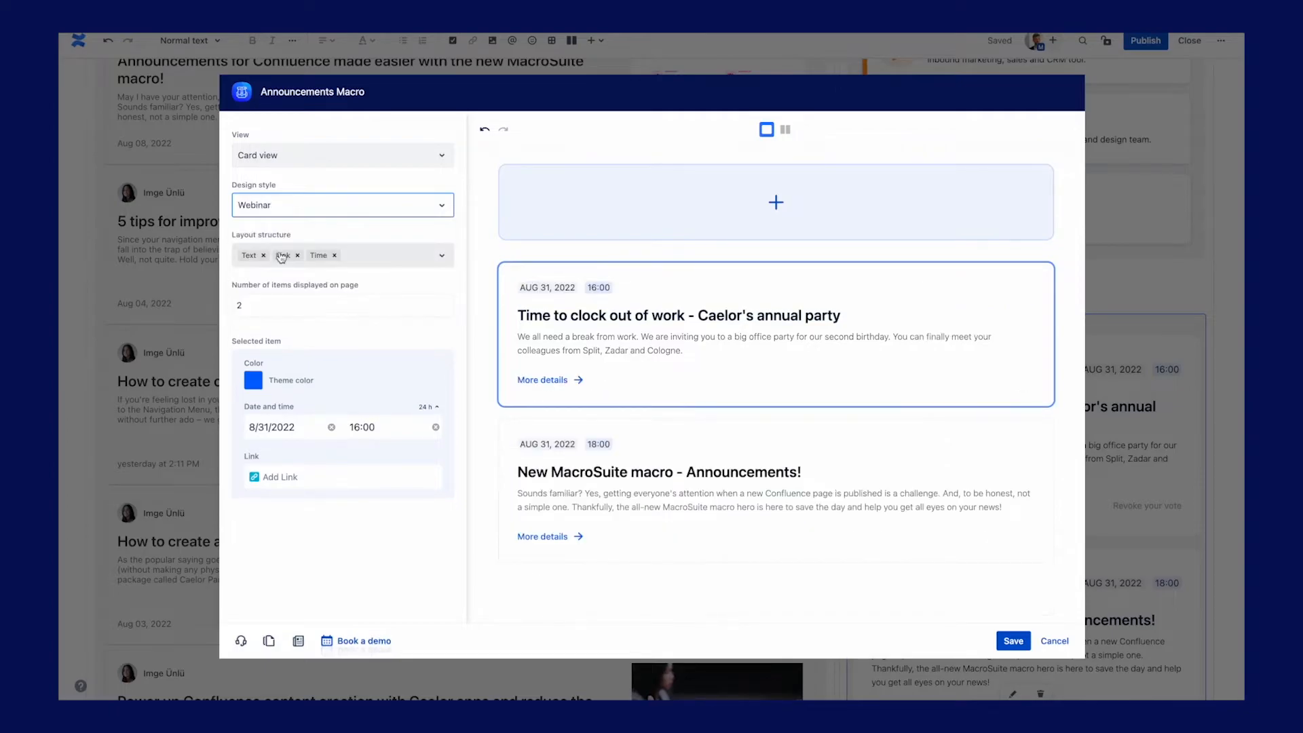
left_click(342, 205)
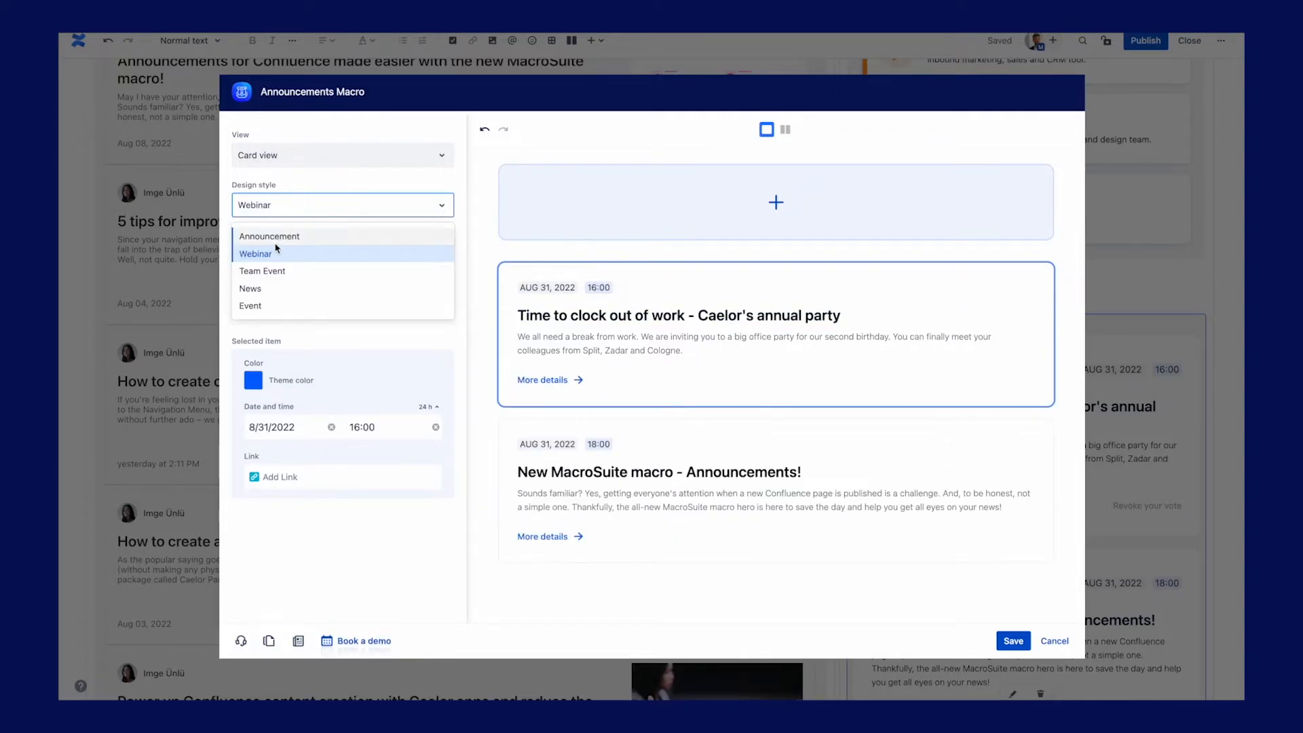
left_click(268, 236)
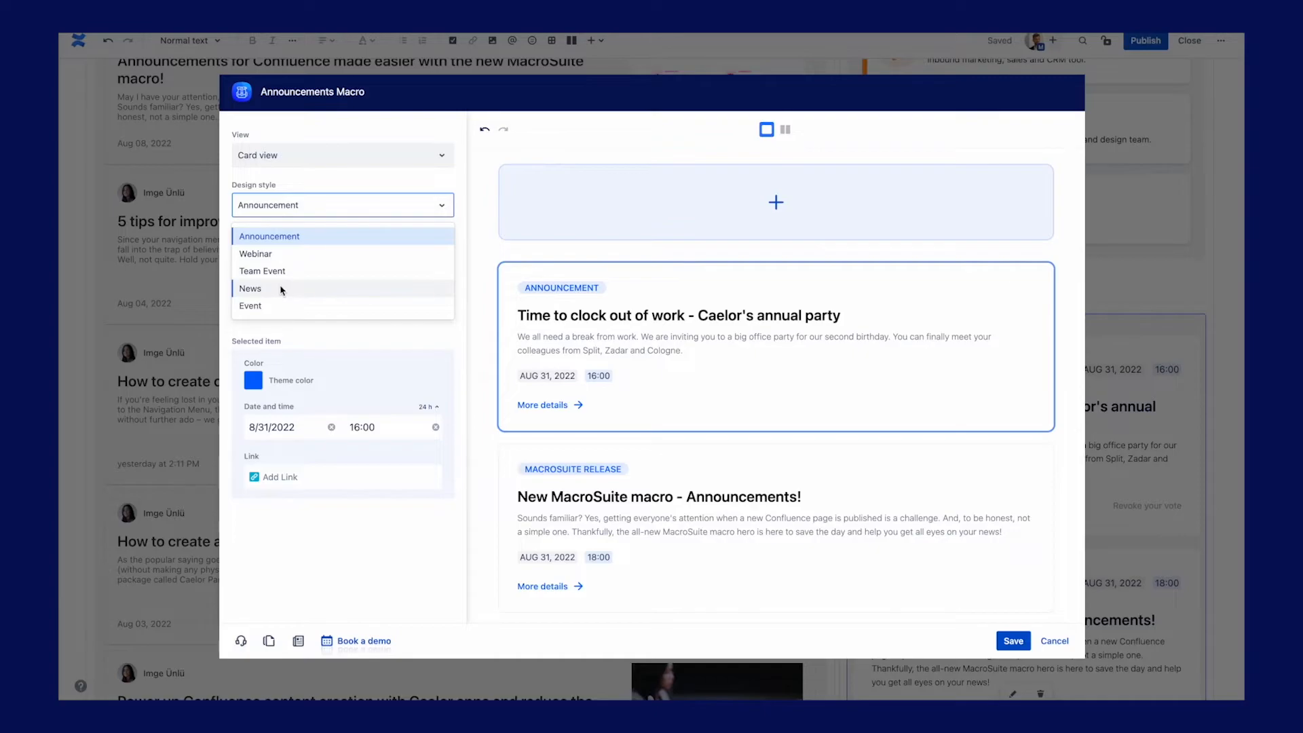
left_click(250, 288)
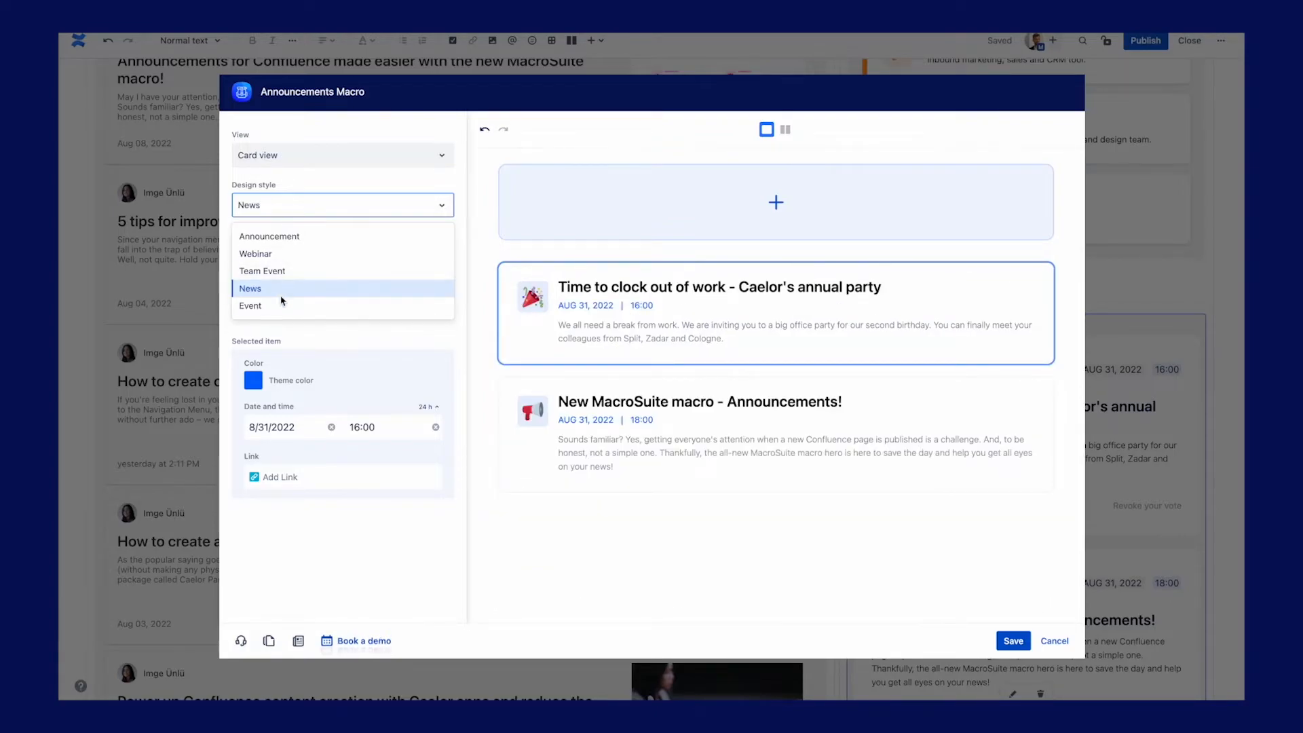
left_click(250, 305)
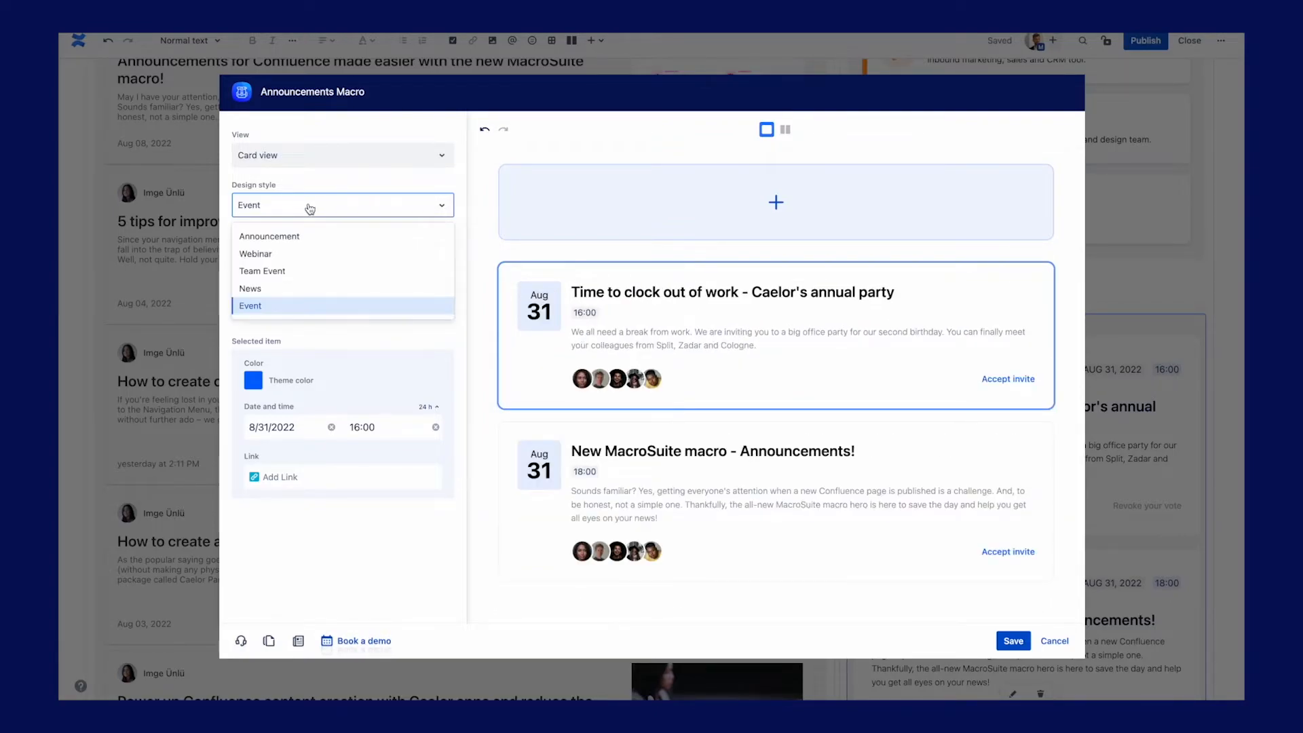
left_click(262, 272)
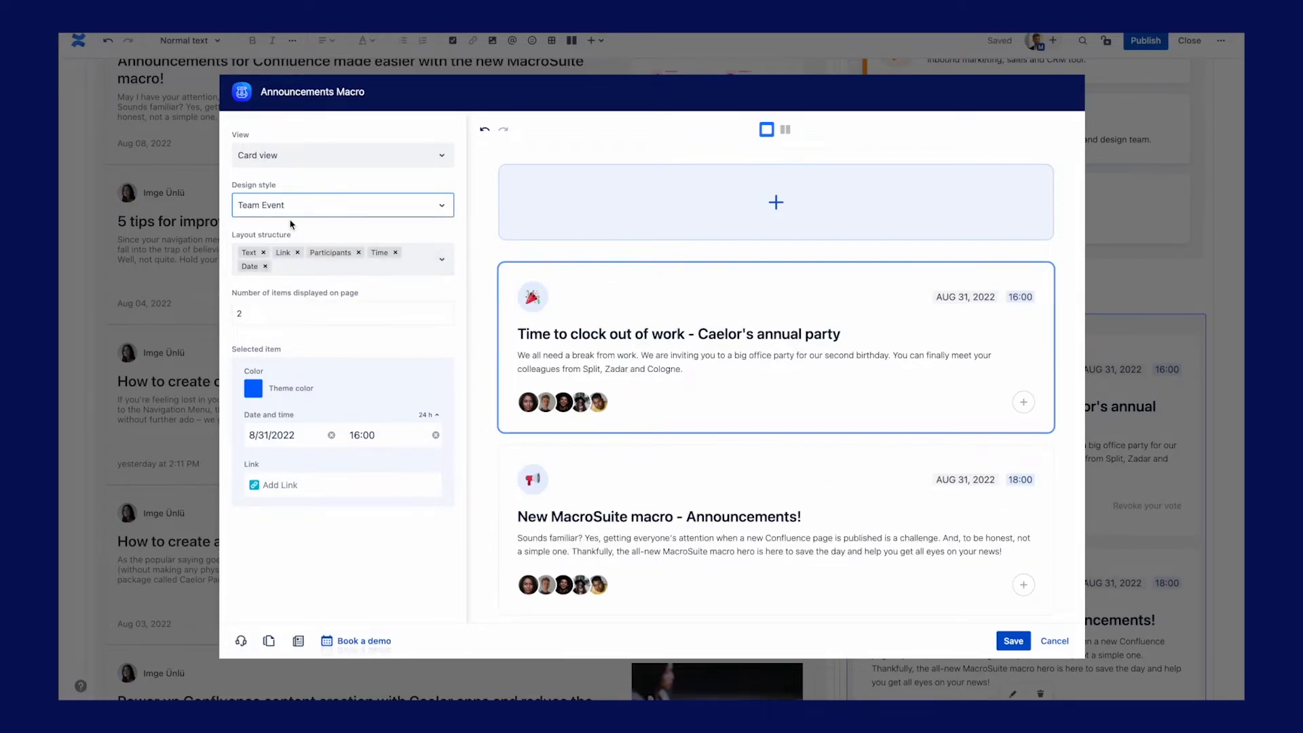
left_click(342, 205)
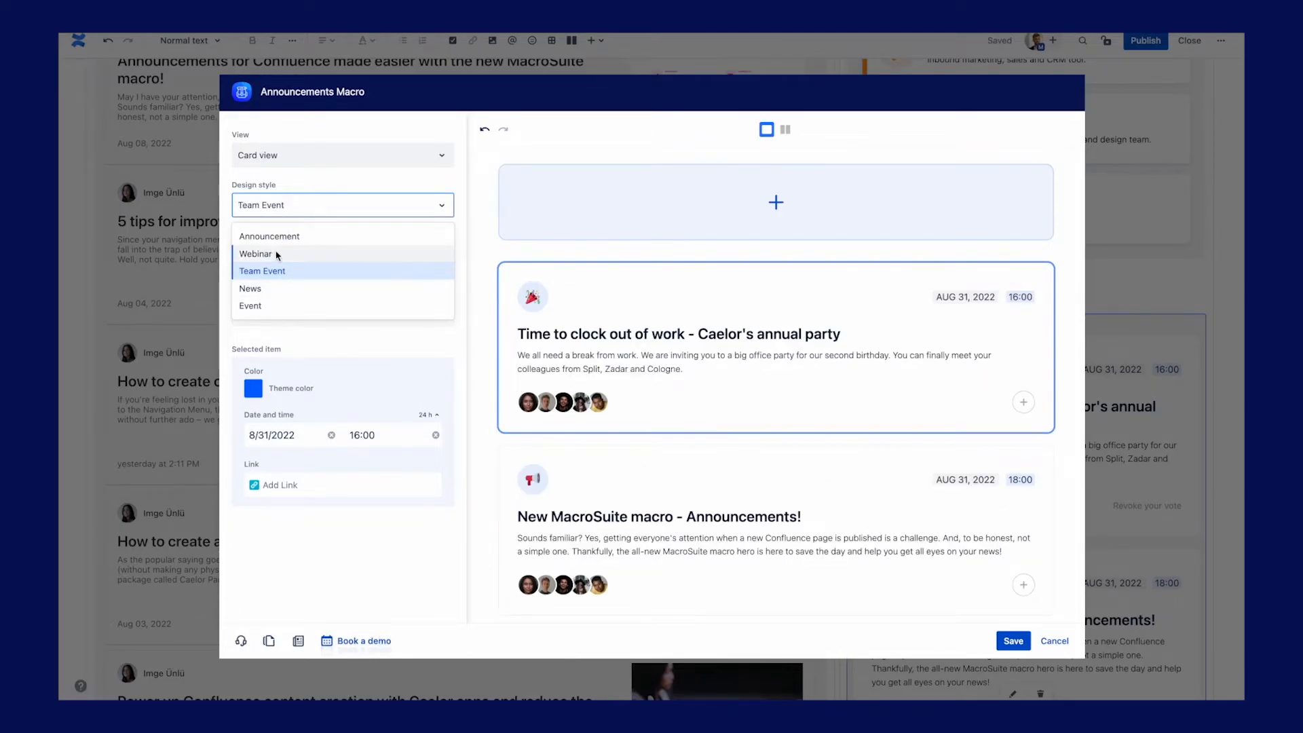
left_click(249, 305)
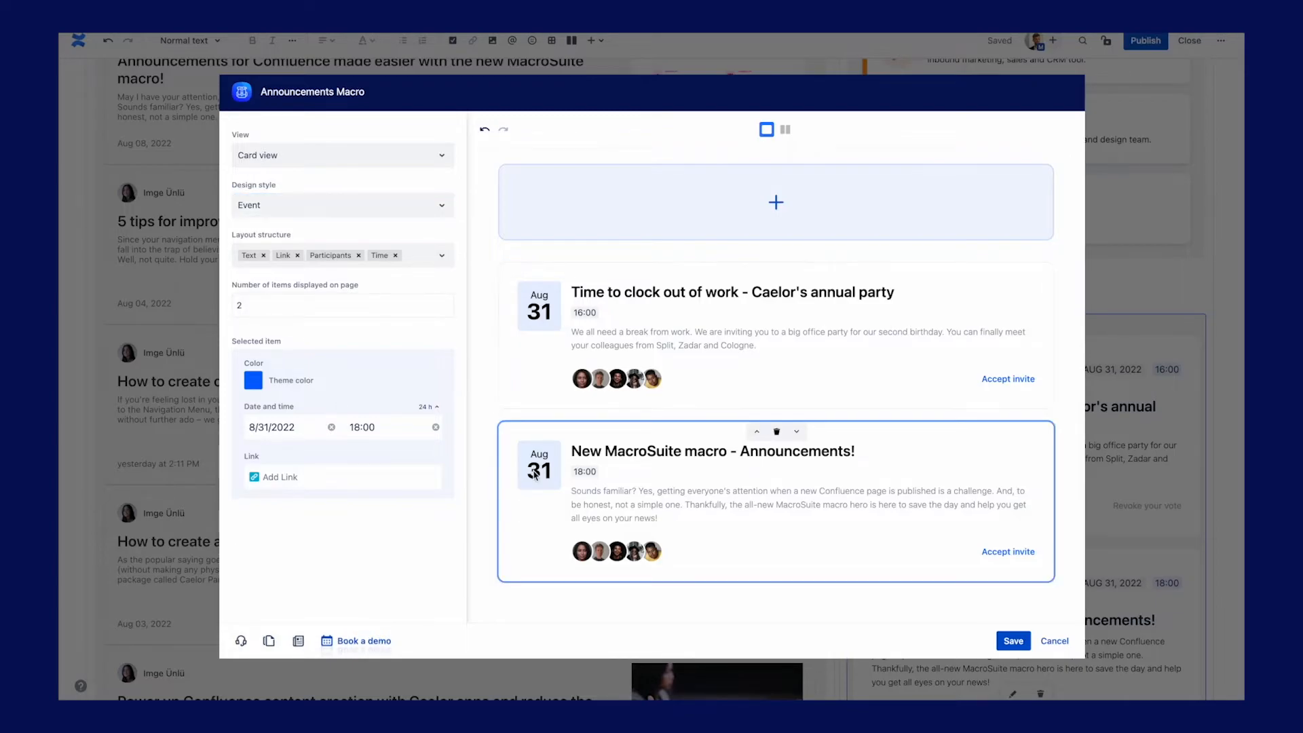
Date the MacroSuite release announcement Aug 11, 2022 and save the announcements.
left_click(271, 428)
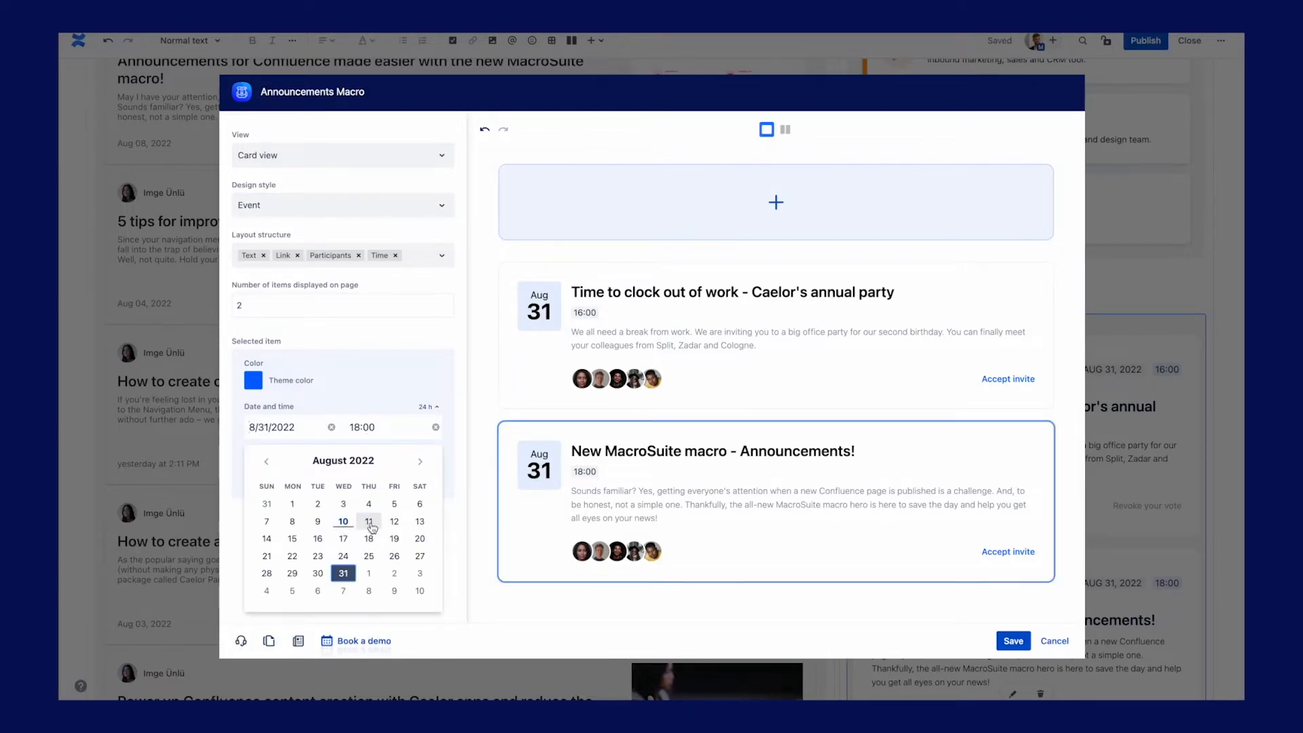
left_click(368, 521)
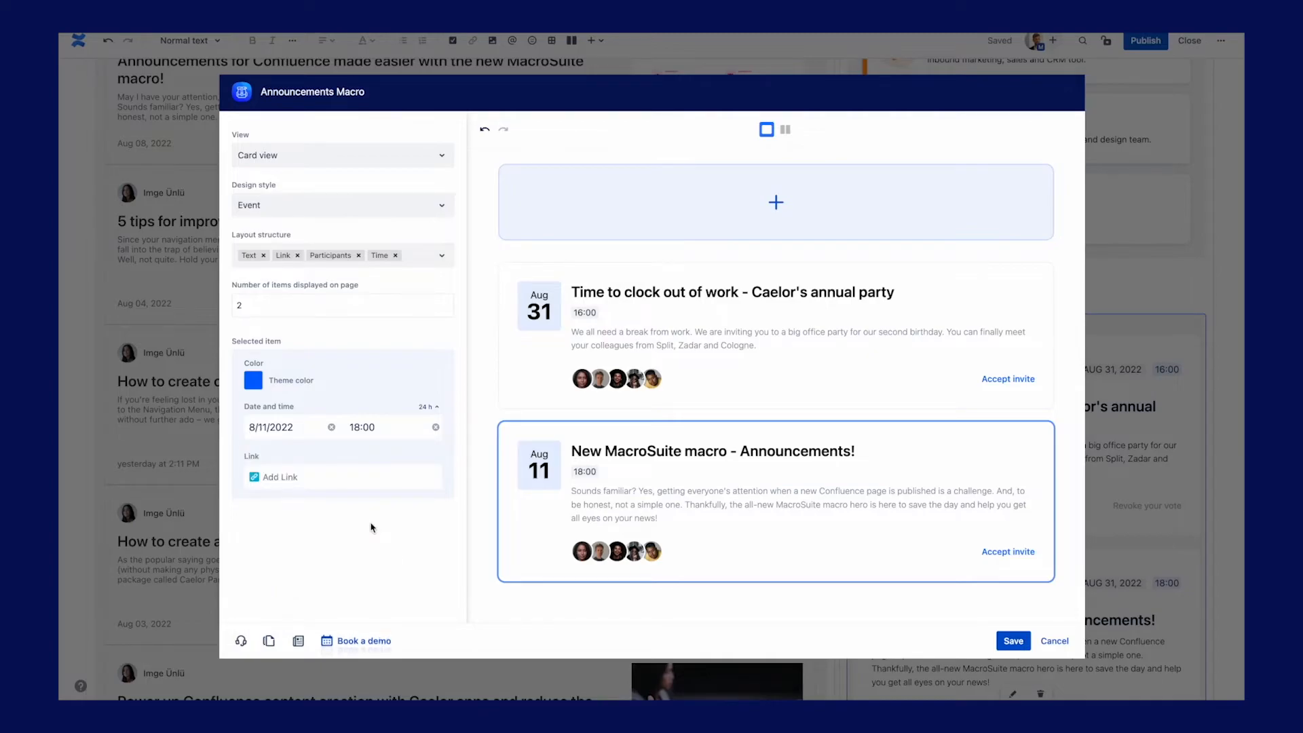
left_click(1012, 640)
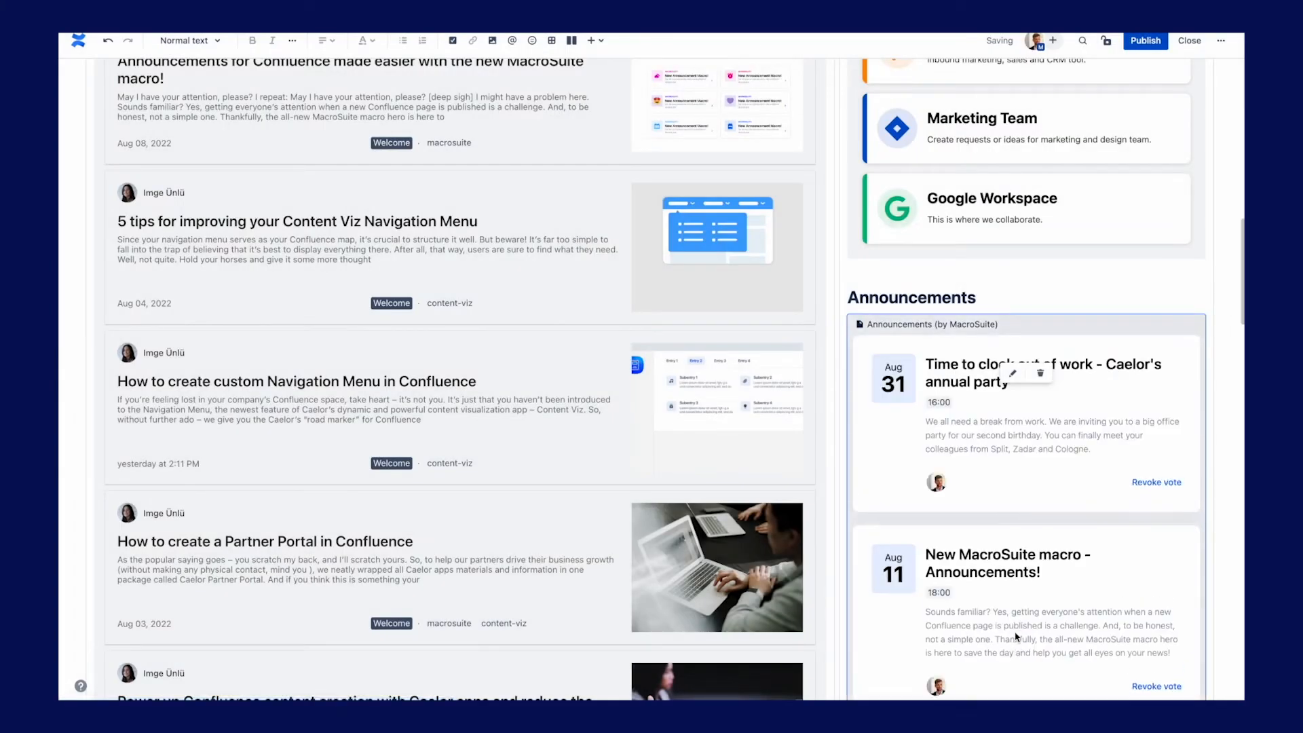
scroll("down", 3)
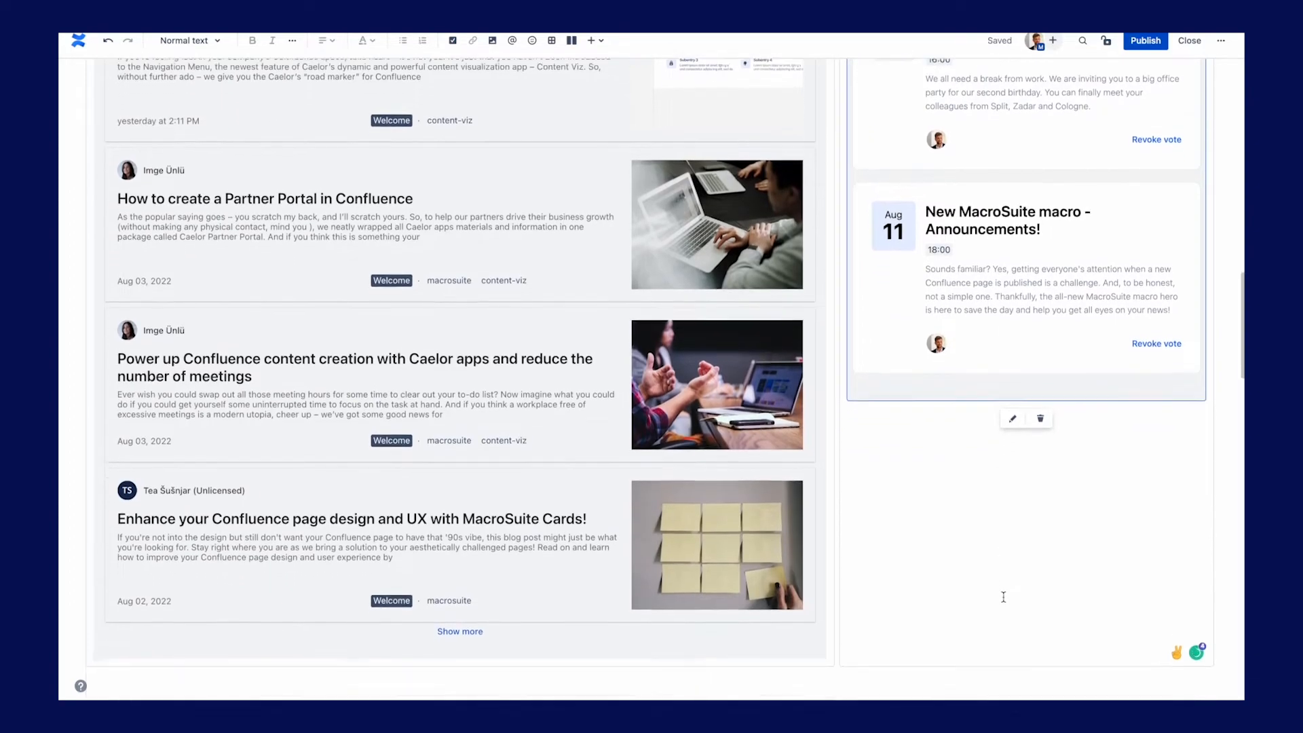
scroll("down", 3)
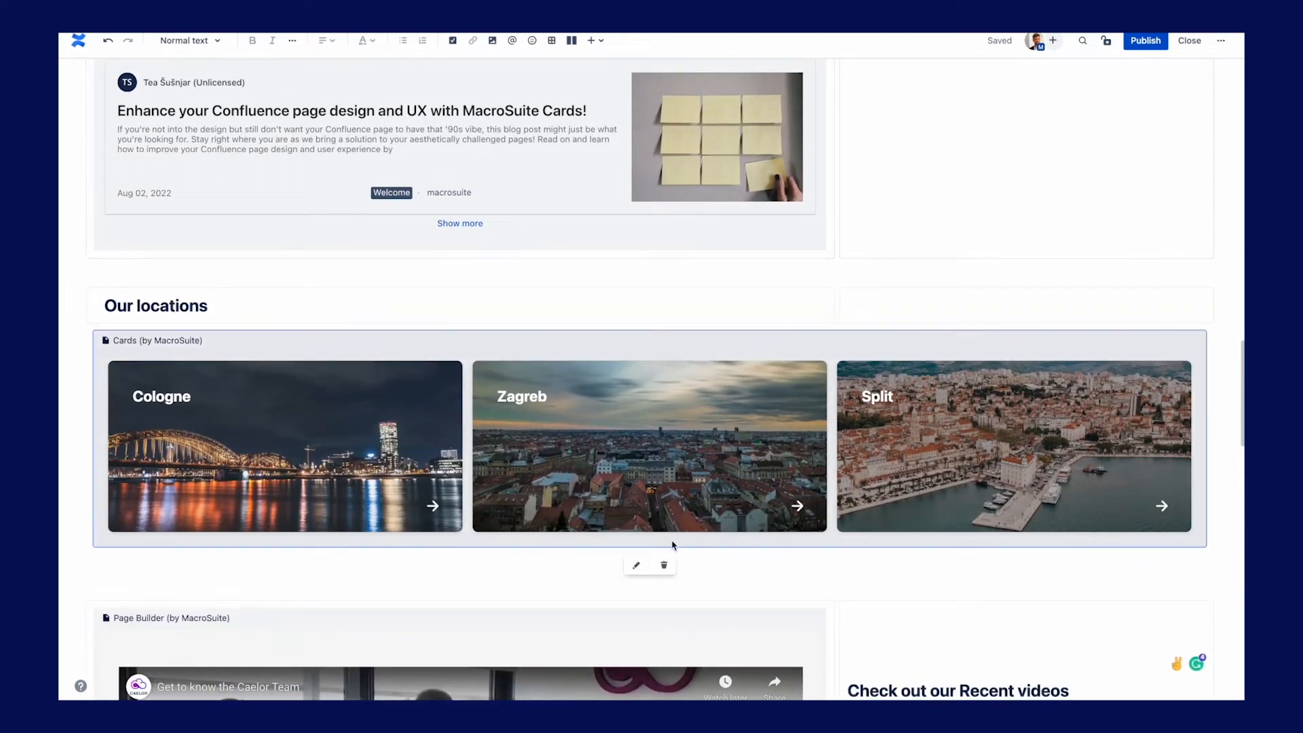
Switch the Cologne, Zagreb and Split location cards to the Hong Kong style and save.
left_click(635, 565)
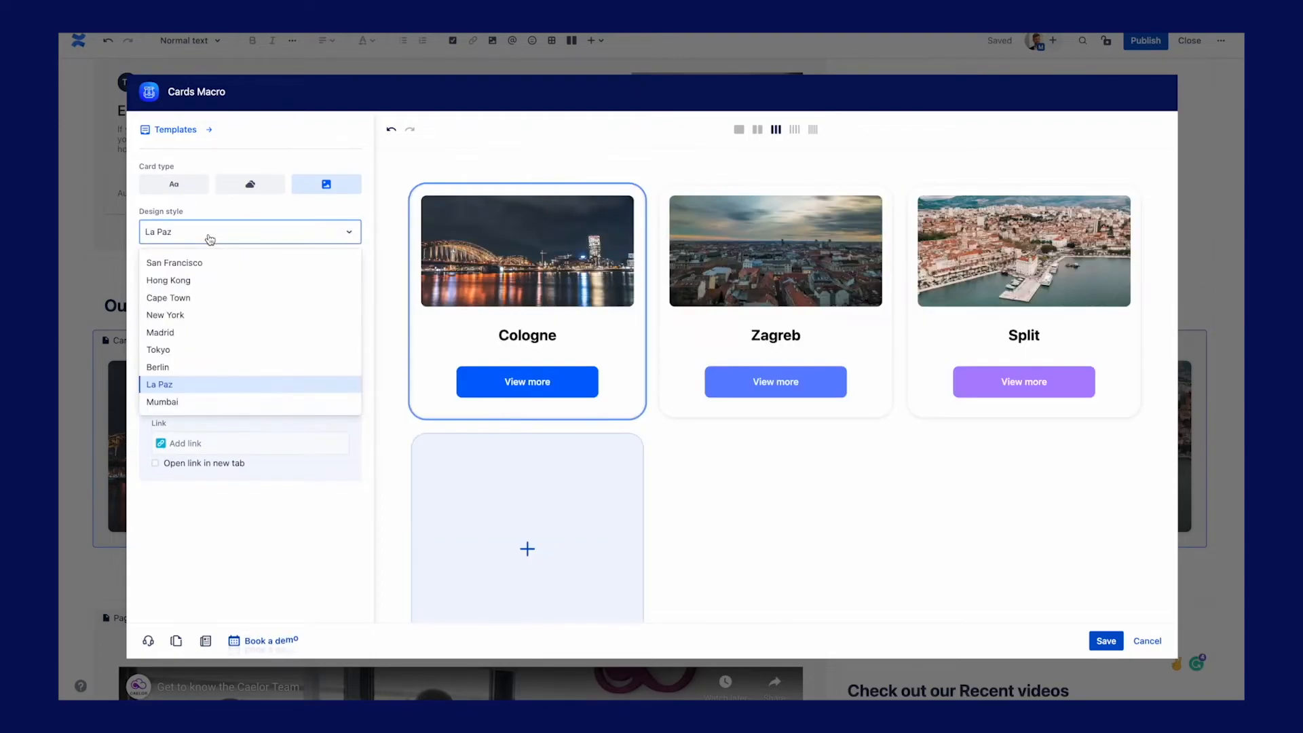
left_click(158, 367)
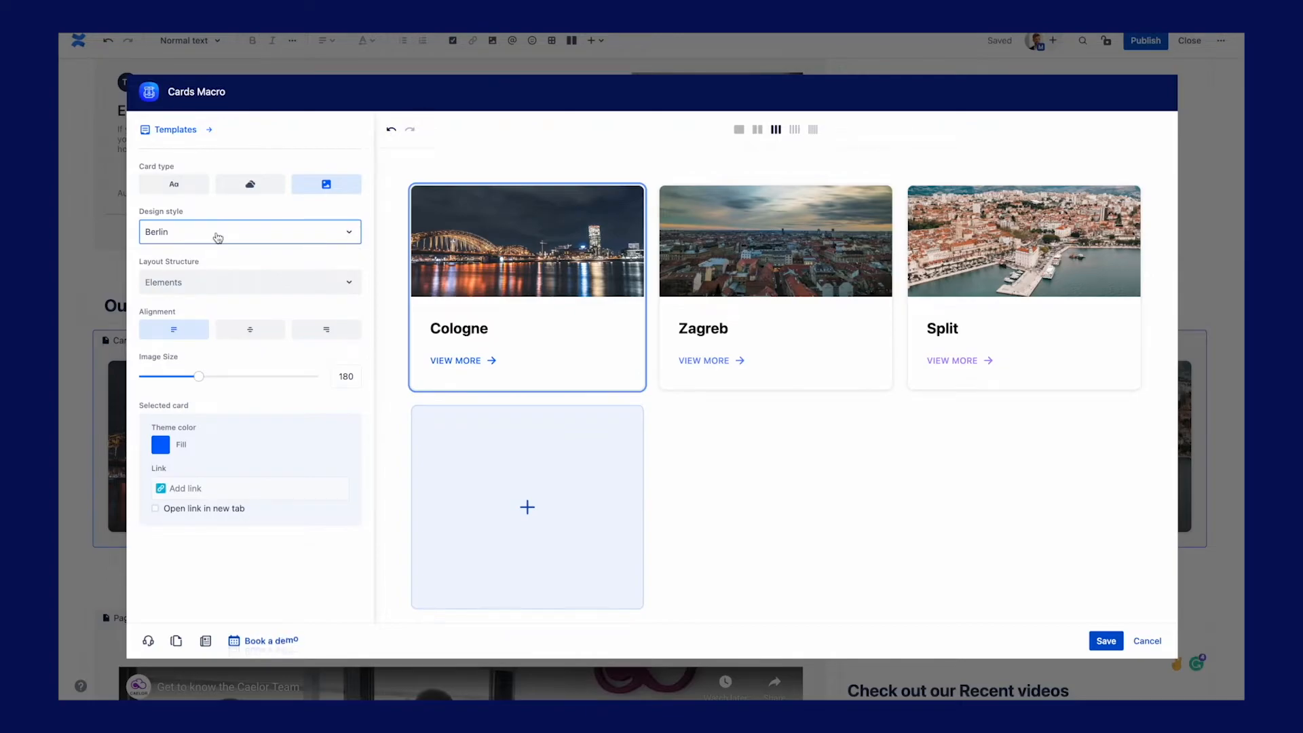
left_click(249, 232)
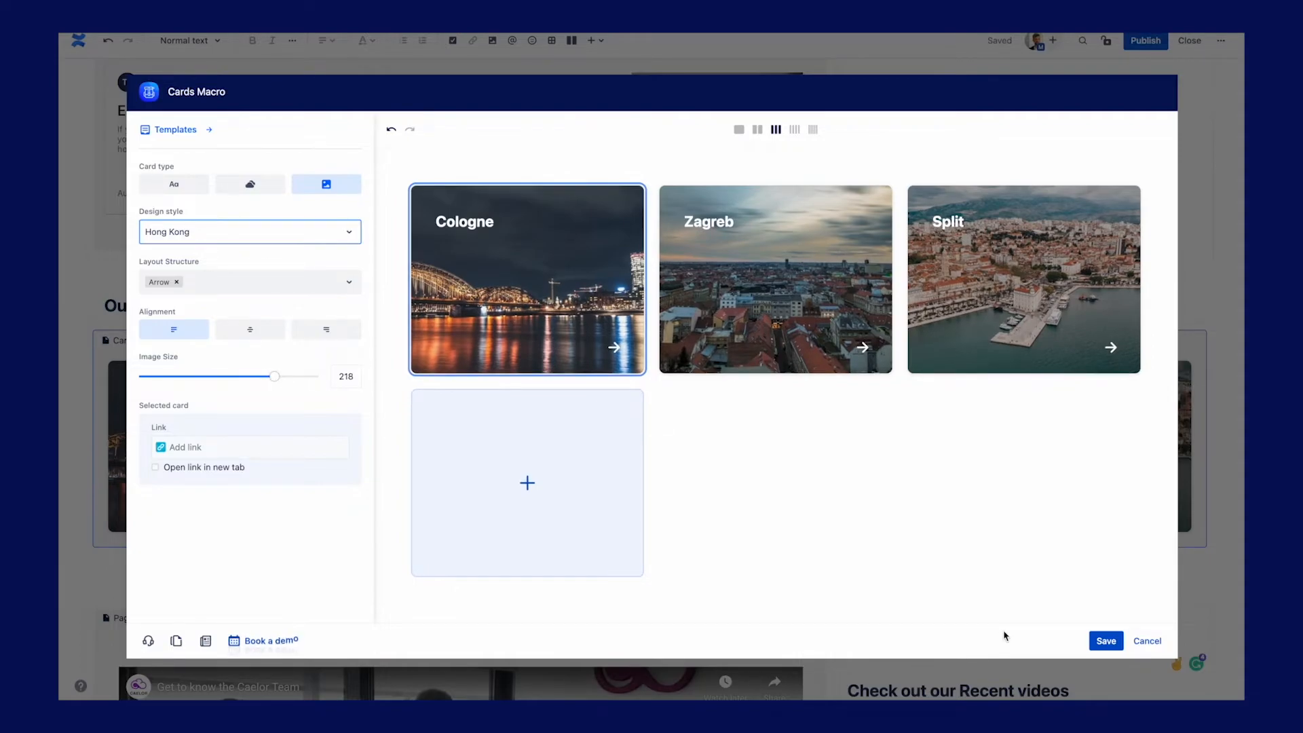
left_click(1105, 641)
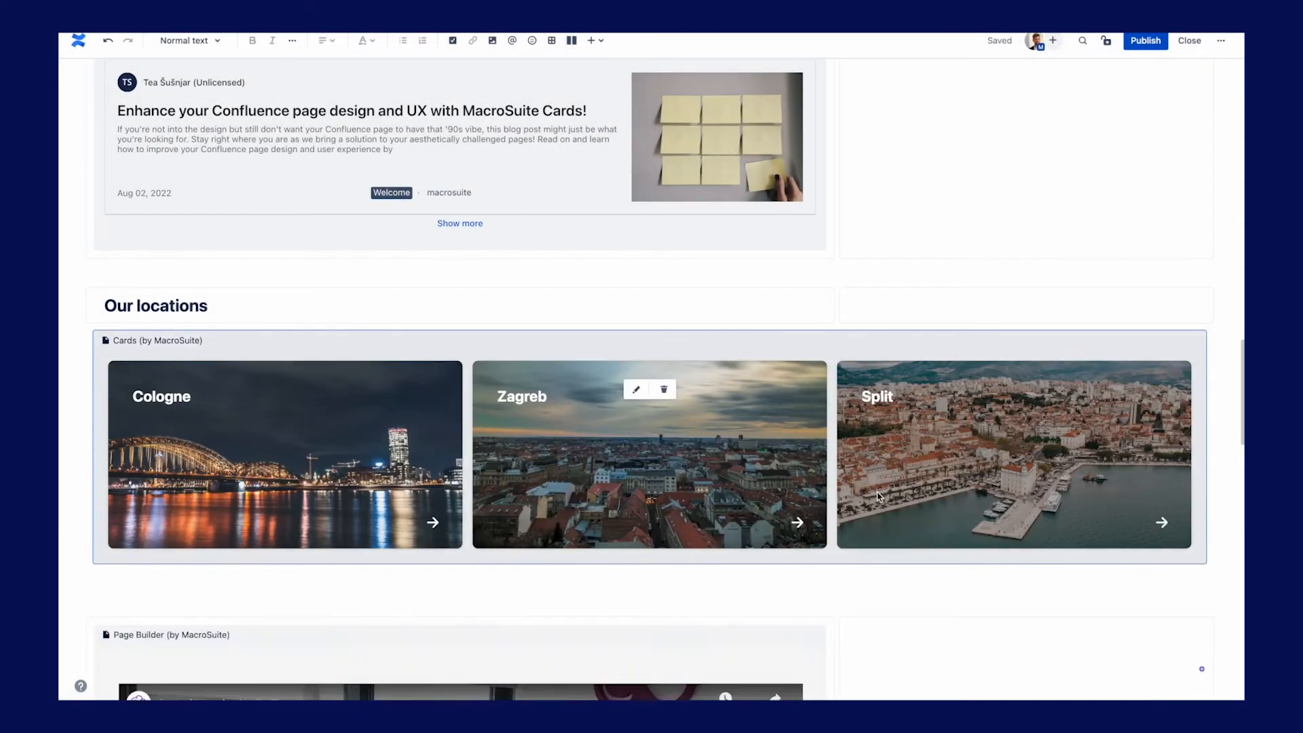
Enlarge the 'Get to know the Caelor Team' YouTube block and give it rounded corners.
scroll("down", 3)
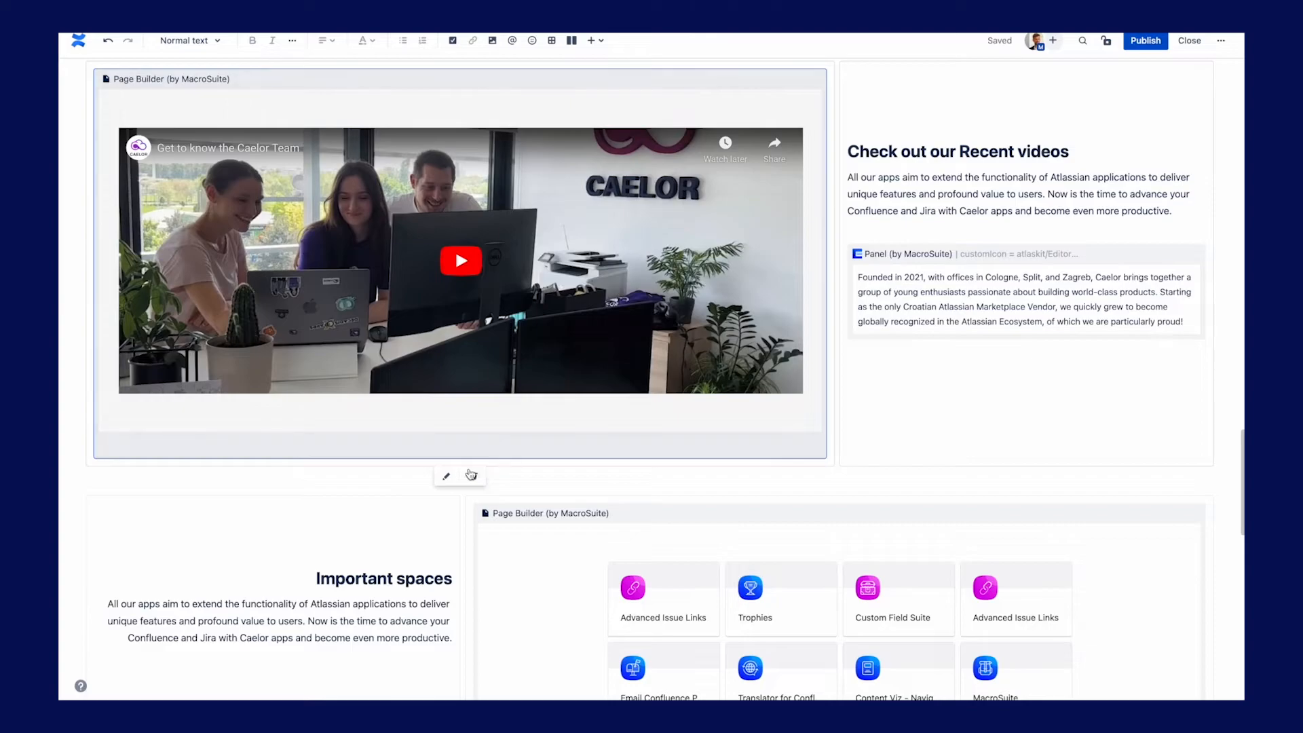
left_click(447, 476)
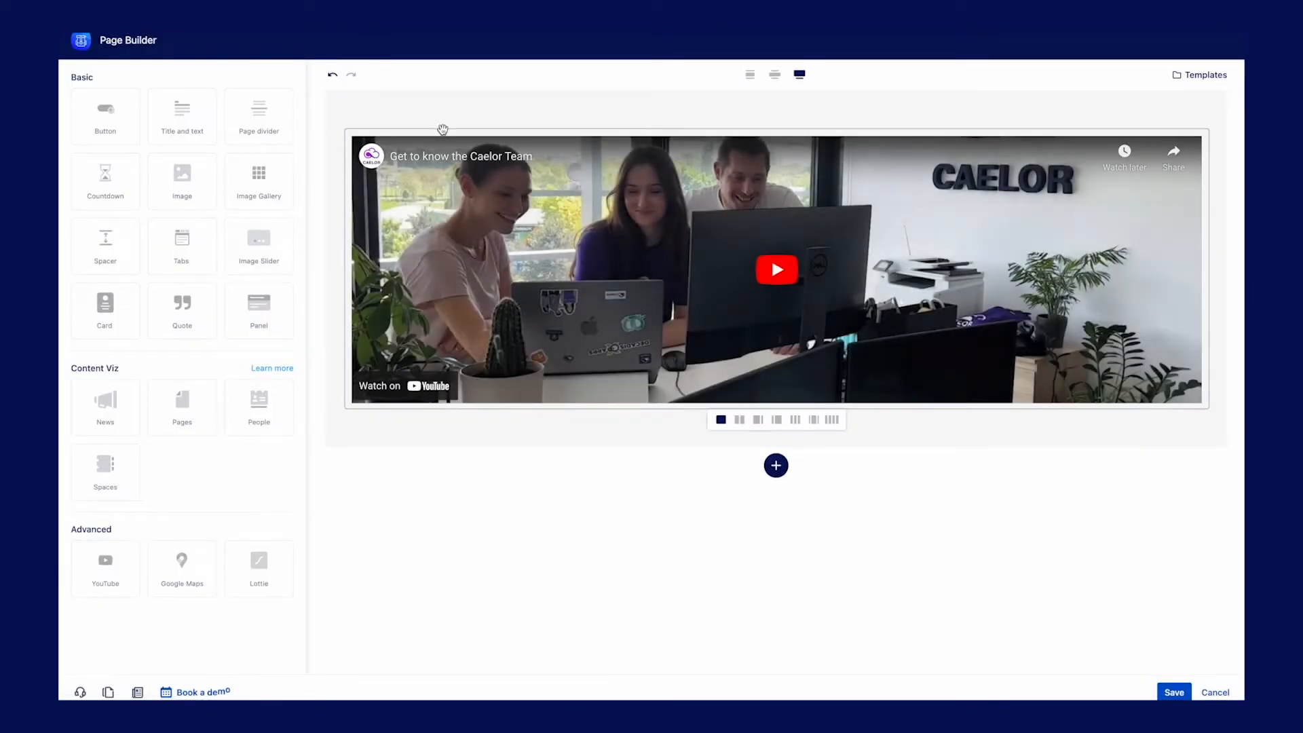
left_click(775, 269)
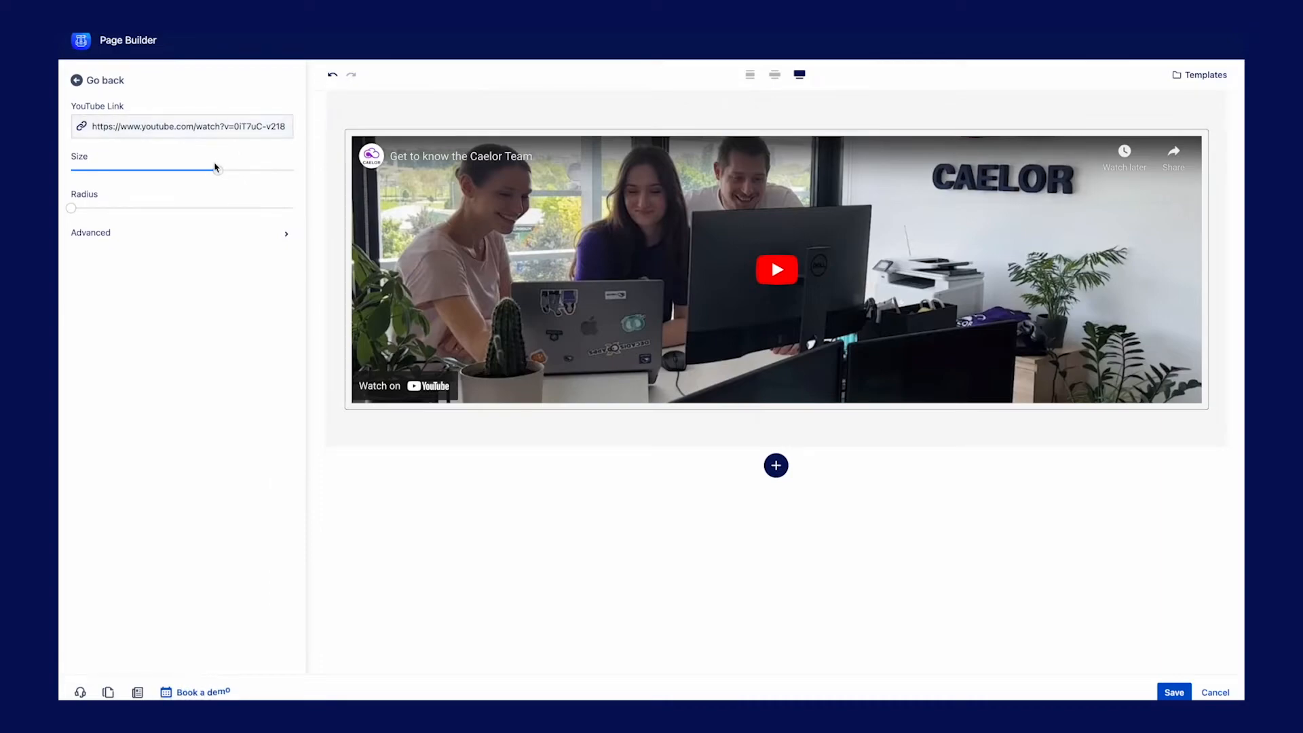
left_click_drag(215, 168, 253, 176)
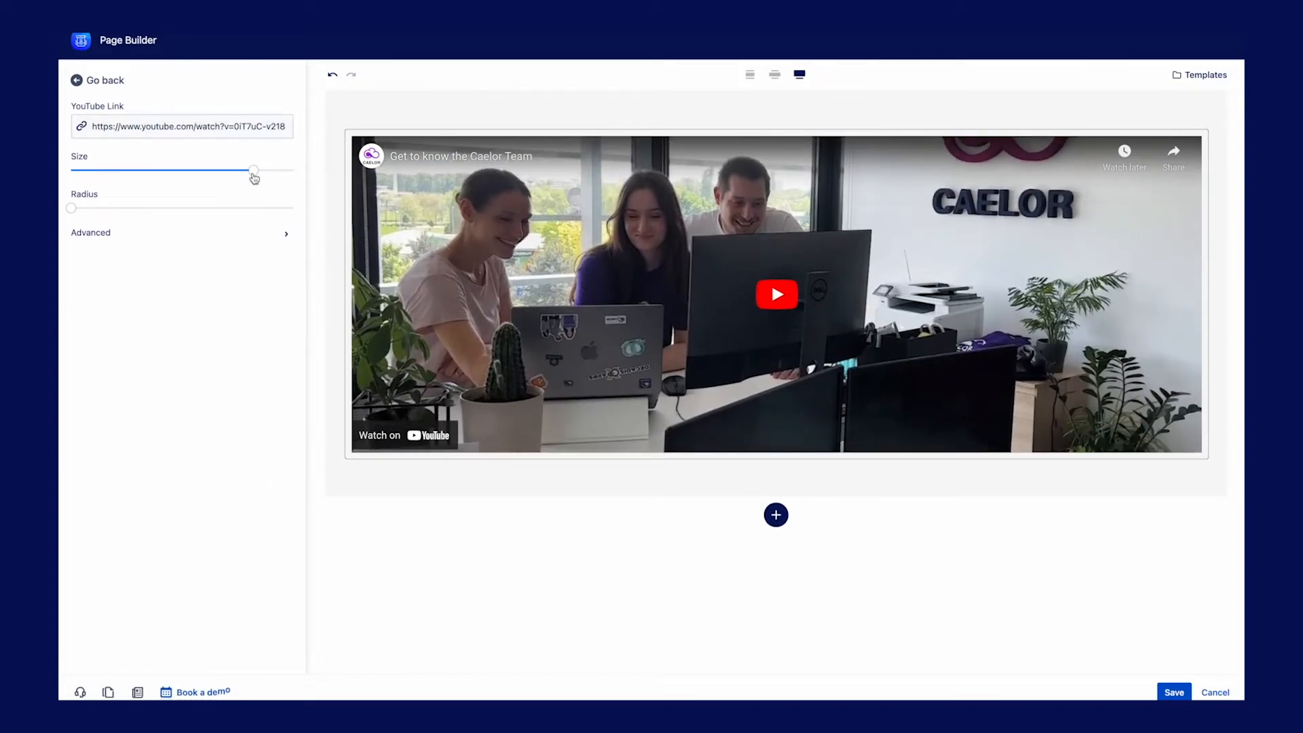
left_click_drag(70, 209, 293, 209)
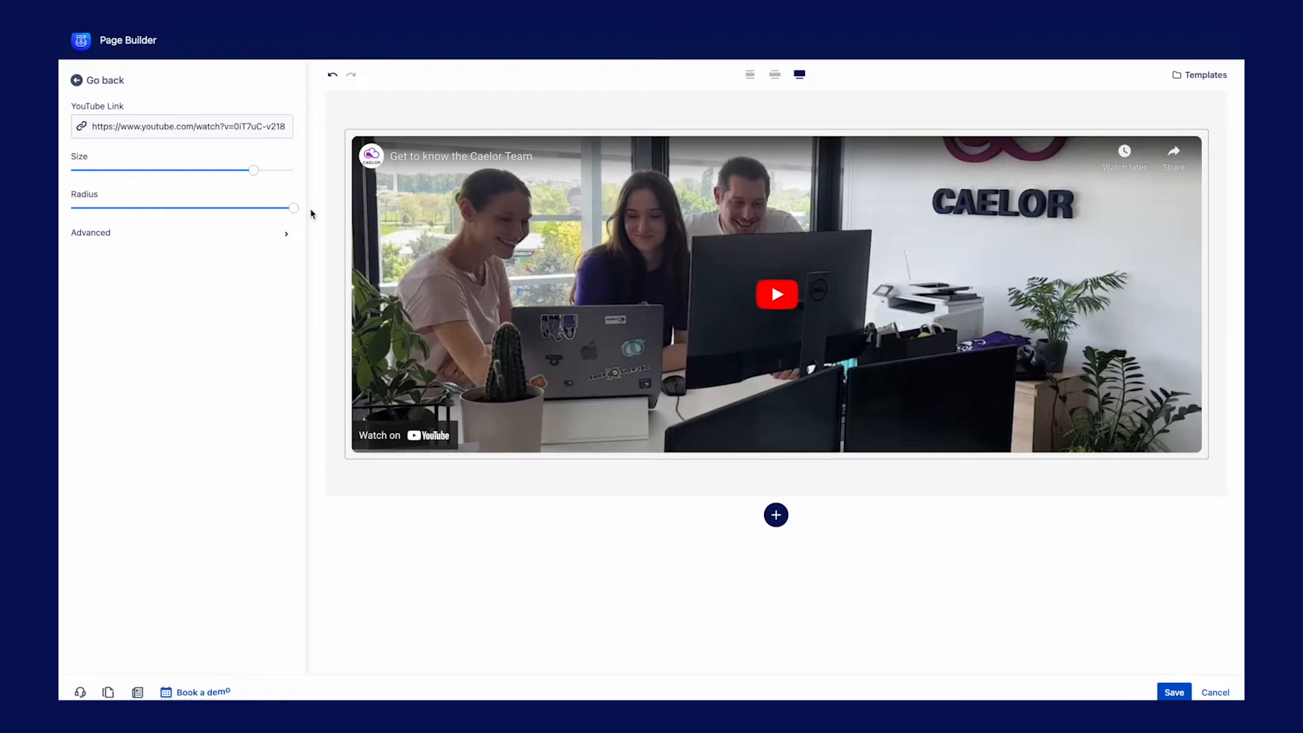
Add then remove a second YouTube macro in a new row, and save the page builder changes.
left_click(98, 80)
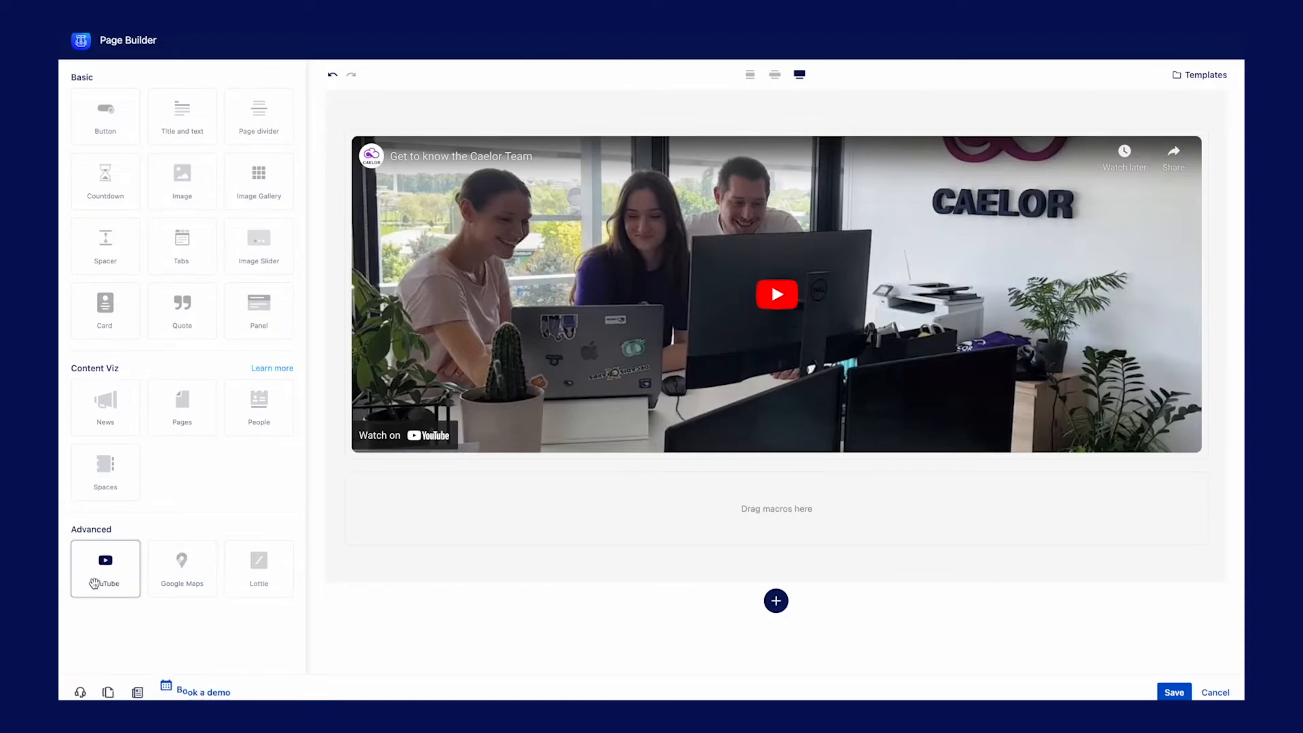
left_click(106, 569)
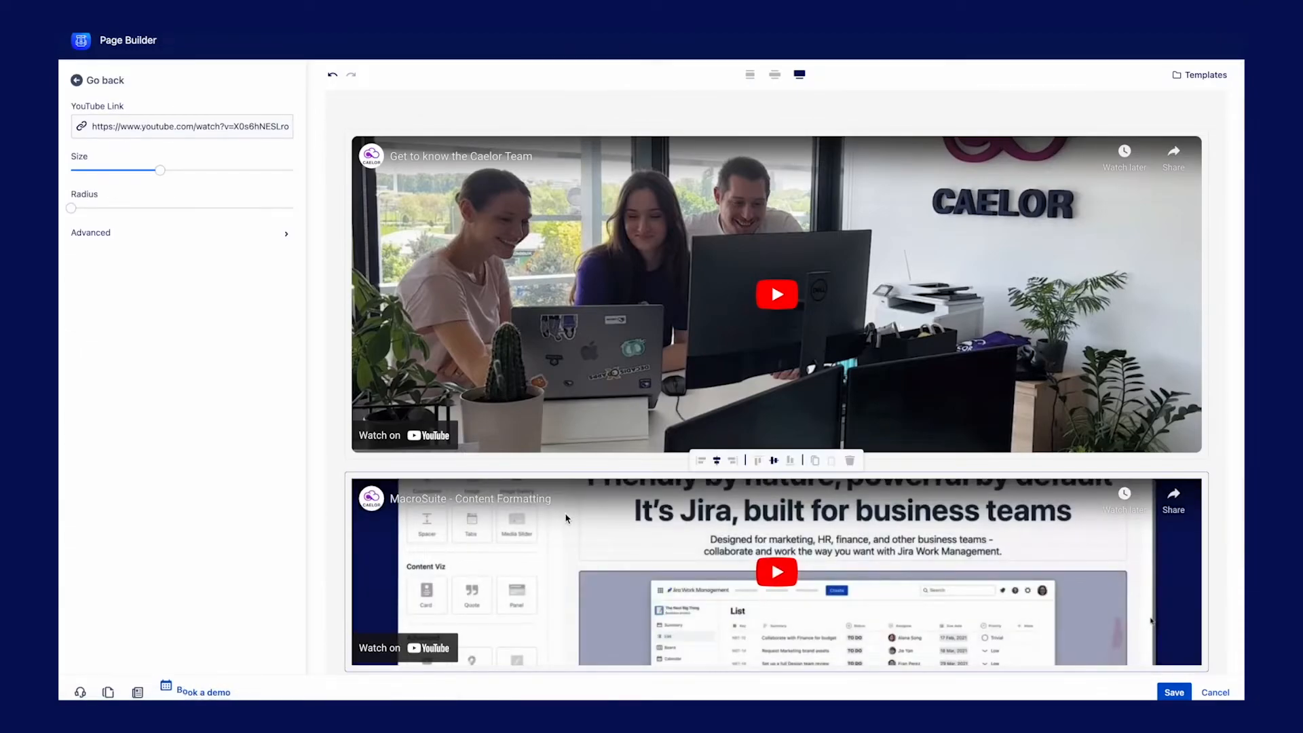
left_click(849, 460)
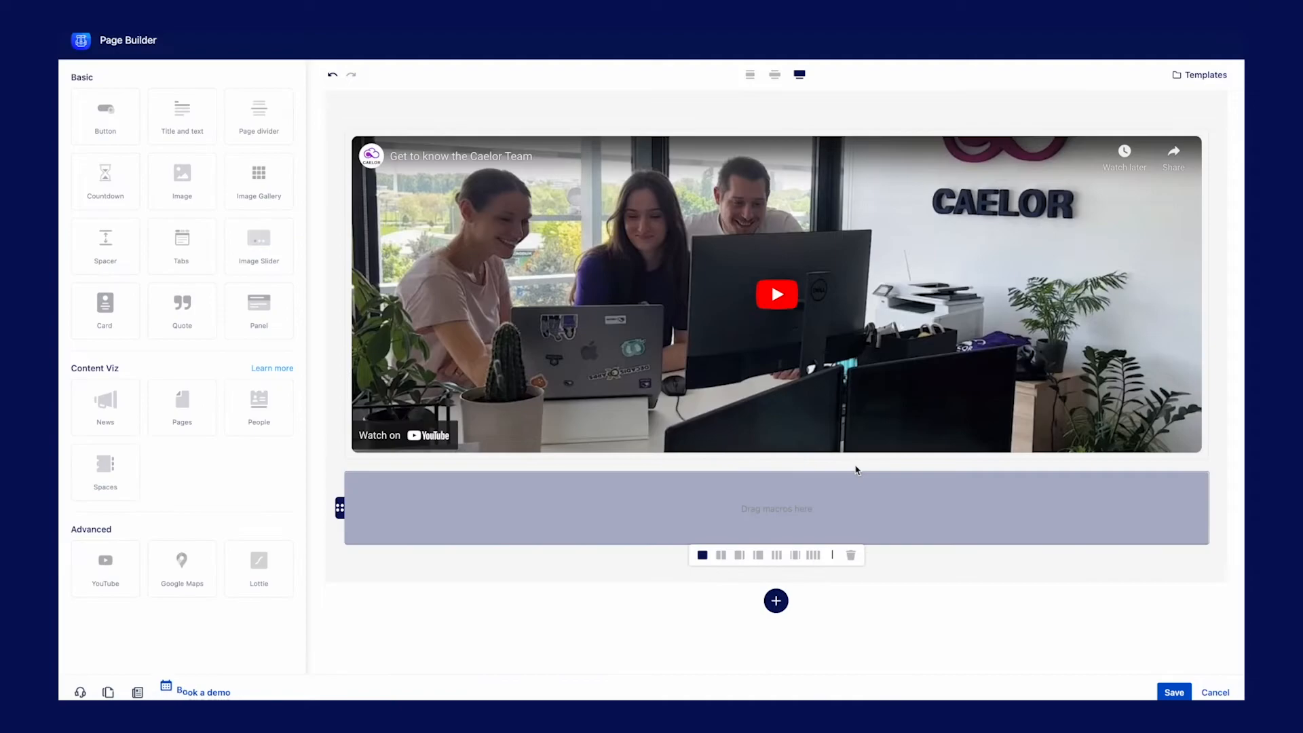
left_click(850, 555)
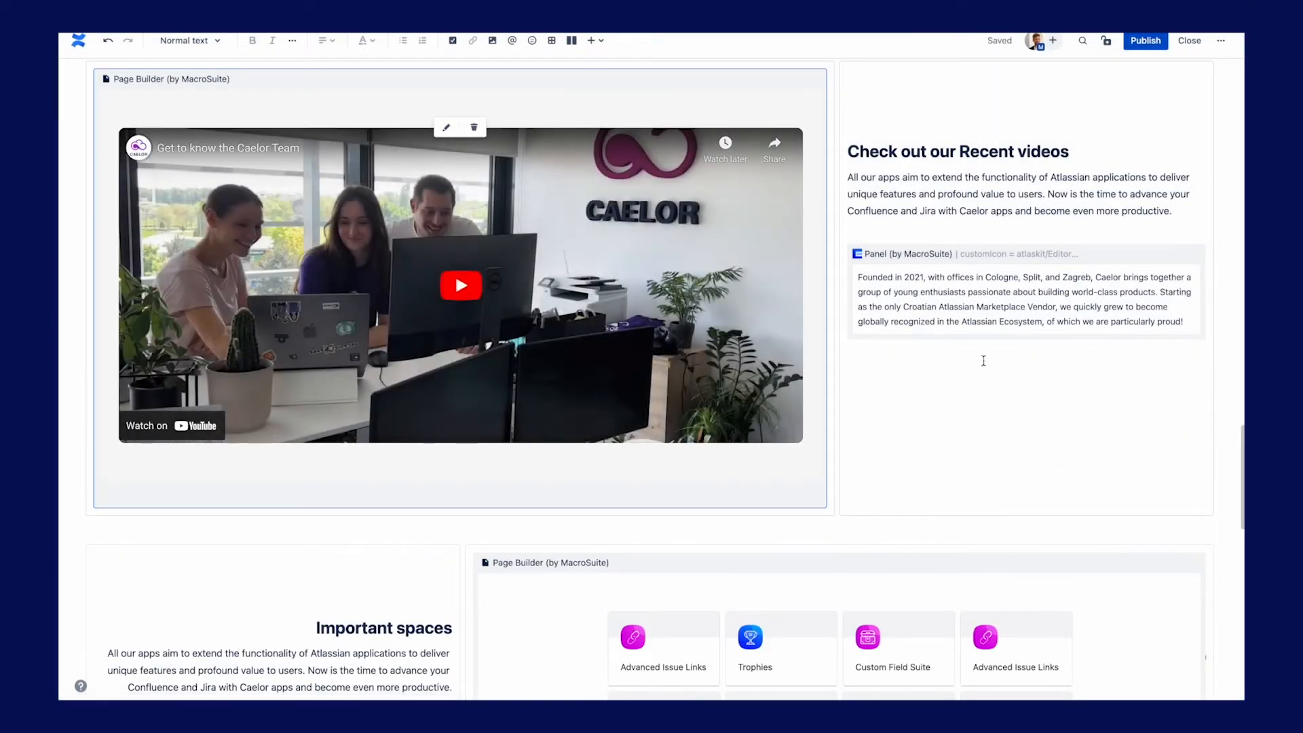
Give the 'Rewind to the beginning' history panel a left-aligned title and save its settings.
left_click(905, 254)
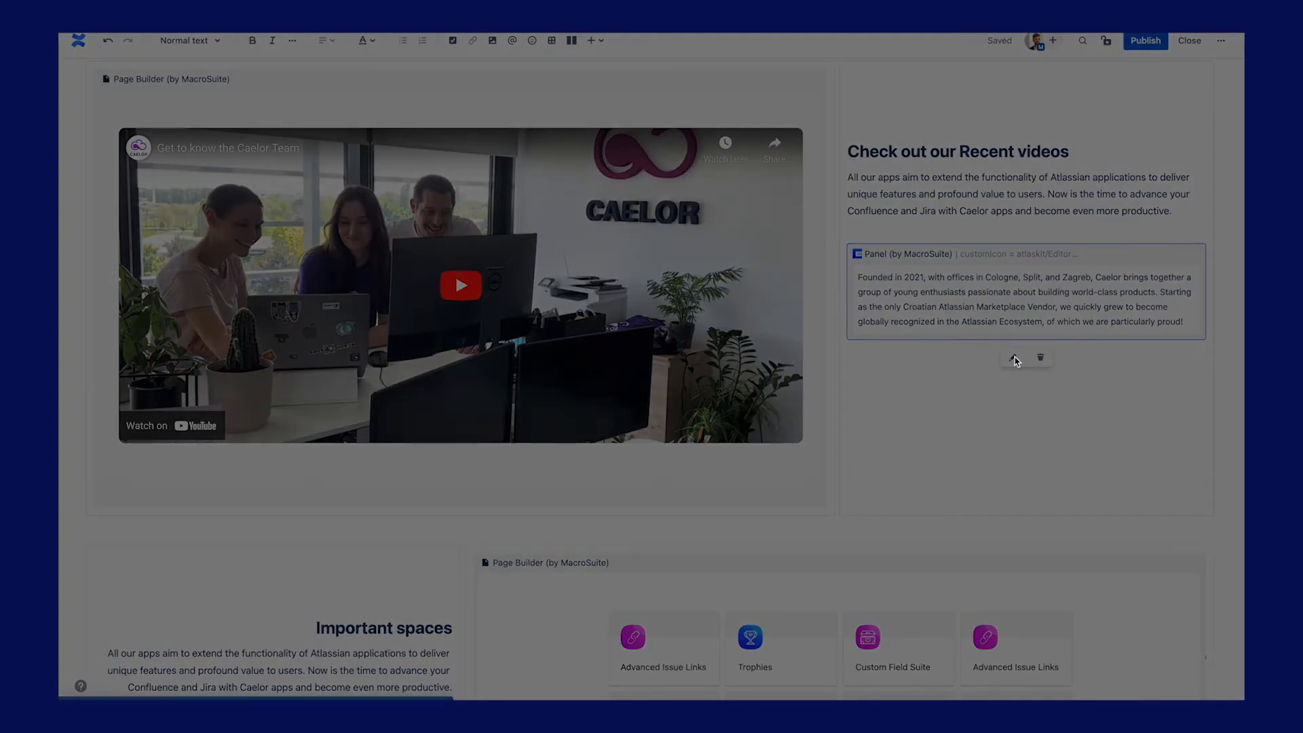
left_click(1016, 357)
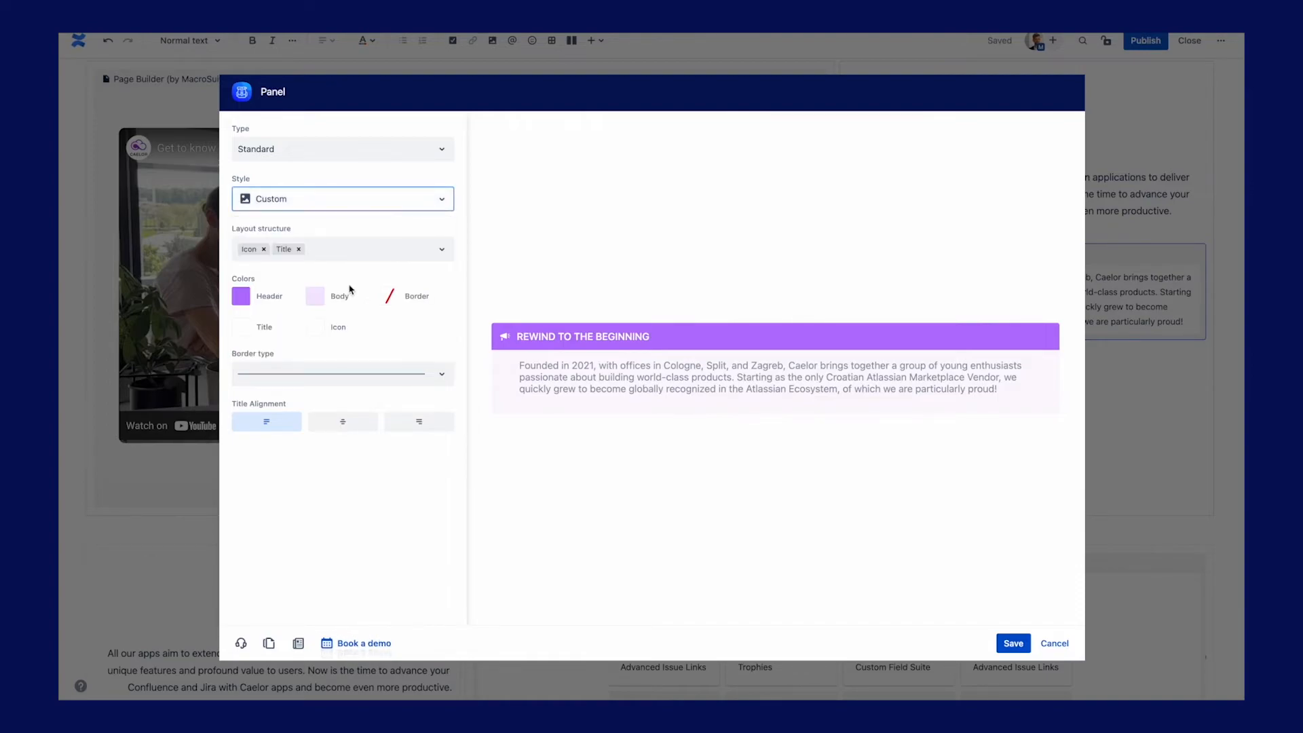
mouse_move(330, 332)
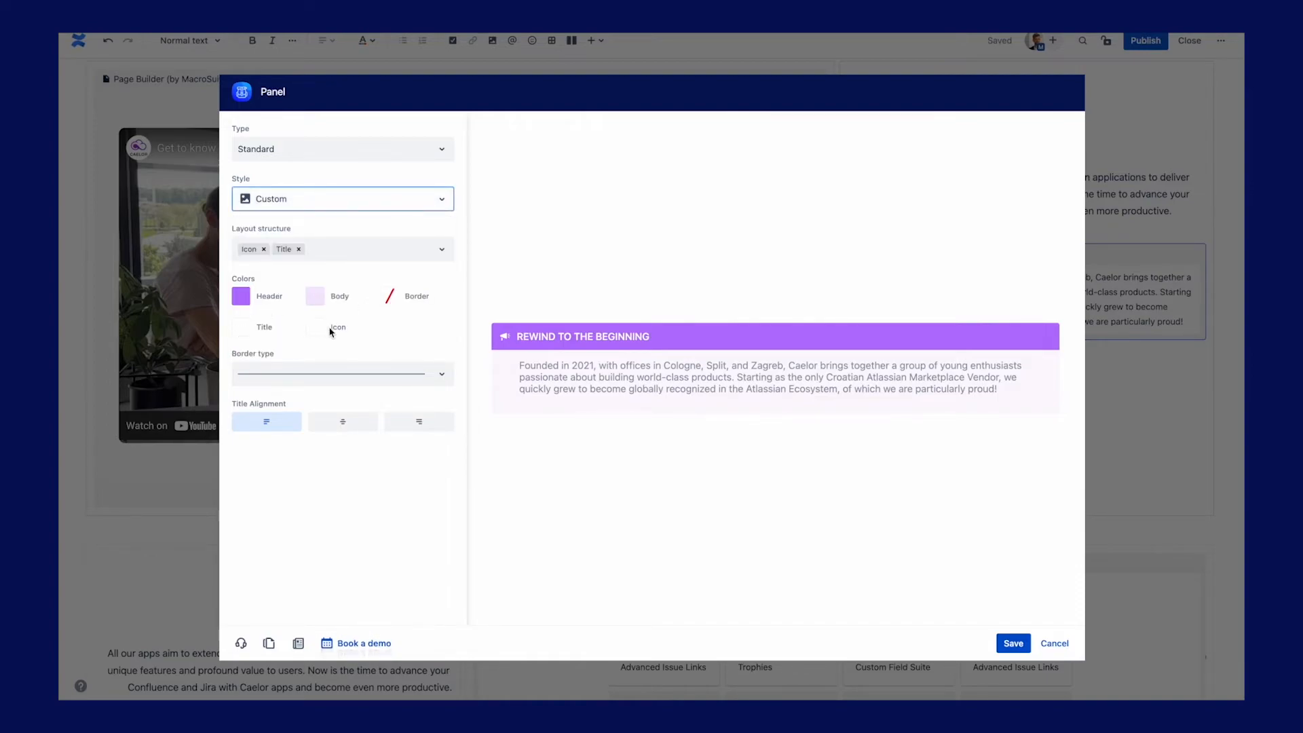
left_click(343, 421)
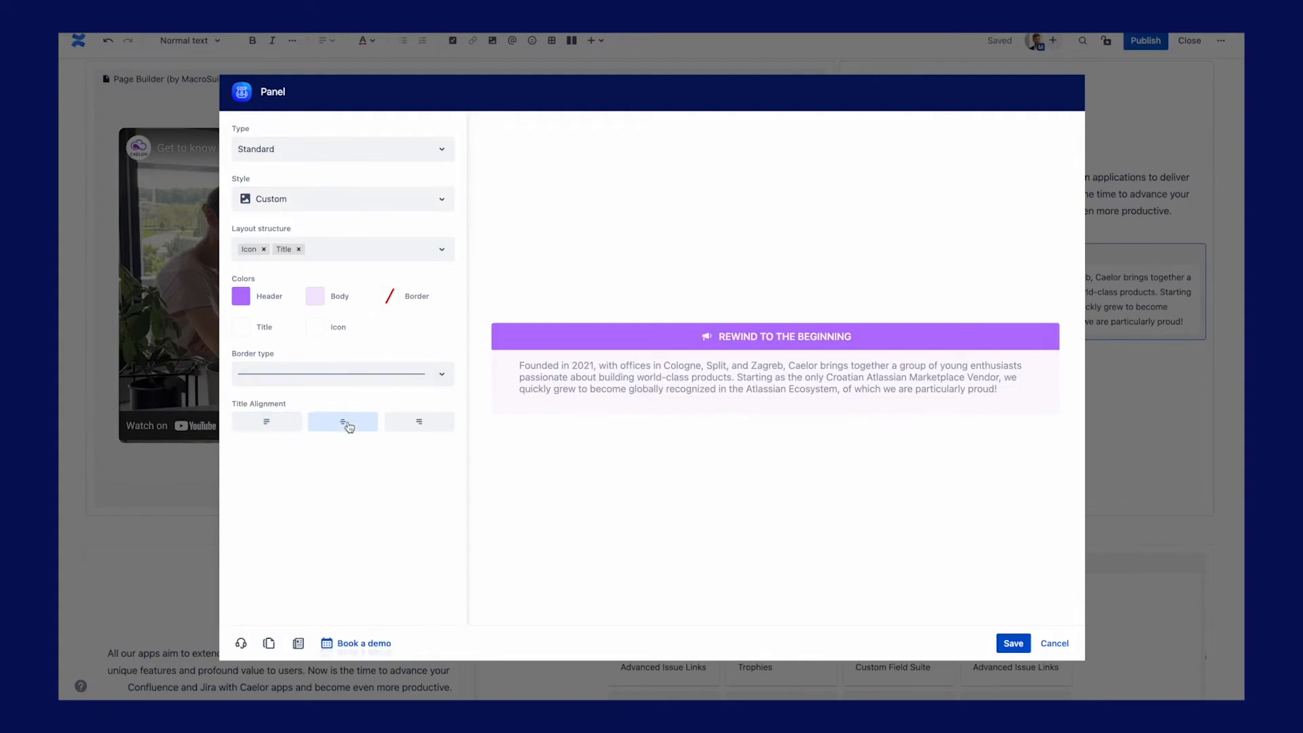
left_click(266, 420)
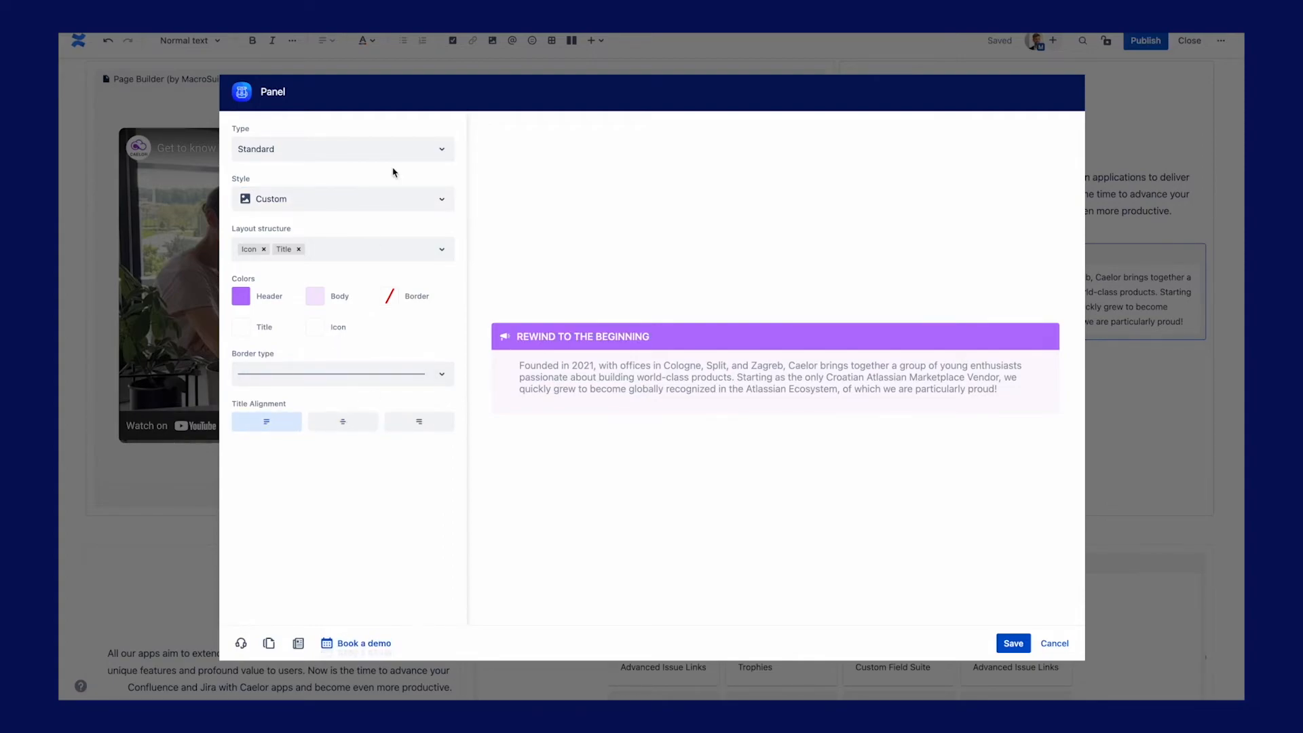
left_click(1013, 642)
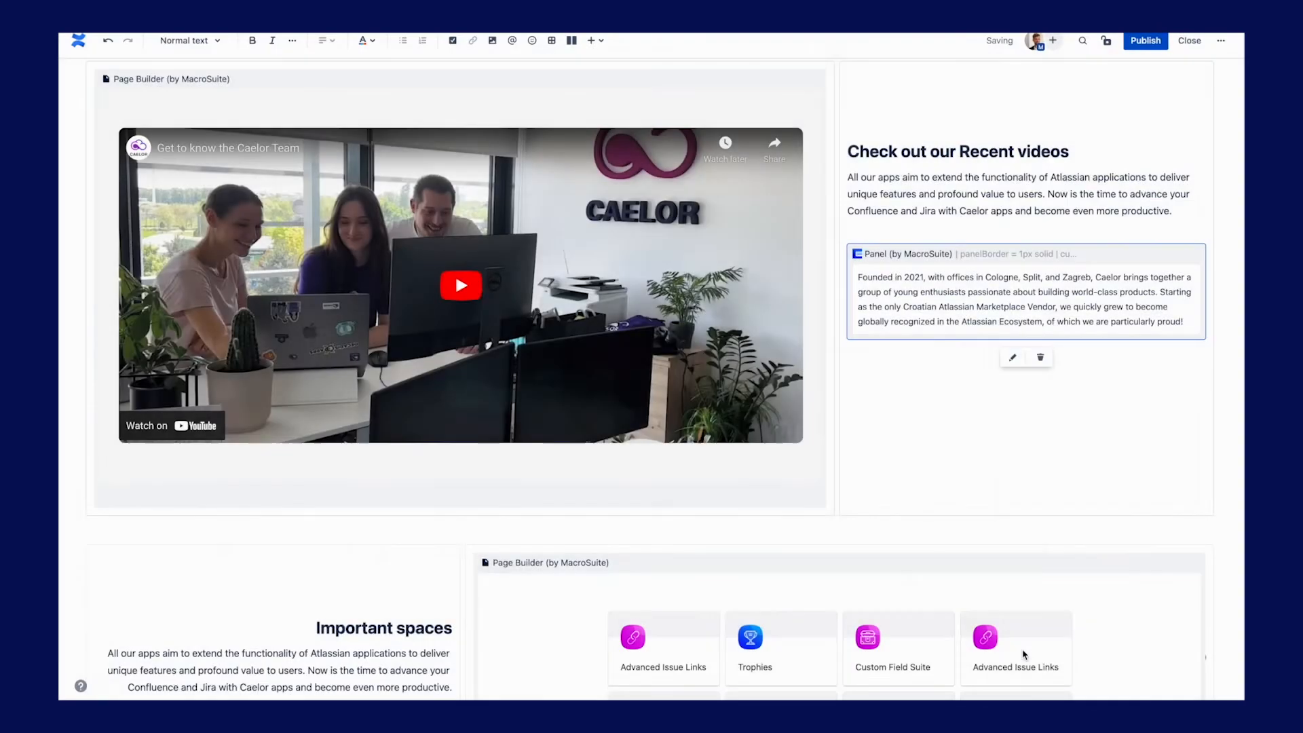
scroll("down", 3)
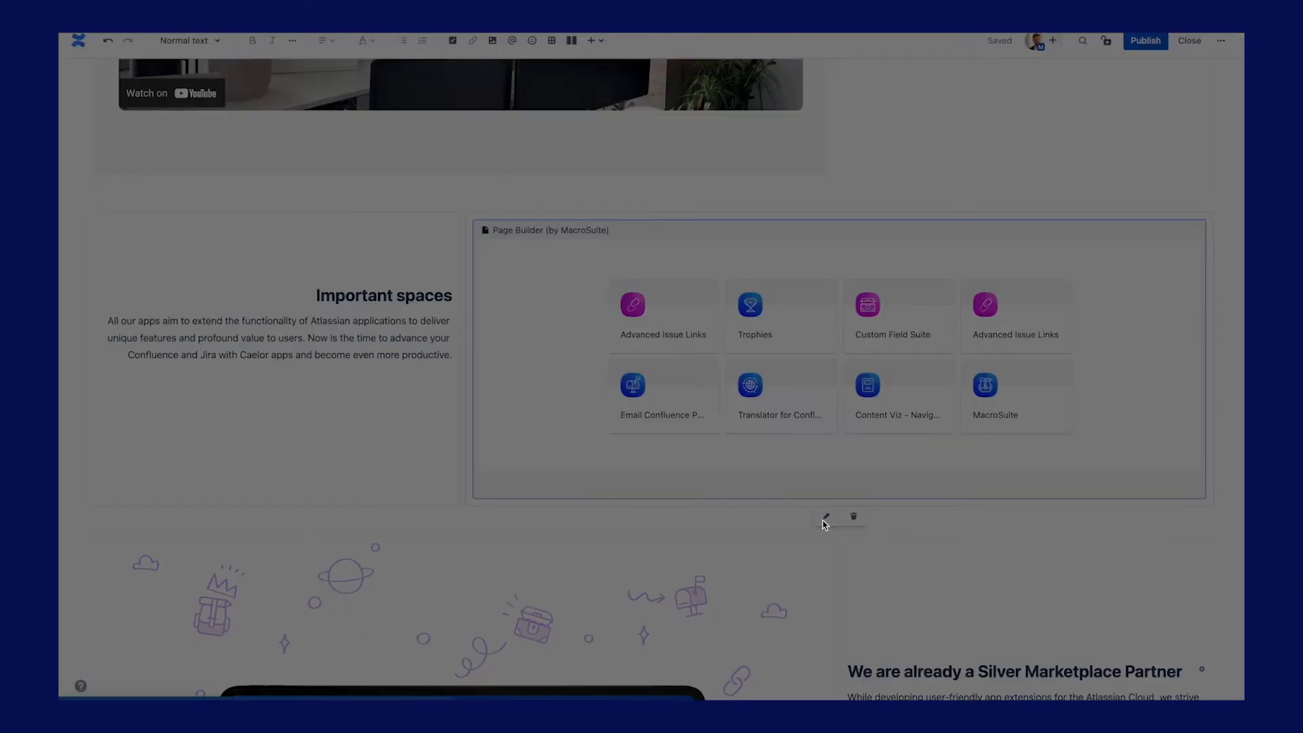
left_click(823, 517)
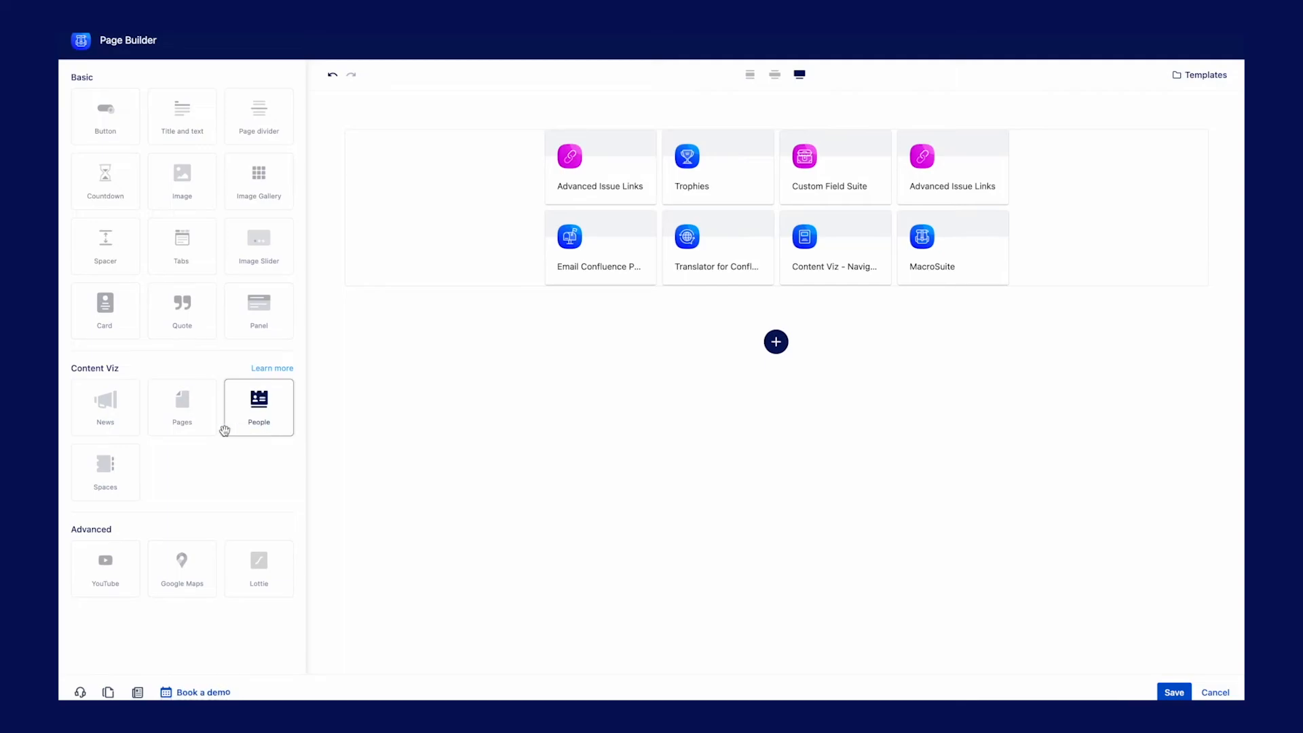
left_click(258, 406)
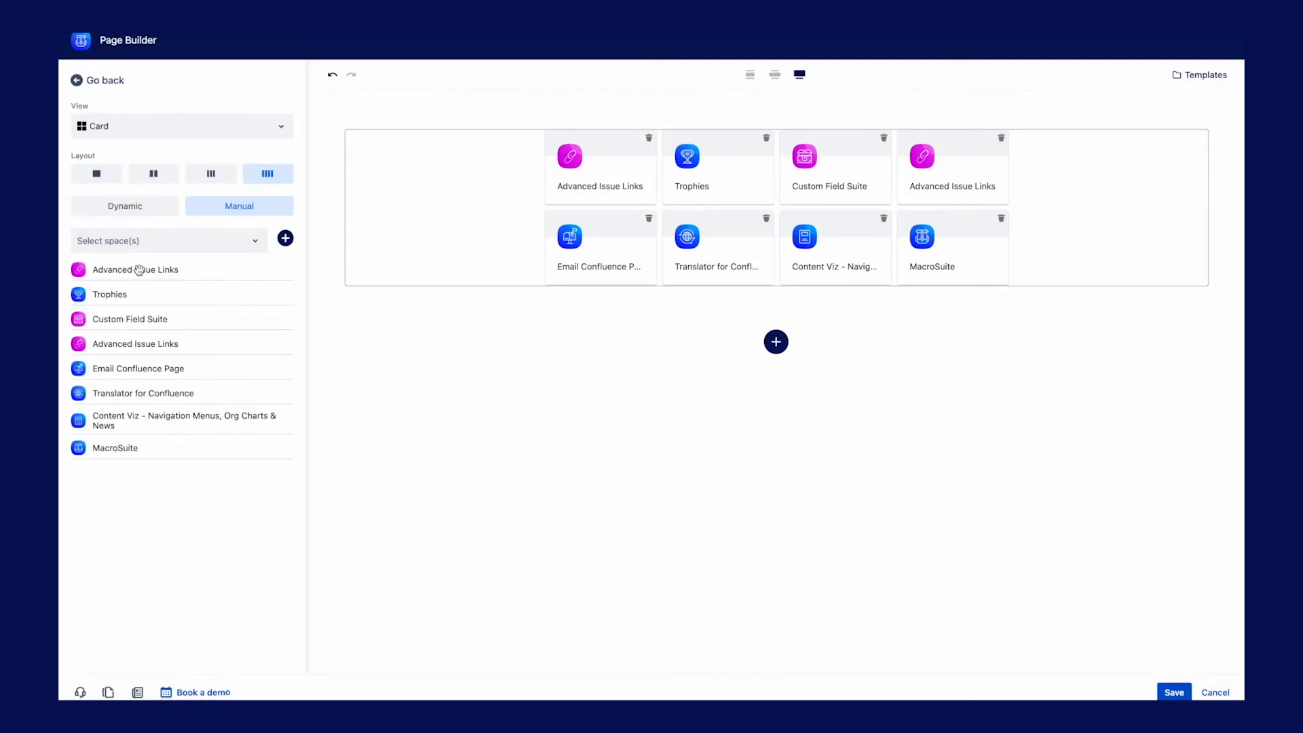
left_click(125, 205)
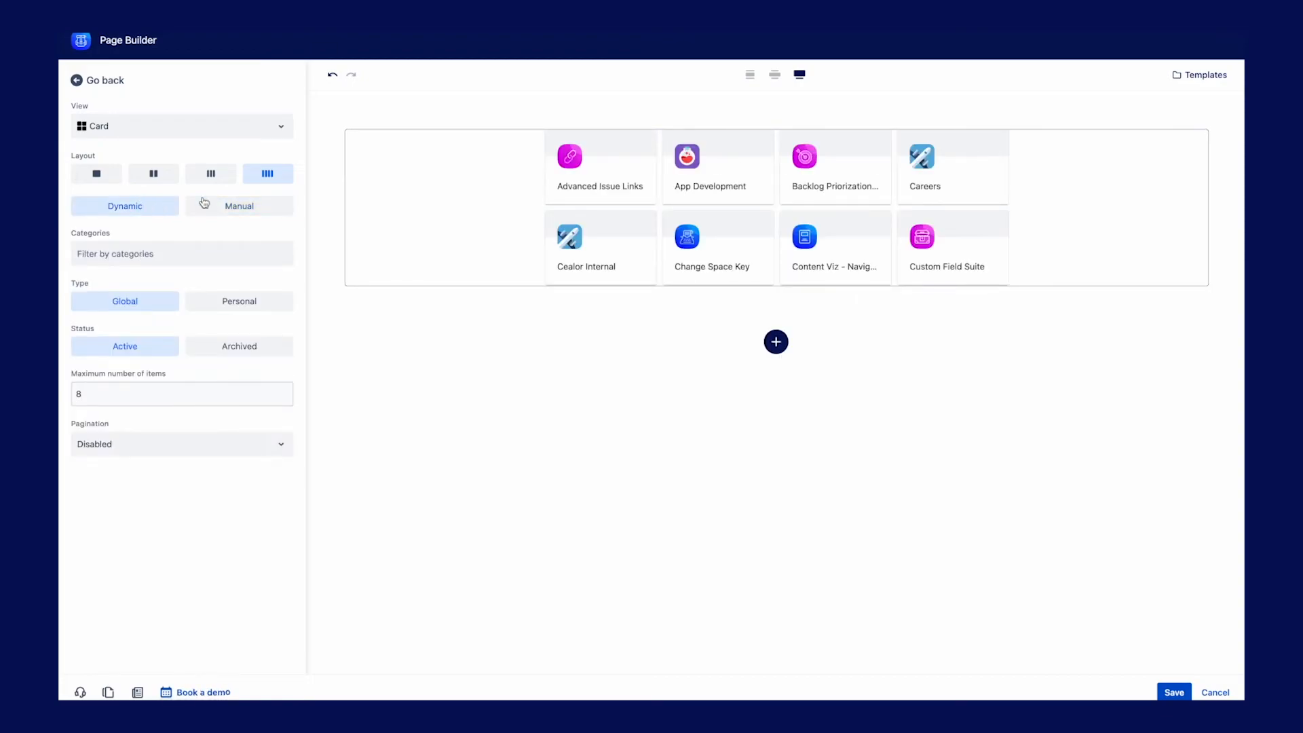
left_click(239, 205)
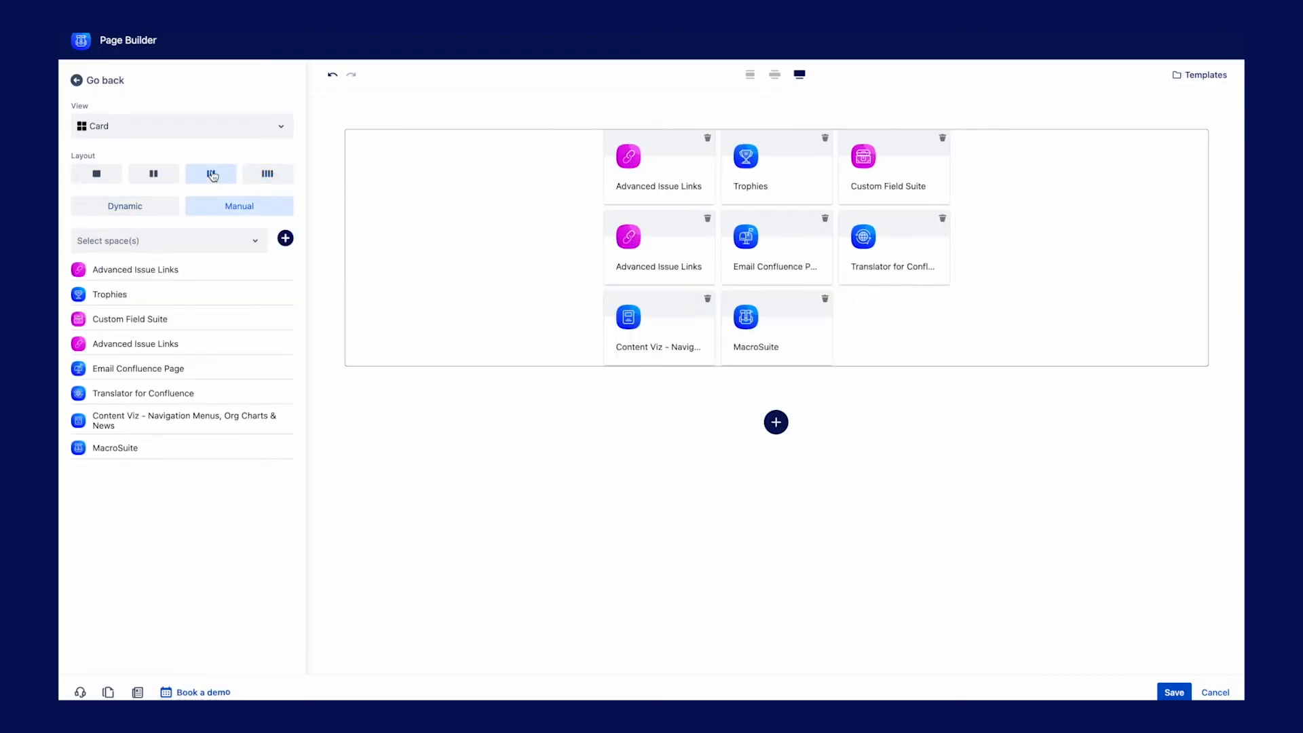
left_click(267, 173)
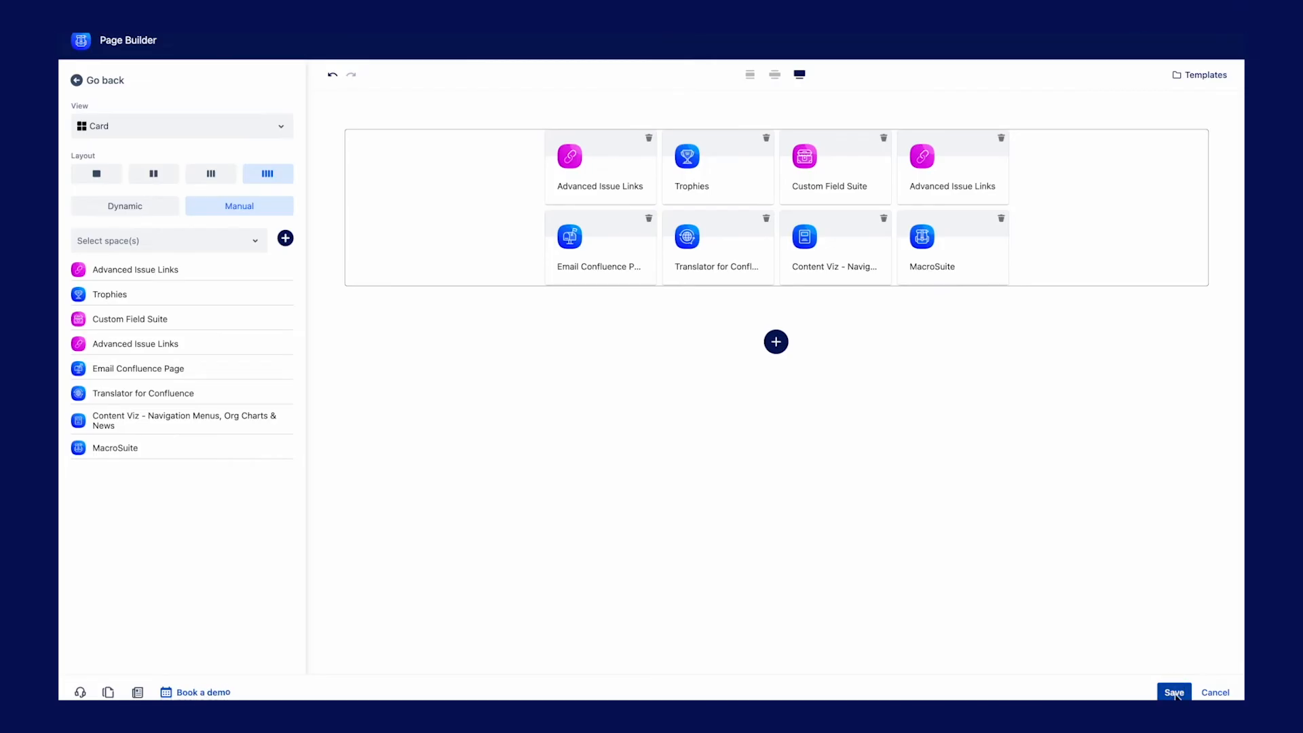
left_click(1173, 692)
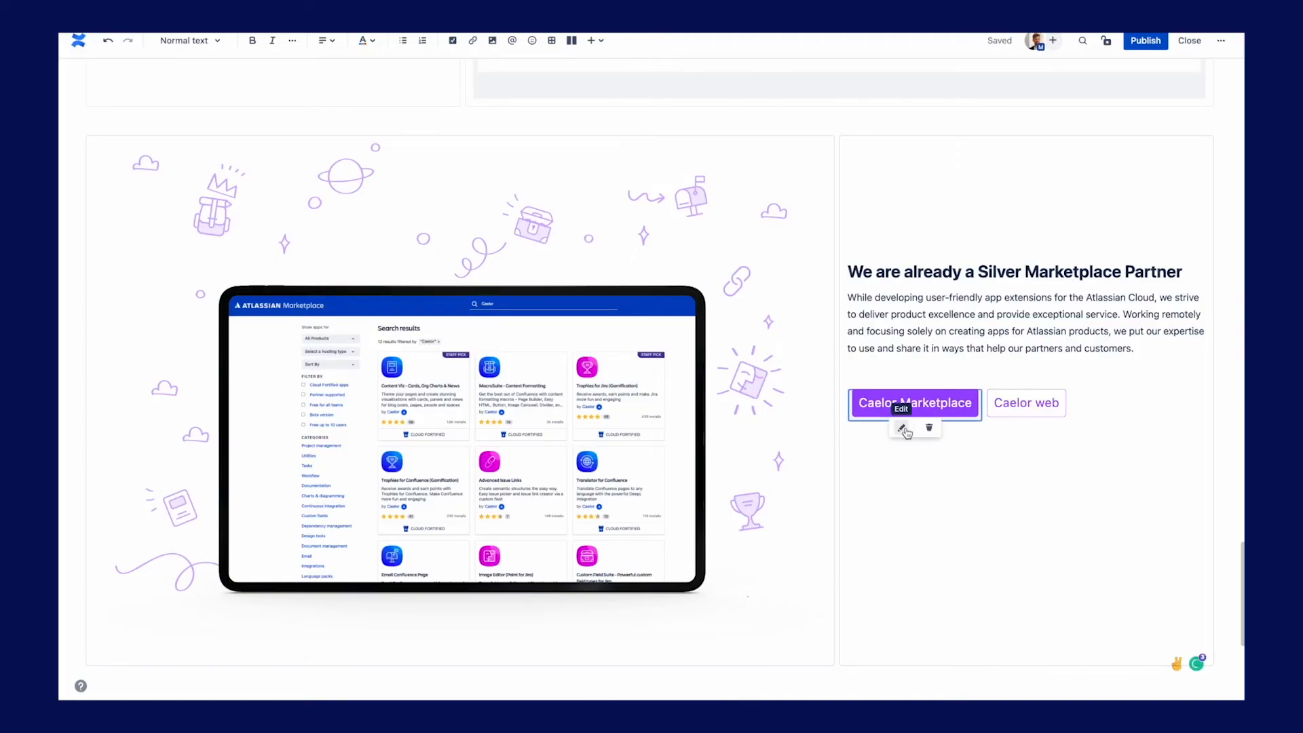
left_click(901, 428)
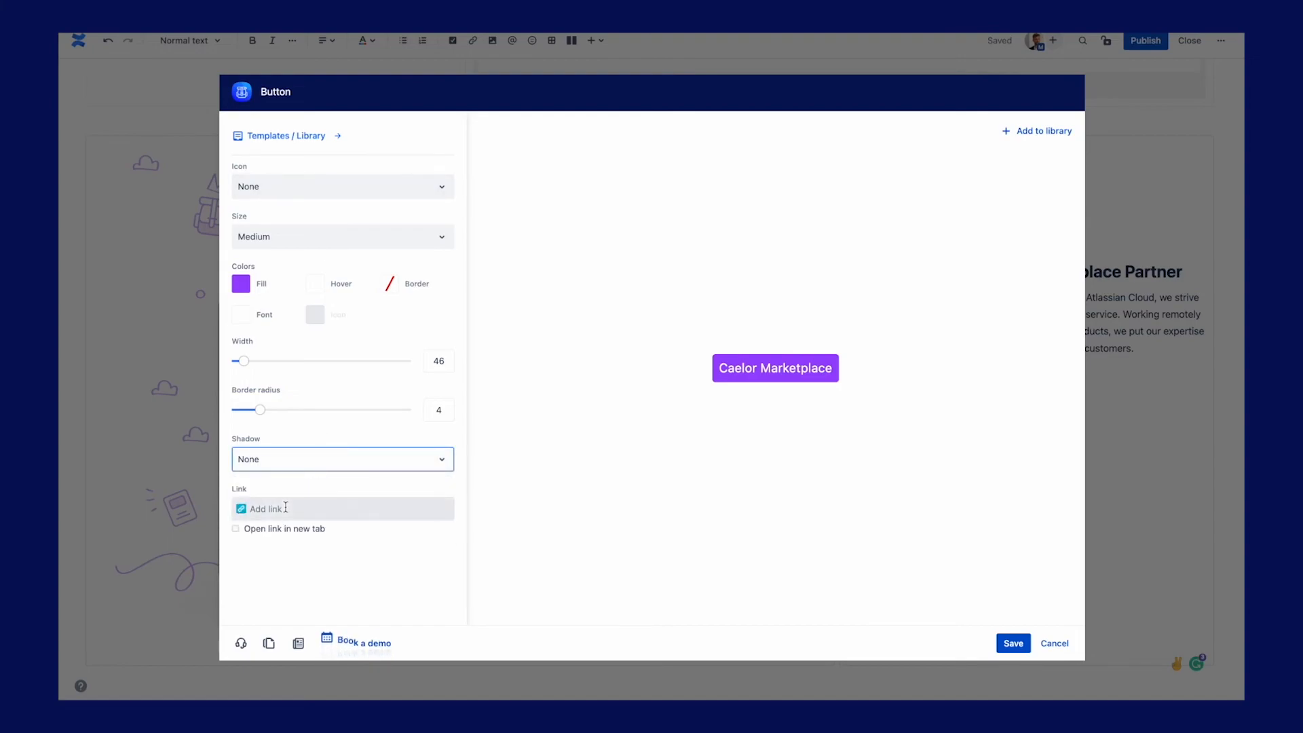
left_click(1012, 642)
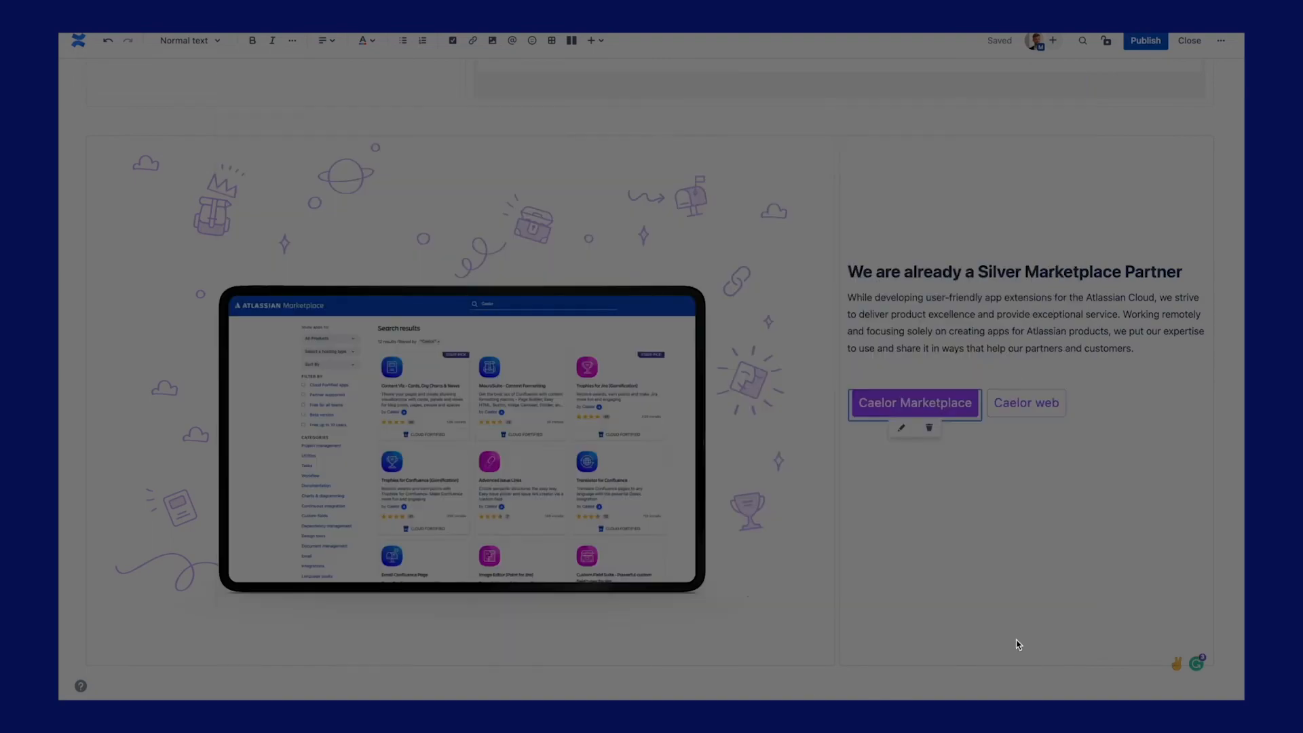
Publish the dashboard and review it down to the Silver Marketplace Partner buttons.
left_click(1189, 39)
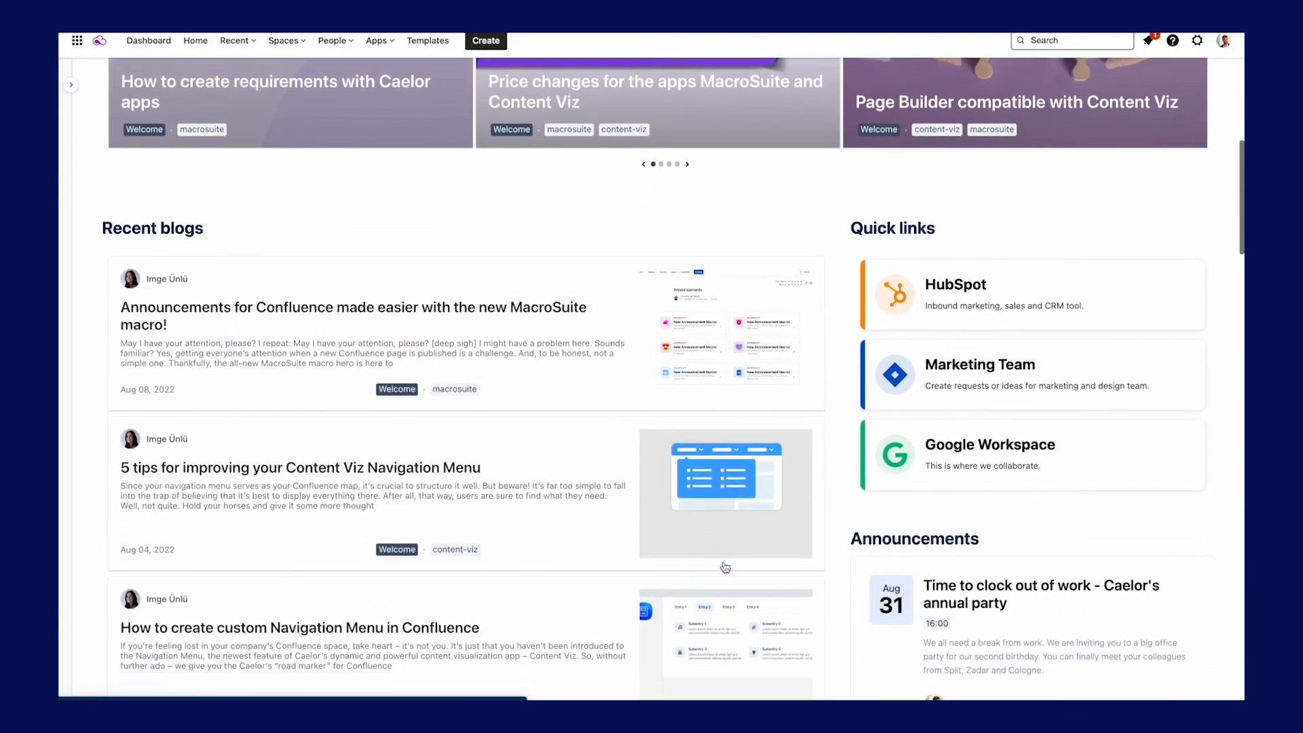
scroll("down", 3)
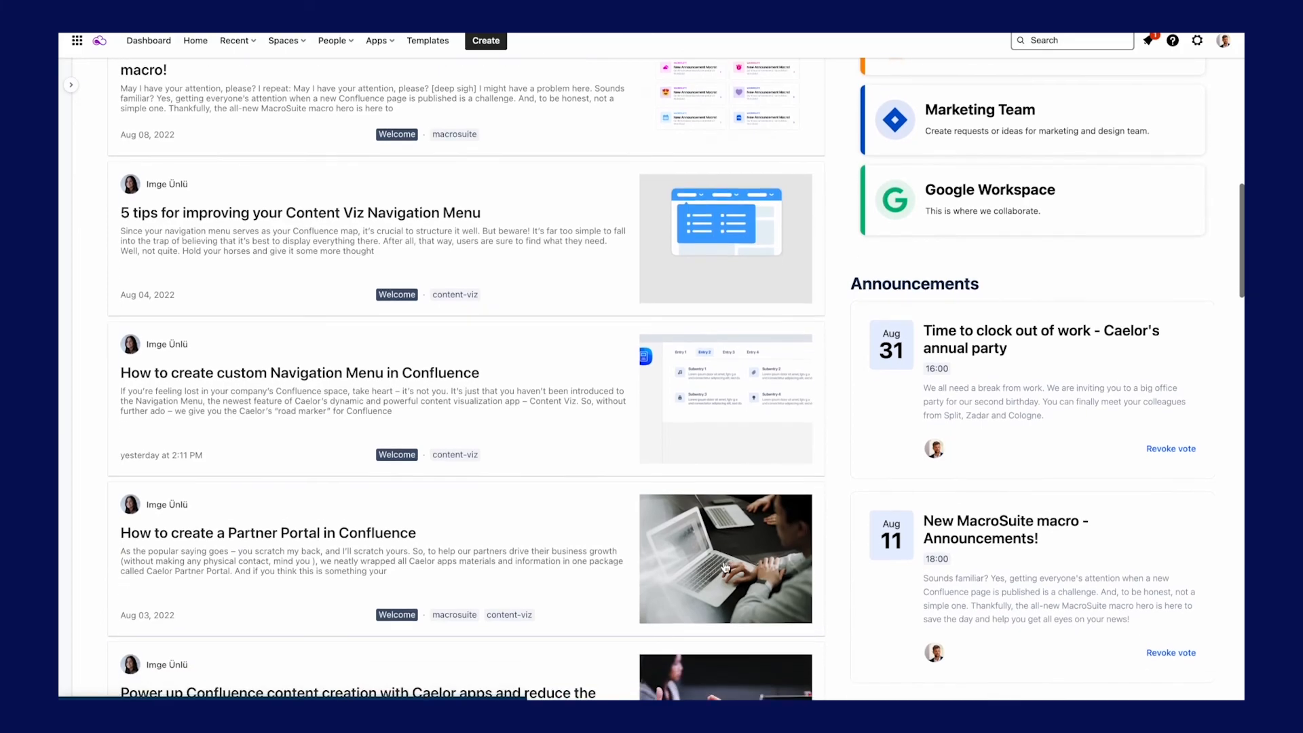
scroll("down", 3)
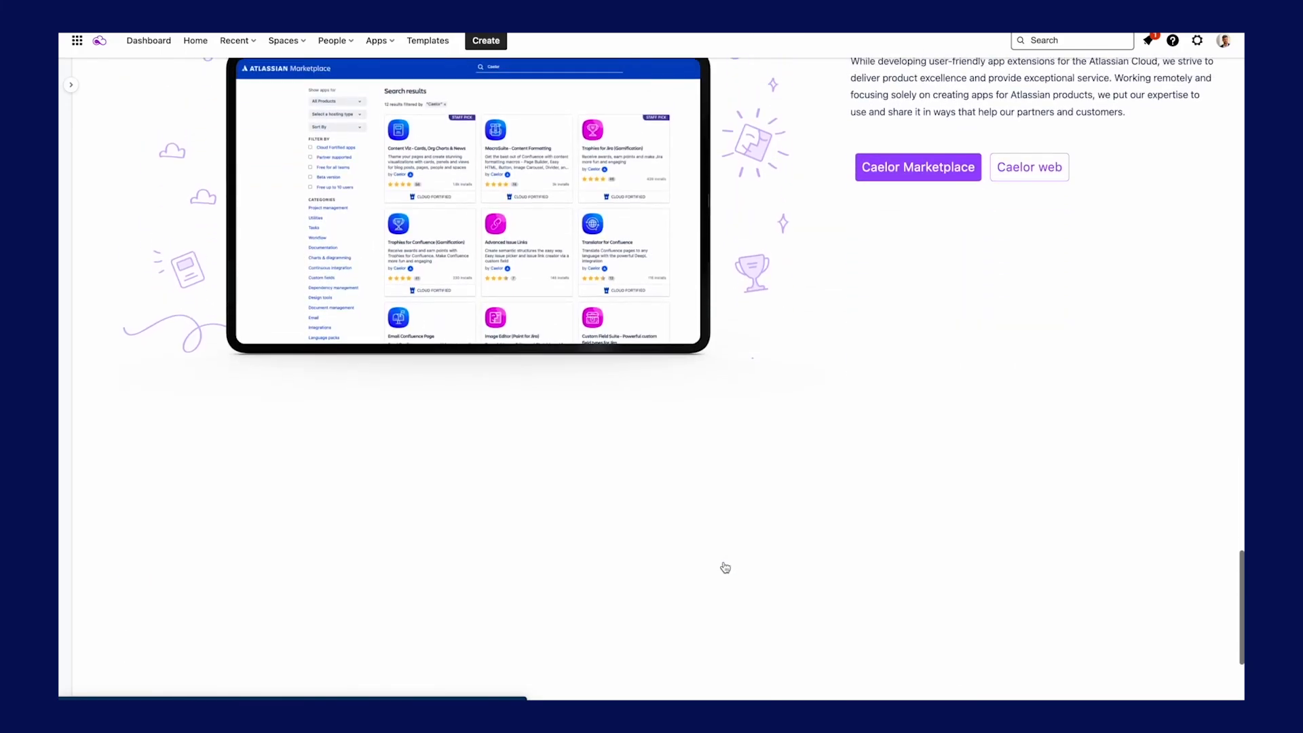
scroll("up", 3)
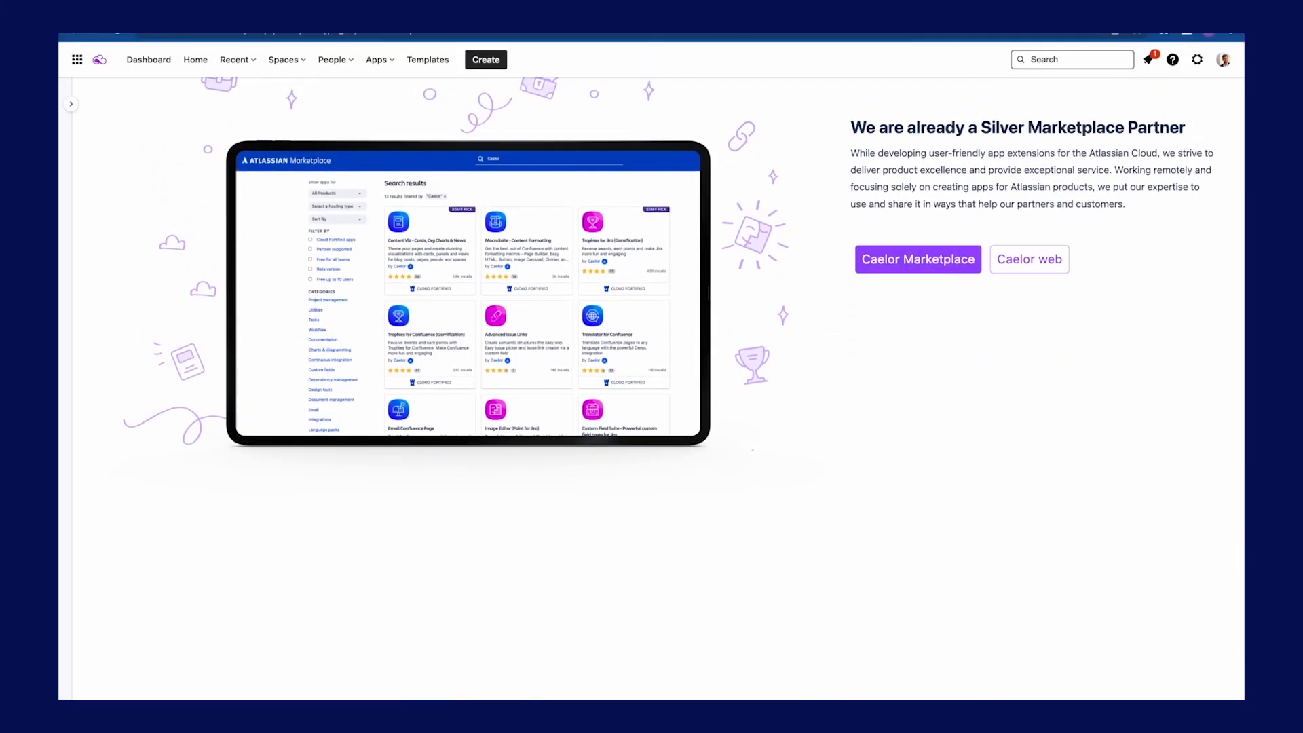